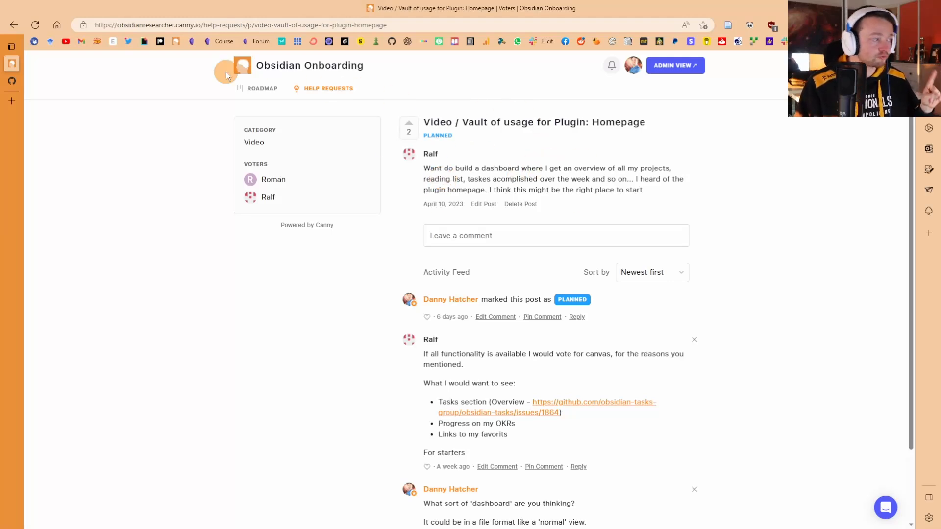
{"action": "mouse_move", "coordinate": [483, 118]}
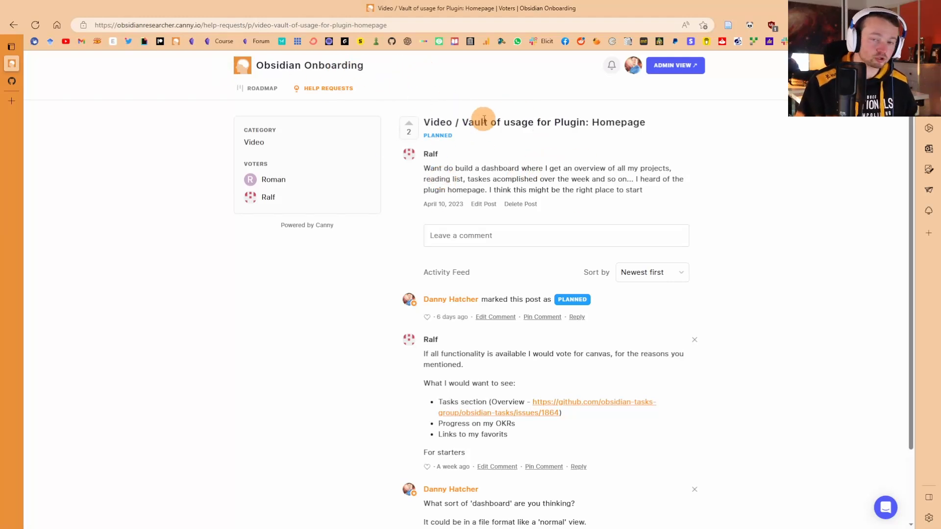
{"action": "mouse_move", "coordinate": [524, 155]}
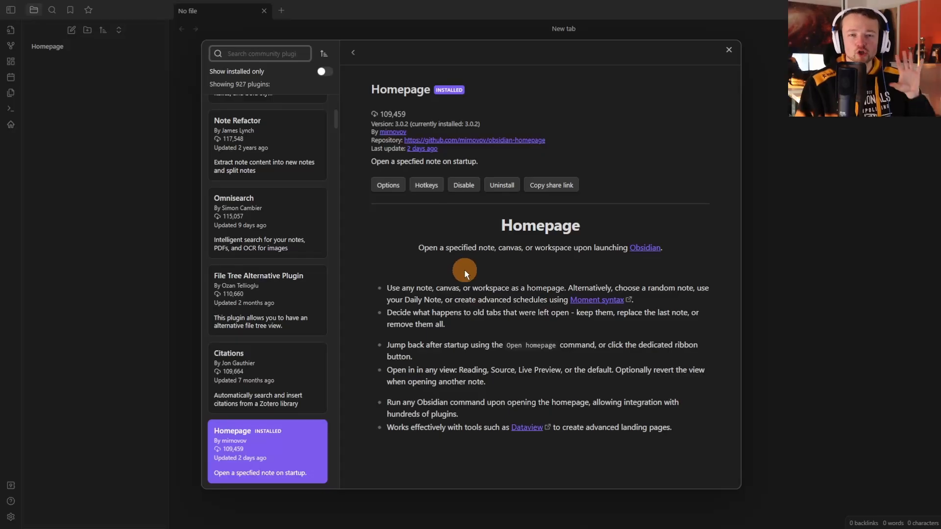
{"action": "mouse_move", "coordinate": [539, 198]}
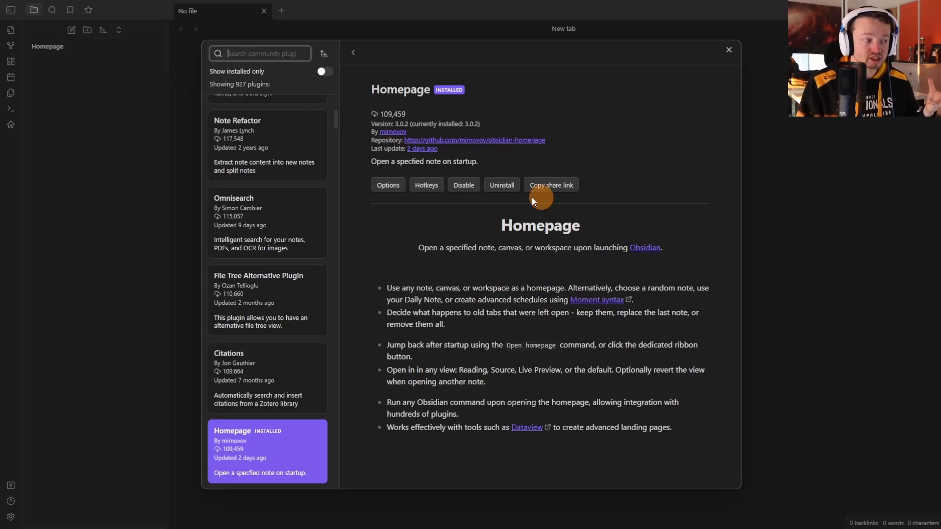
{"action": "mouse_move", "coordinate": [537, 243]}
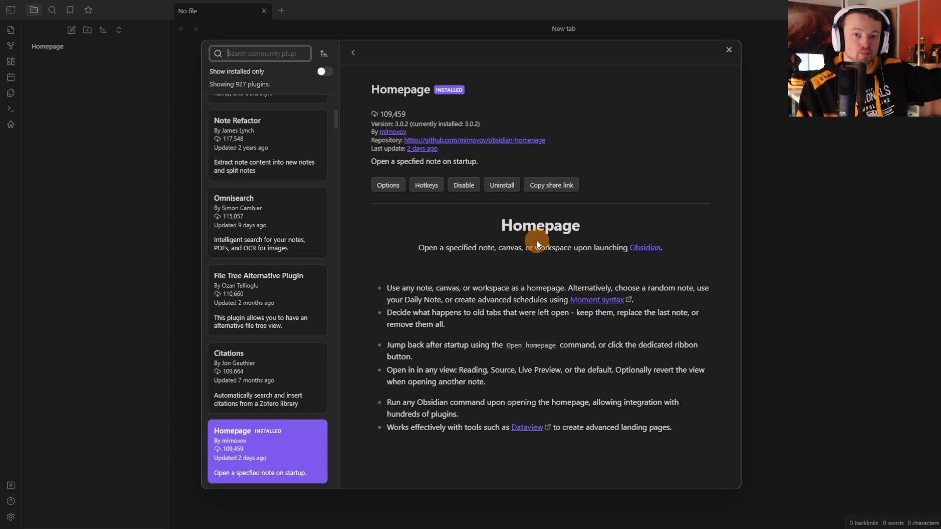
Review the Homepage type choices in Homepage plugin options, keeping it set to File.
{"action": "left_click", "coordinate": [388, 184]}
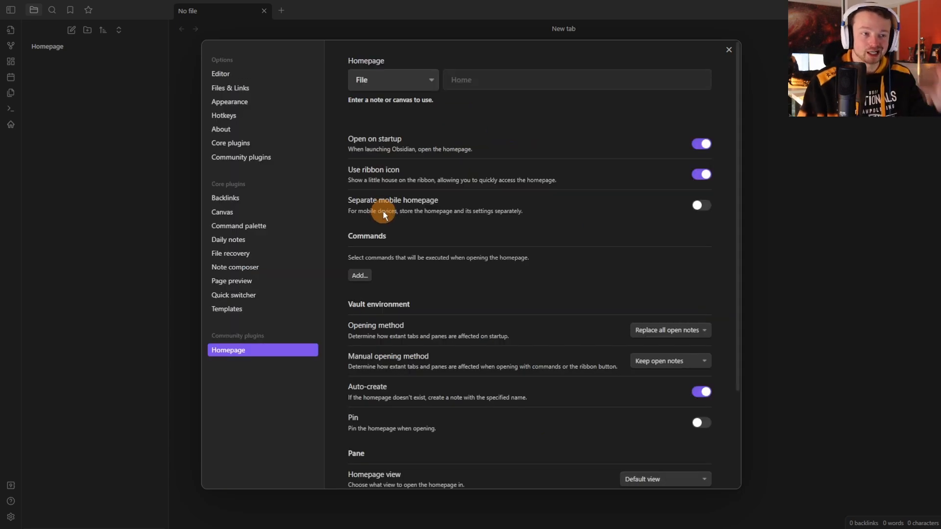
{"action": "mouse_move", "coordinate": [557, 164]}
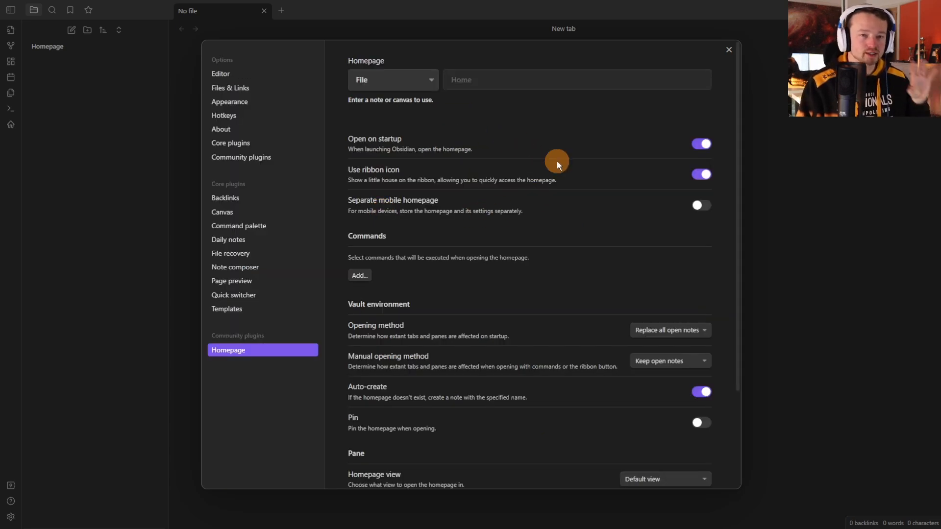
{"action": "mouse_move", "coordinate": [542, 159]}
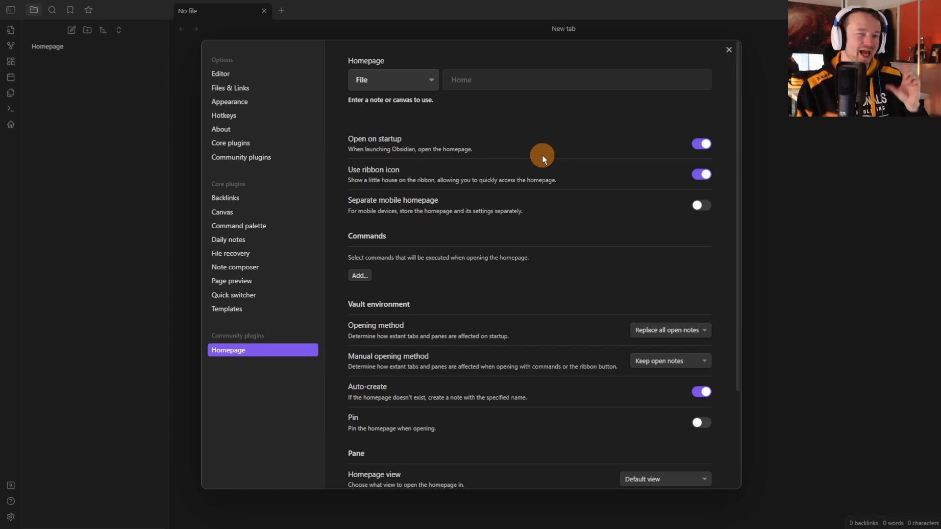
{"action": "mouse_move", "coordinate": [408, 128]}
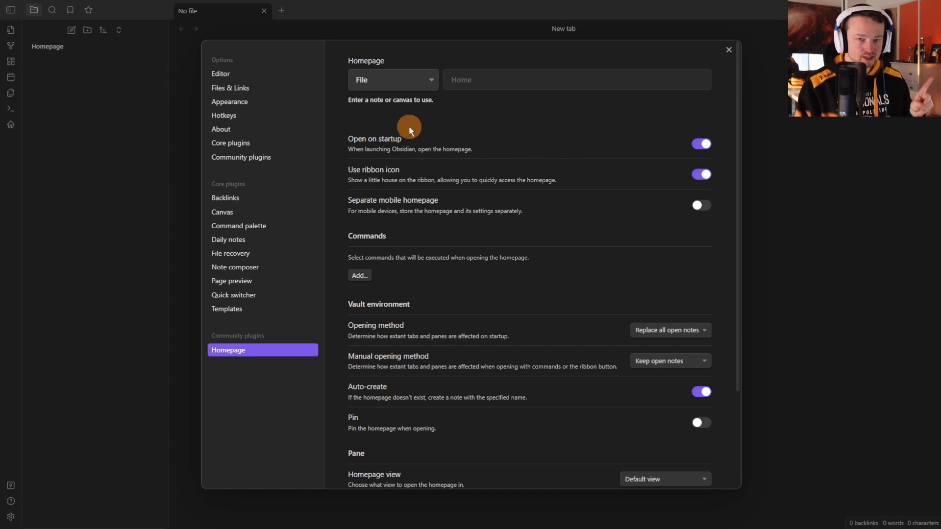
{"action": "left_click", "coordinate": [392, 80]}
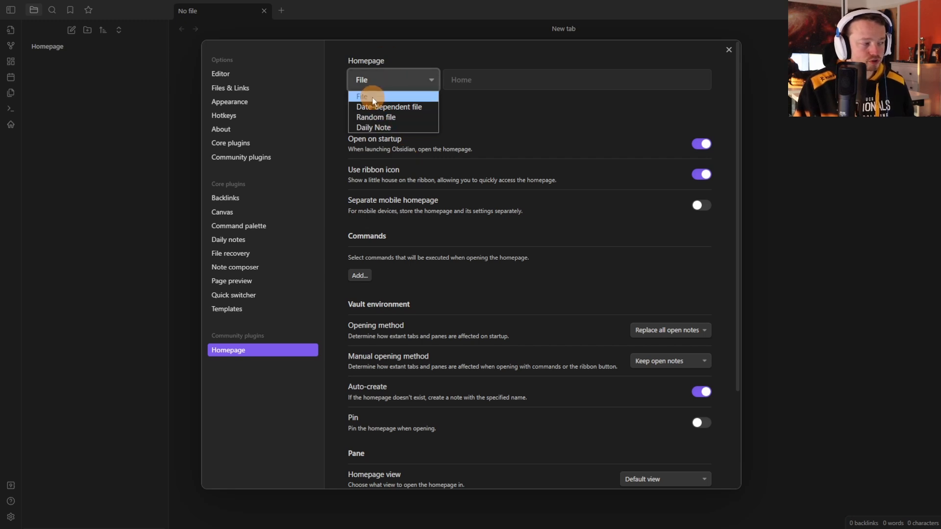
{"action": "left_click", "coordinate": [361, 96]}
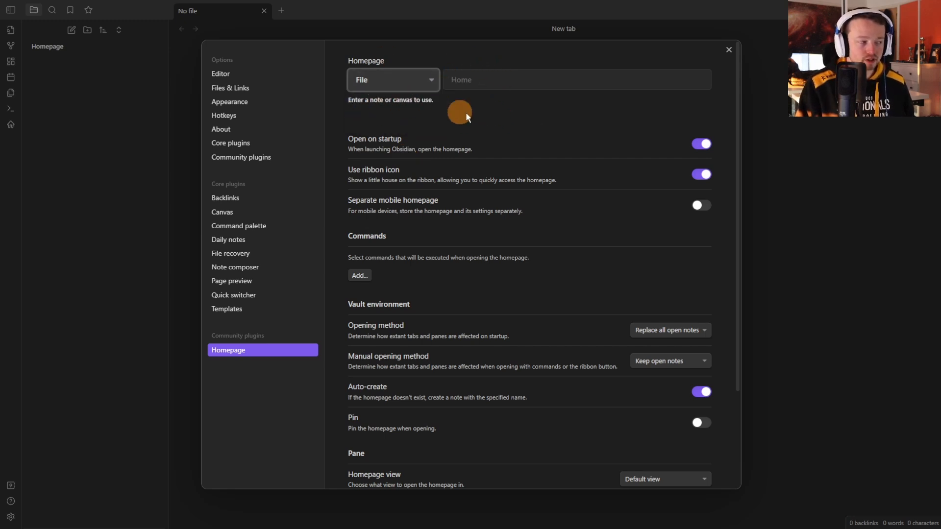
{"action": "mouse_move", "coordinate": [562, 147]}
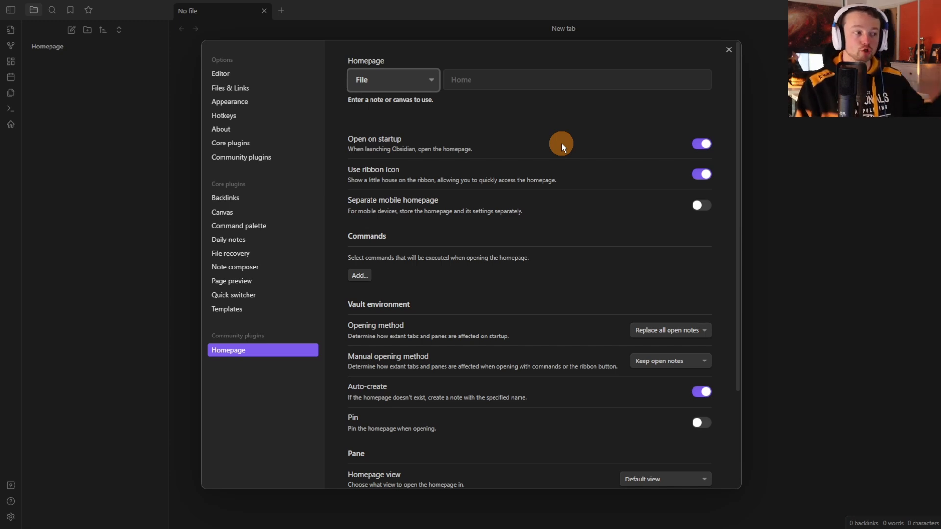
{"action": "mouse_move", "coordinate": [387, 69]}
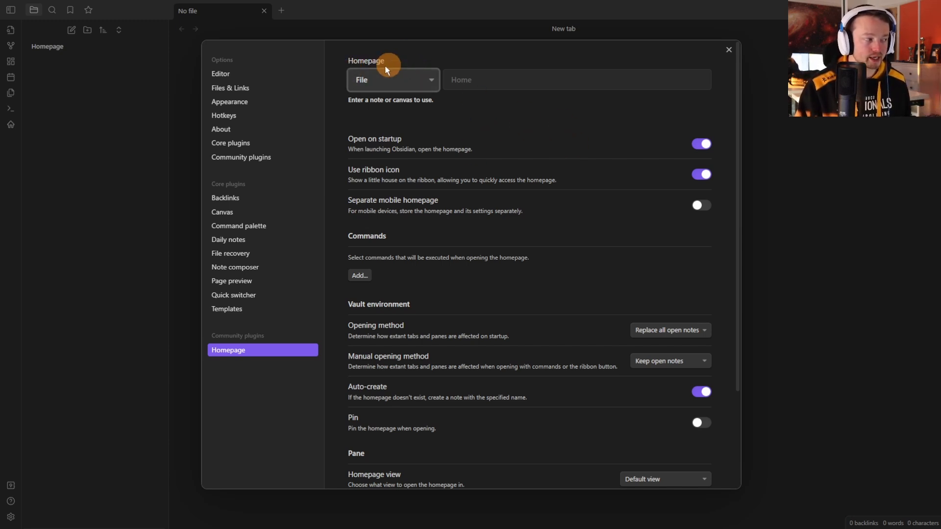
{"action": "mouse_move", "coordinate": [519, 79]}
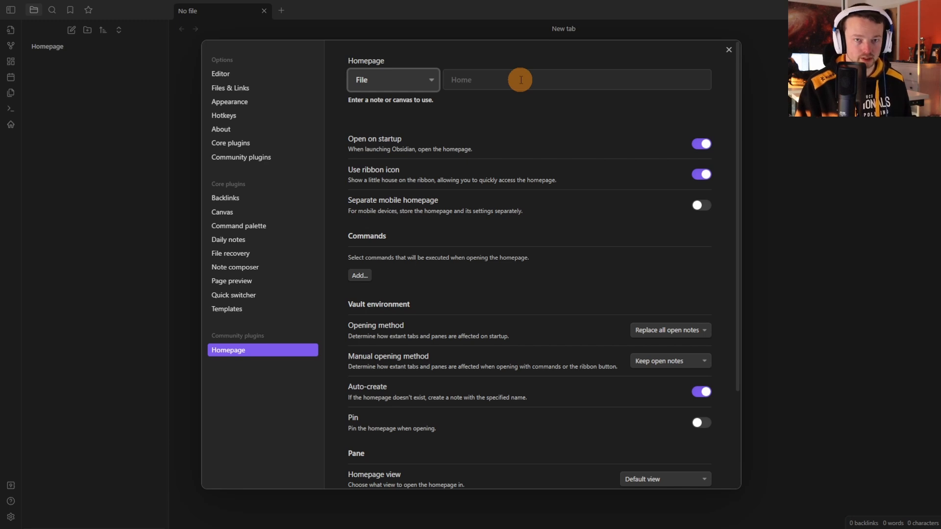
{"action": "mouse_move", "coordinate": [360, 174]}
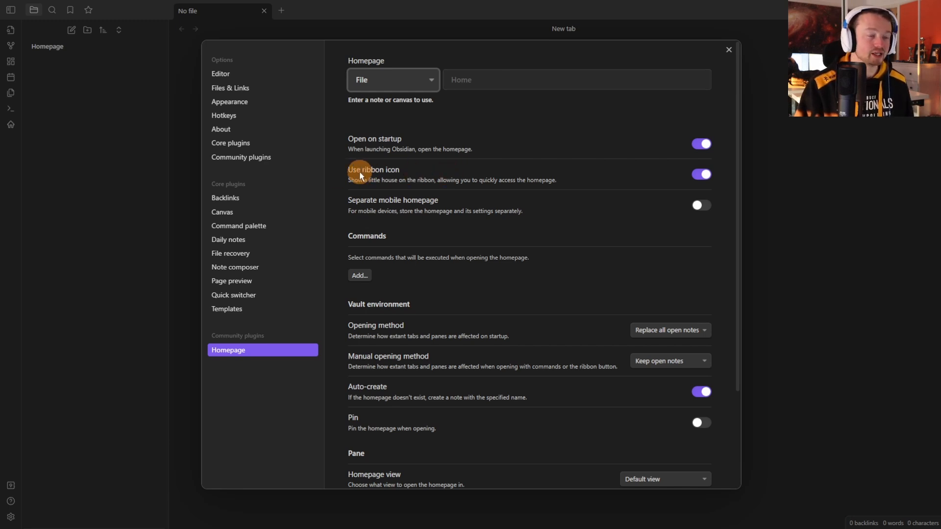
{"action": "mouse_move", "coordinate": [10, 125]}
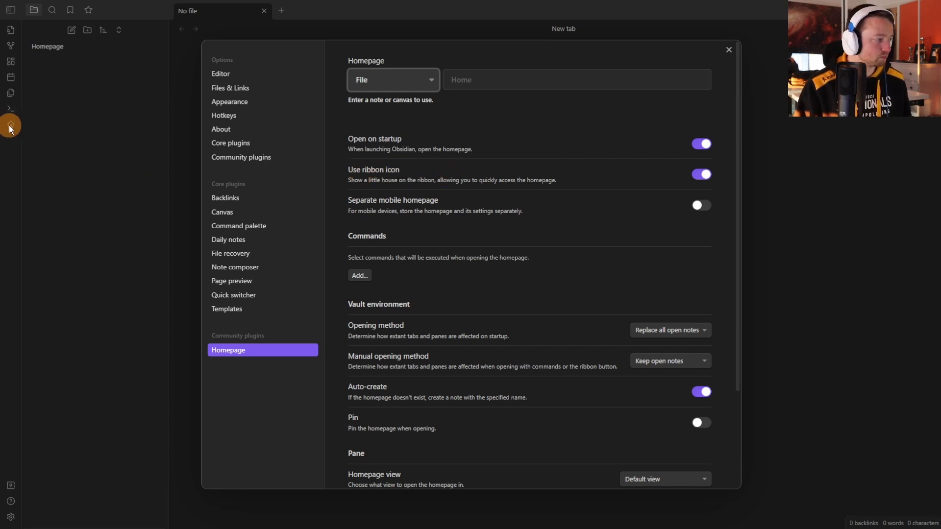
{"action": "mouse_move", "coordinate": [496, 100]}
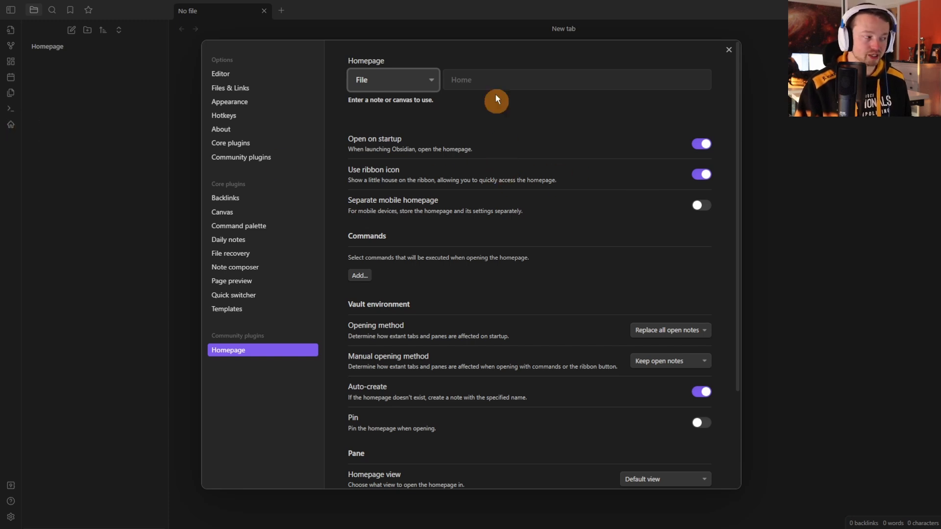
{"action": "mouse_move", "coordinate": [321, 190]}
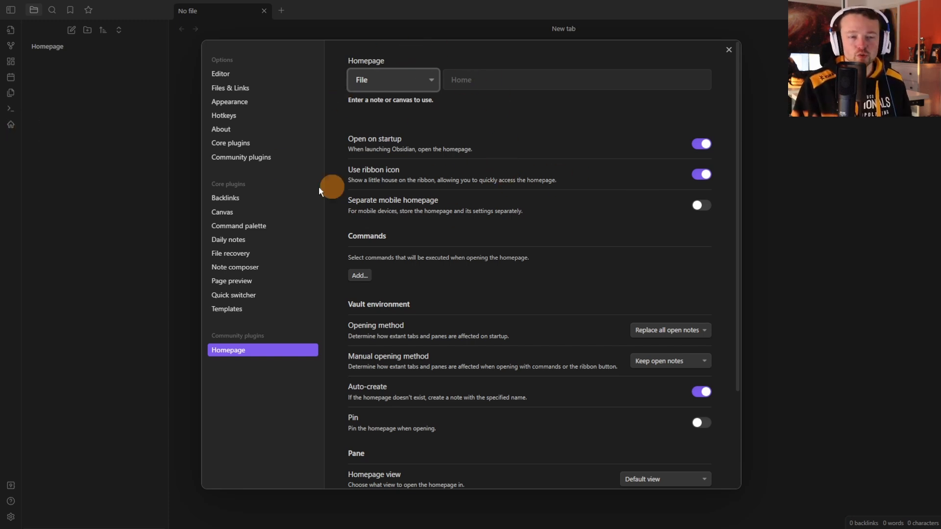
{"action": "mouse_move", "coordinate": [465, 206]}
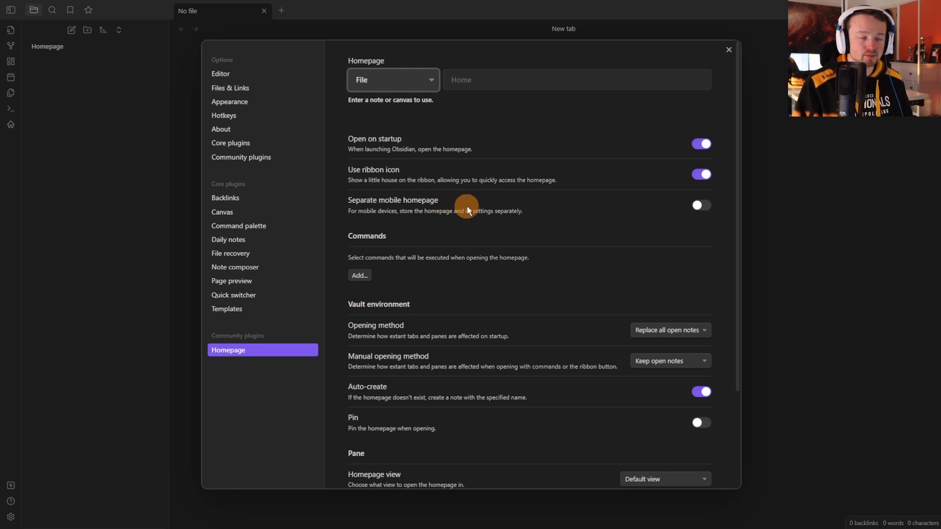
{"action": "mouse_move", "coordinate": [474, 210]}
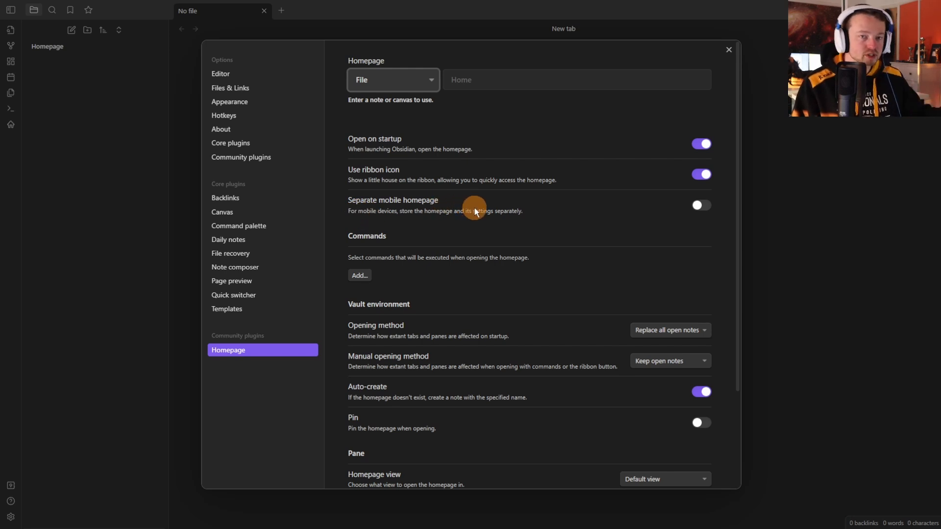
{"action": "mouse_move", "coordinate": [637, 208]}
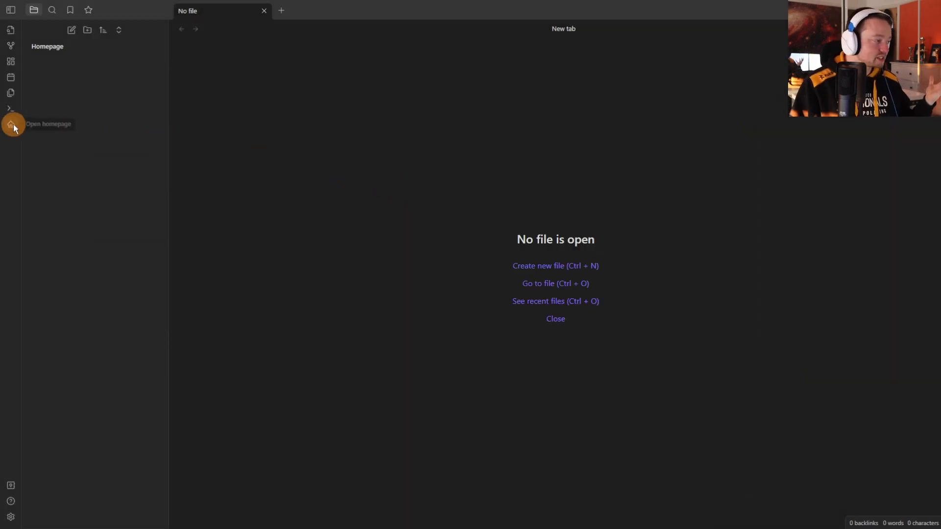
Open the homepage to auto-create the Home note, then close and reopen Home.
{"action": "left_click", "coordinate": [11, 124]}
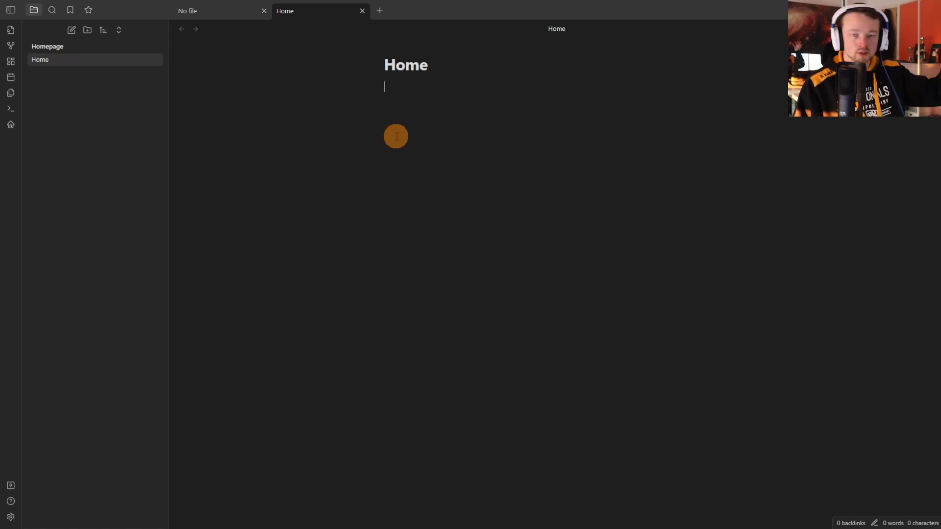
{"action": "mouse_move", "coordinate": [255, 187]}
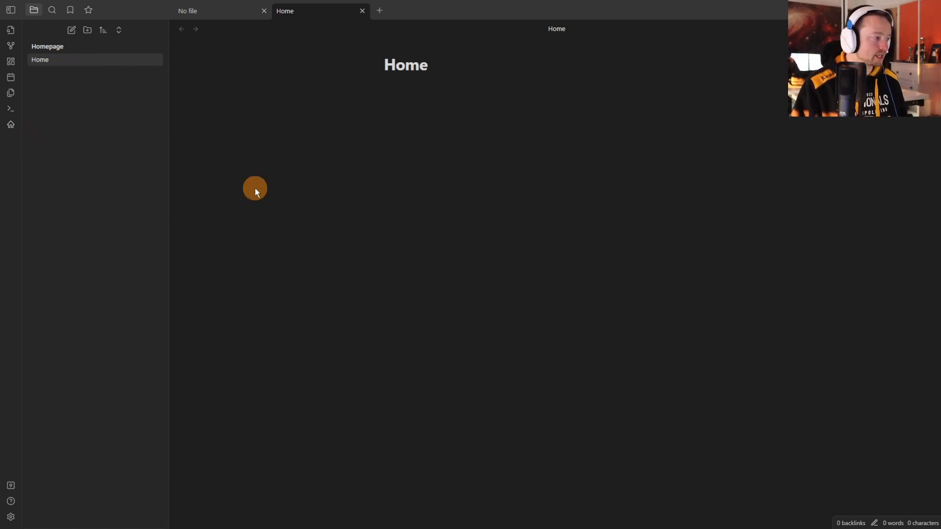
{"action": "mouse_move", "coordinate": [359, 10]}
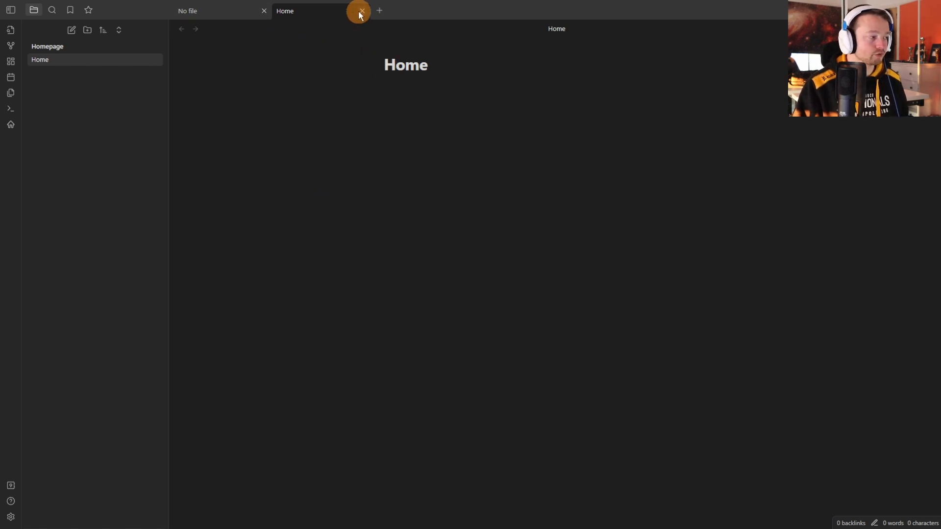
{"action": "left_click", "coordinate": [359, 11]}
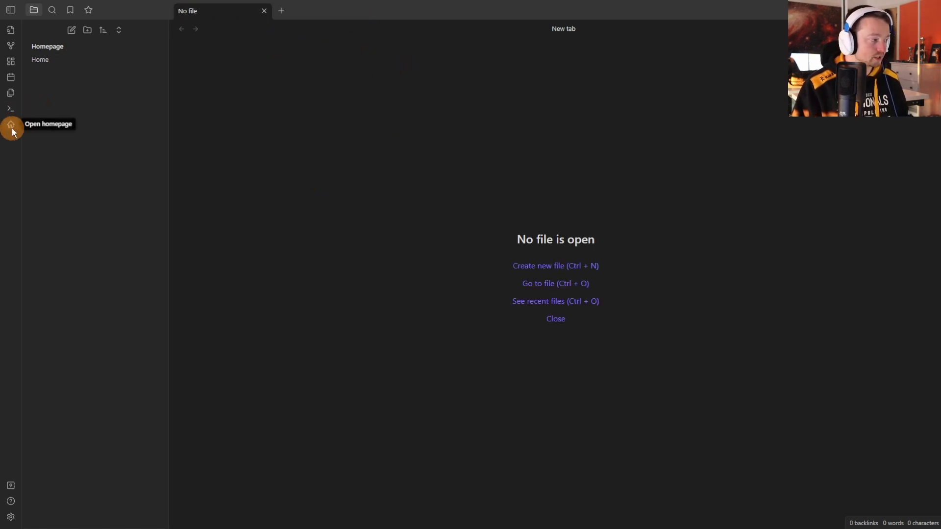
{"action": "left_click", "coordinate": [40, 60]}
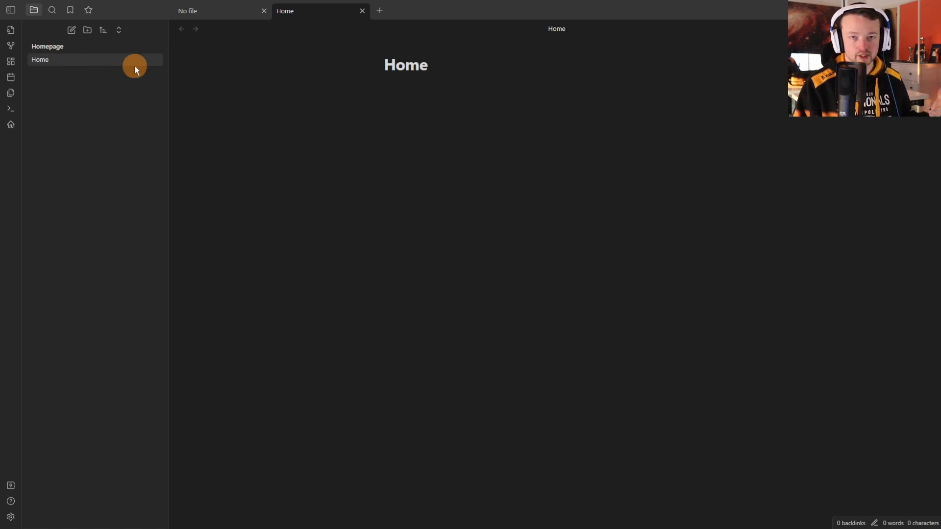
{"action": "mouse_move", "coordinate": [436, 98]}
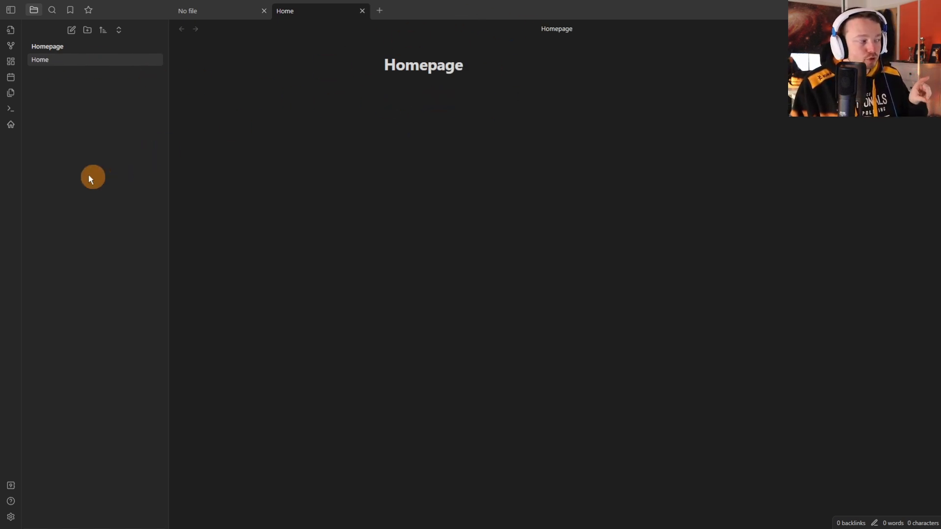
{"action": "left_click", "coordinate": [40, 60]}
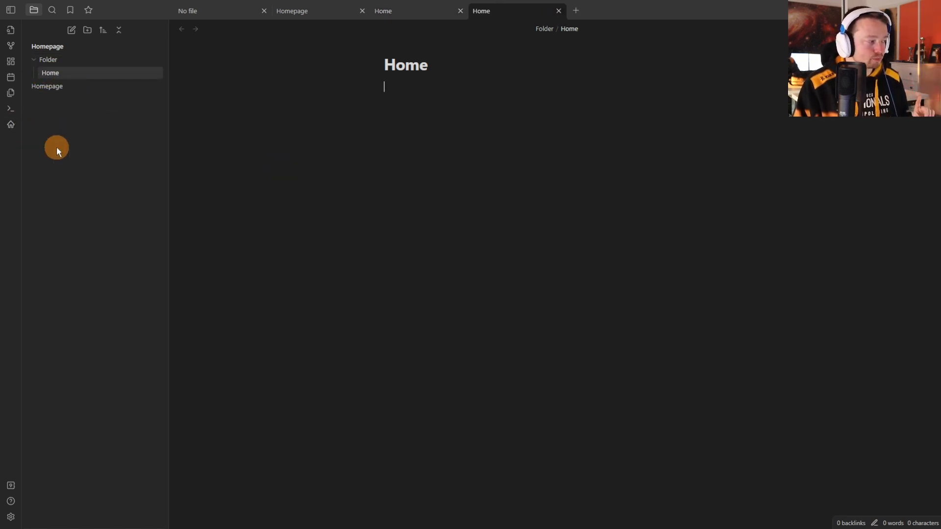
{"action": "mouse_move", "coordinate": [76, 74]}
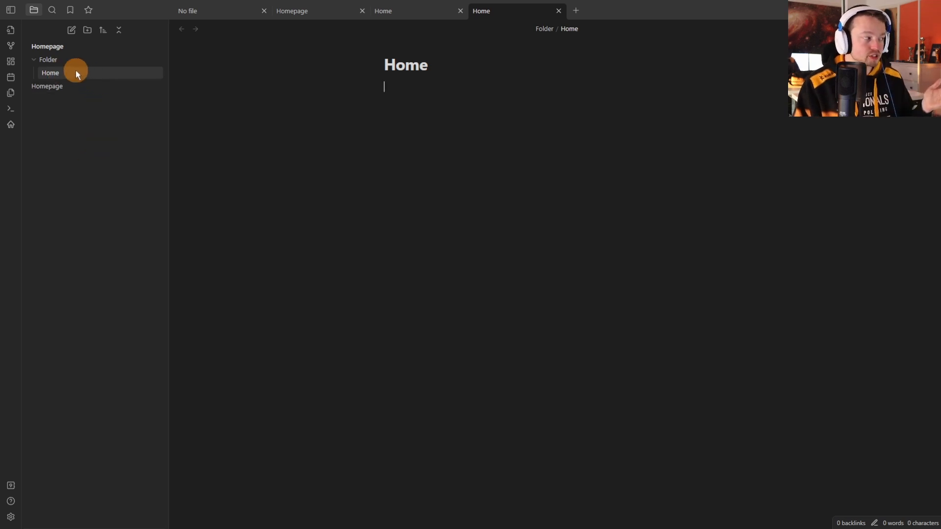
{"action": "mouse_move", "coordinate": [83, 59]}
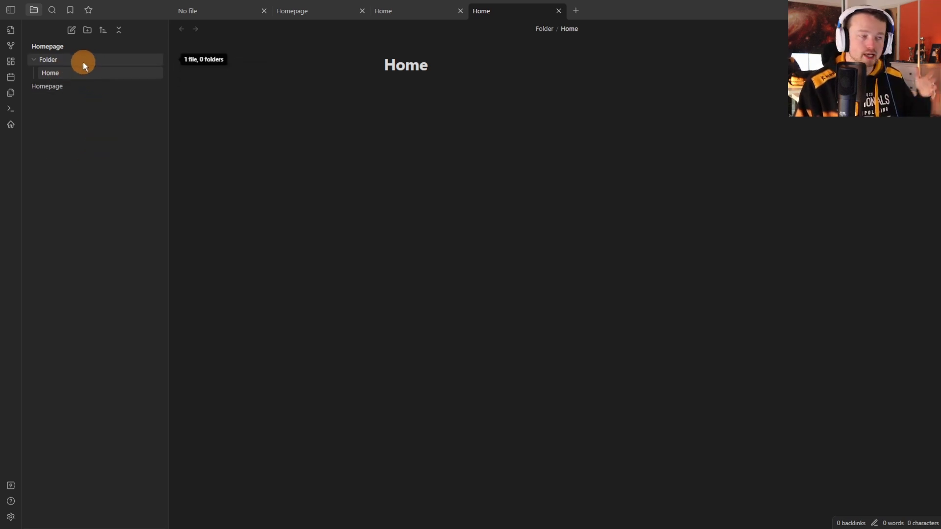
{"action": "mouse_move", "coordinate": [107, 150]}
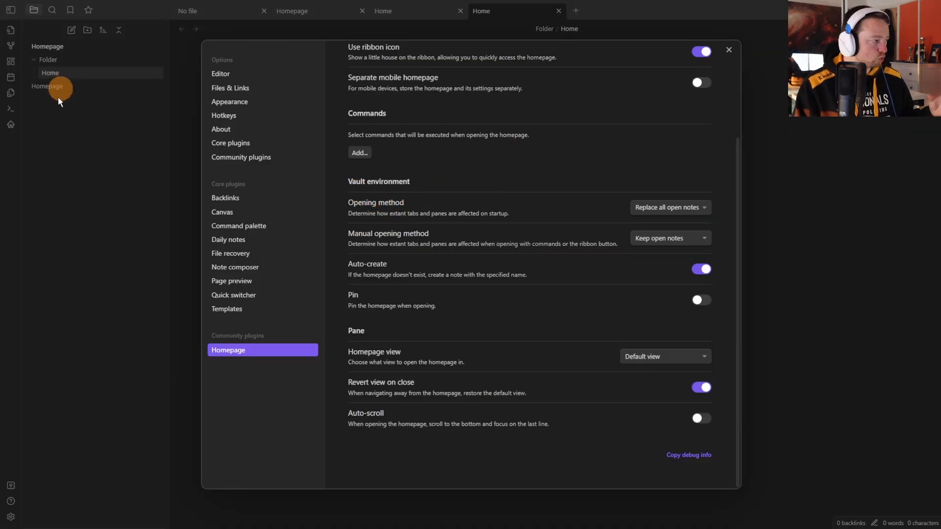
{"action": "mouse_move", "coordinate": [340, 148]}
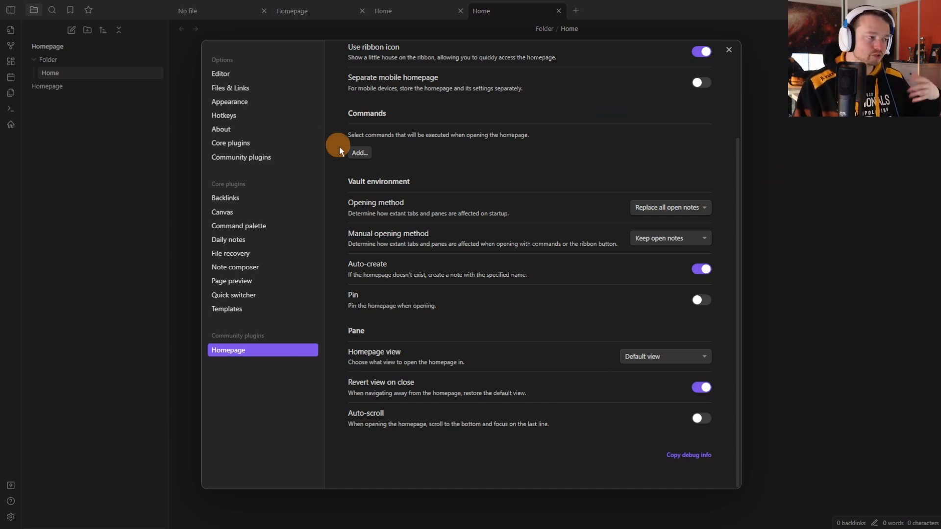
{"action": "mouse_move", "coordinate": [353, 210]}
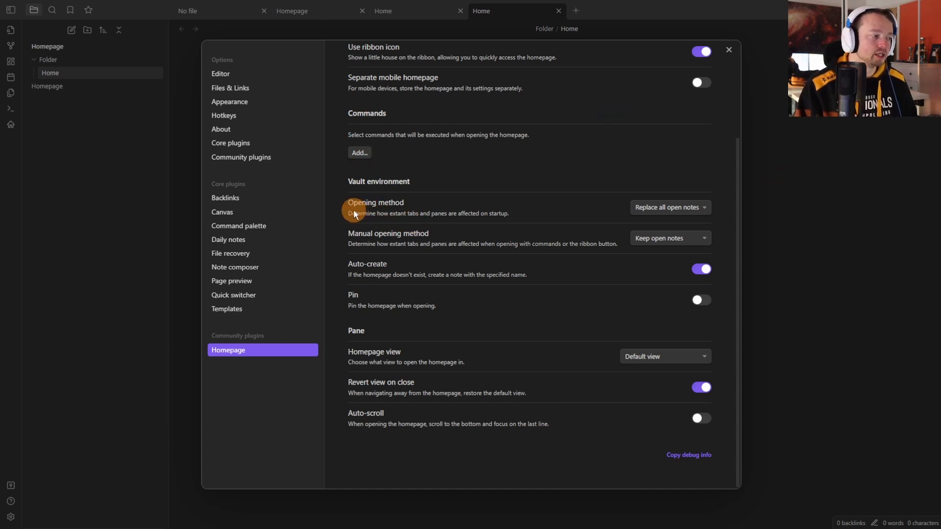
{"action": "mouse_move", "coordinate": [469, 207]}
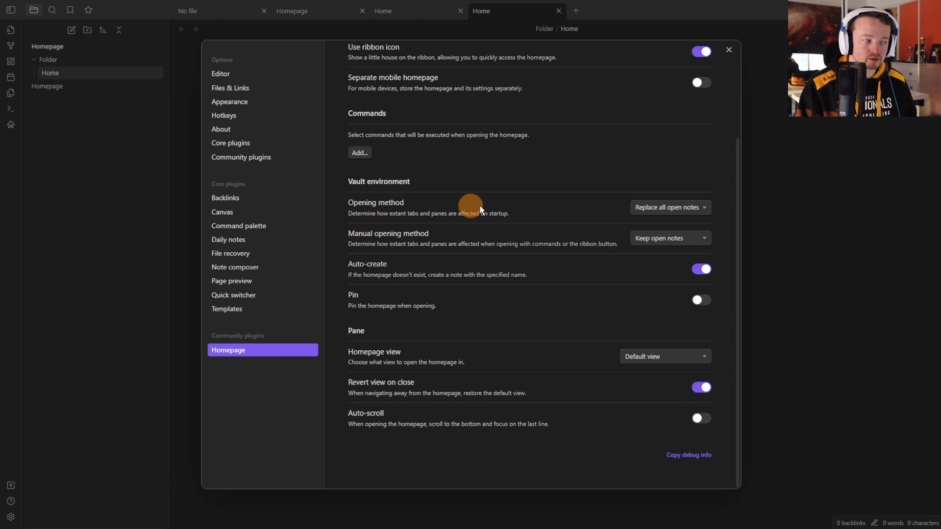
Set the Homepage startup opening method to Replace last note and recheck the choices.
{"action": "left_click", "coordinate": [669, 206]}
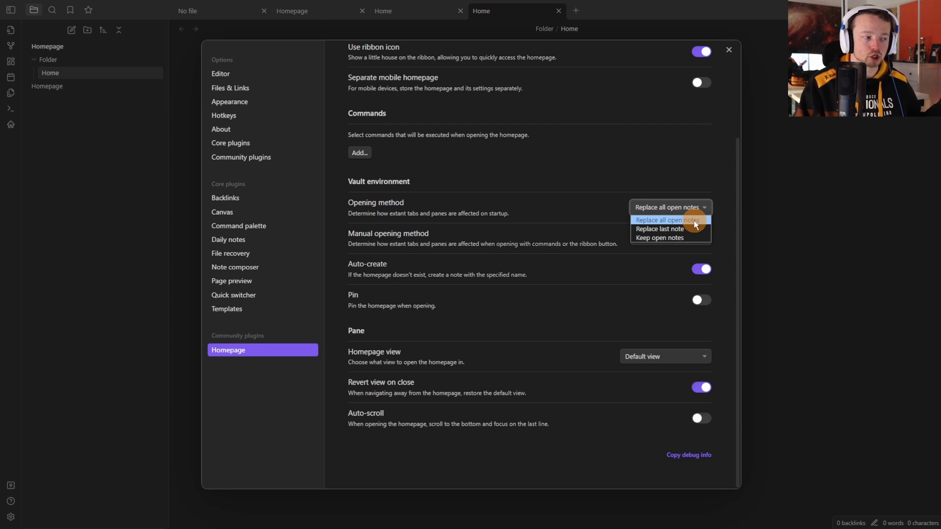
{"action": "mouse_move", "coordinate": [658, 237]}
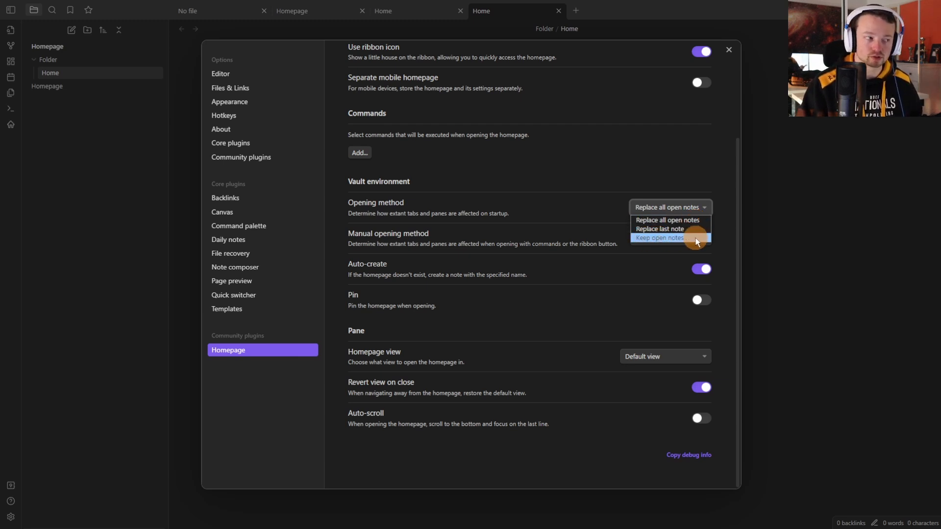
{"action": "left_click", "coordinate": [660, 228]}
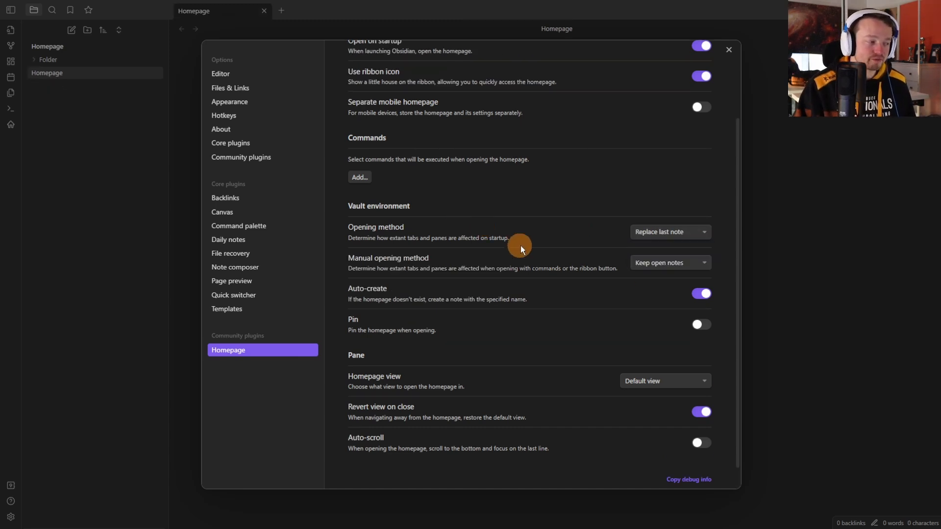
{"action": "scroll", "scroll_direction": "up", "scroll_amount": 3}
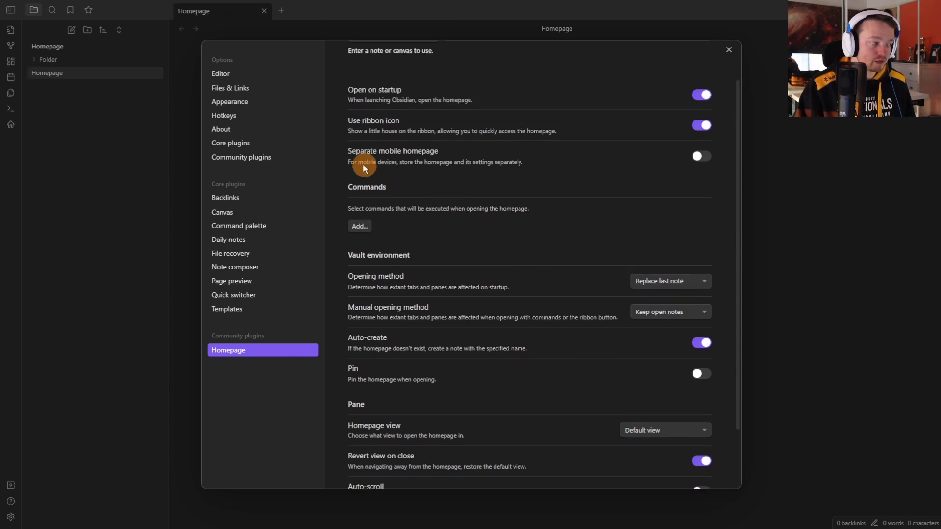
{"action": "scroll", "scroll_direction": "up", "scroll_amount": 3}
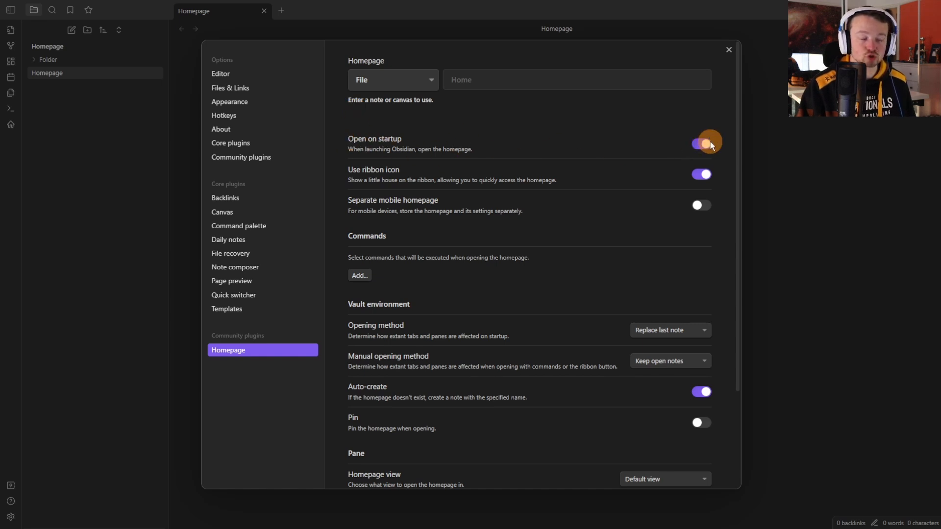
{"action": "scroll", "scroll_direction": "down", "scroll_amount": 3}
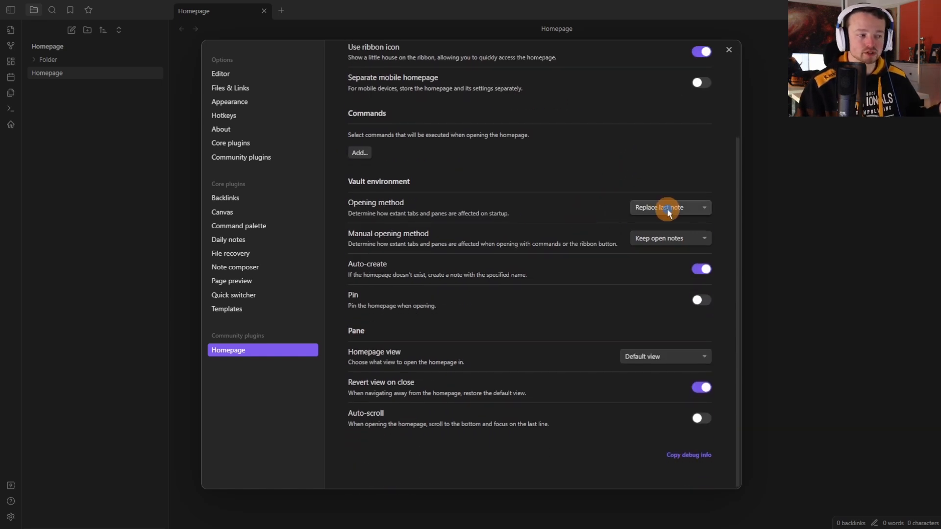
{"action": "left_click", "coordinate": [668, 207]}
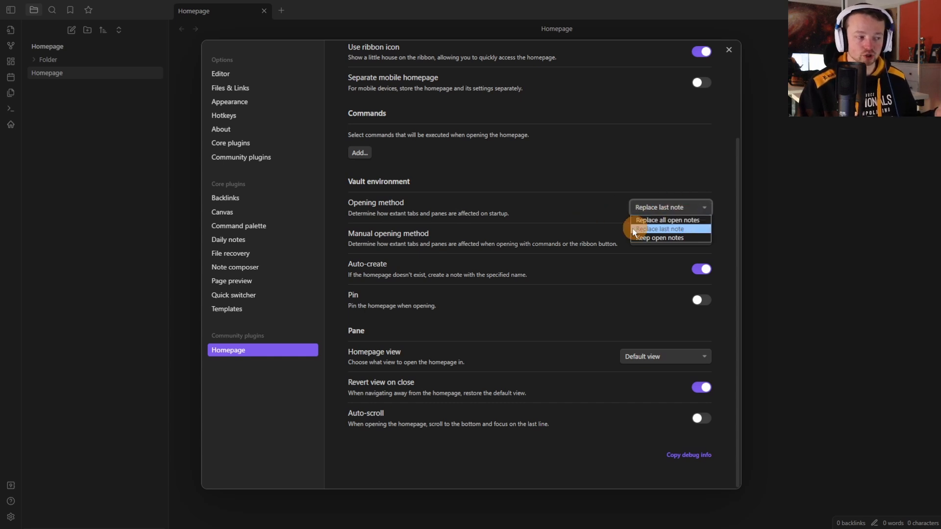
{"action": "mouse_move", "coordinate": [524, 200]}
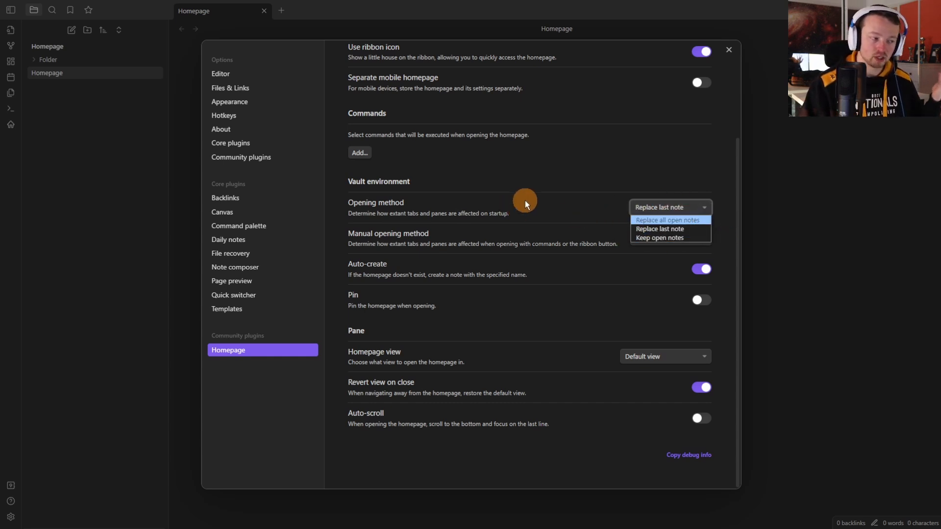
Test homepage tabs, then return to Homepage settings for the Manual opening method.
{"action": "left_click", "coordinate": [658, 228]}
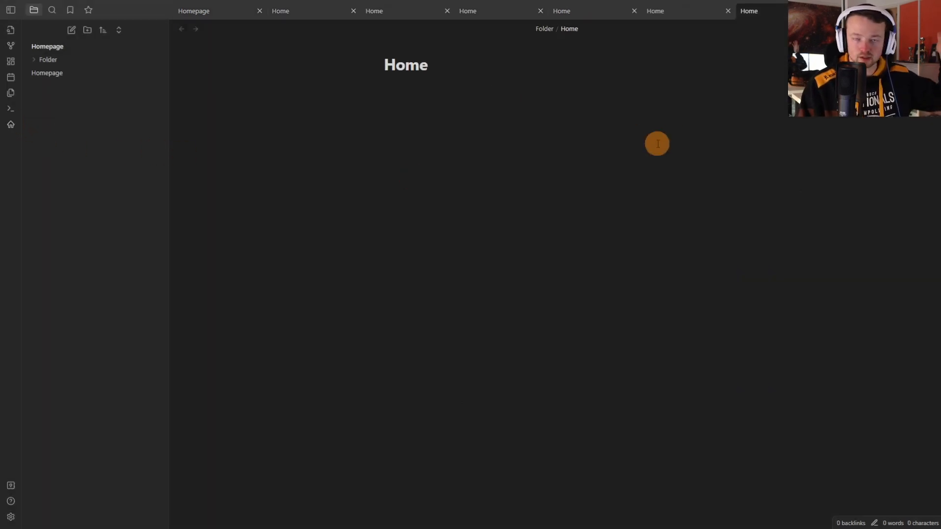
{"action": "left_click", "coordinate": [669, 238]}
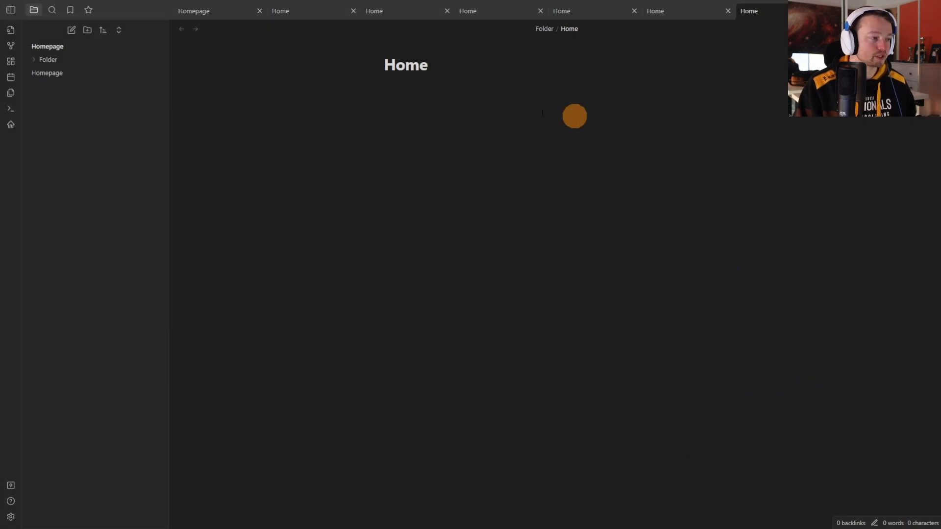
{"action": "left_click", "coordinate": [48, 59]}
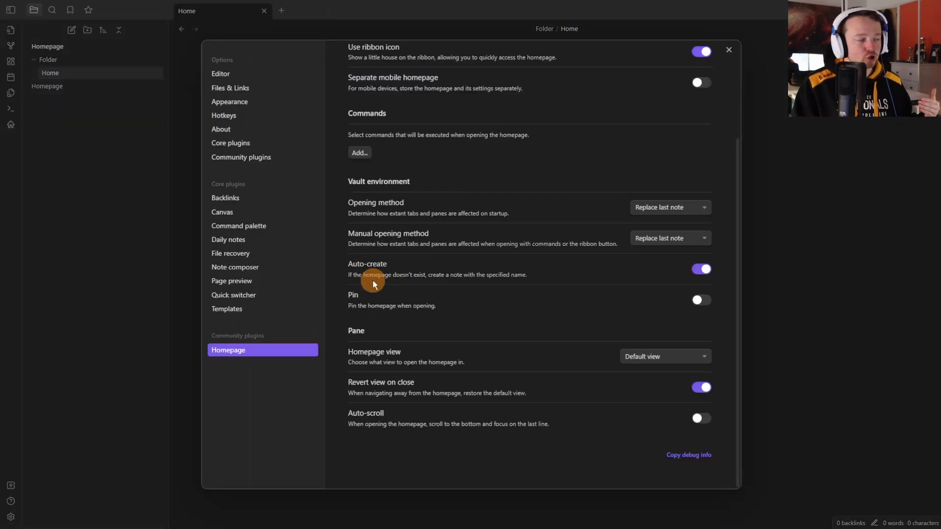
{"action": "scroll", "scroll_direction": "up", "scroll_amount": 3}
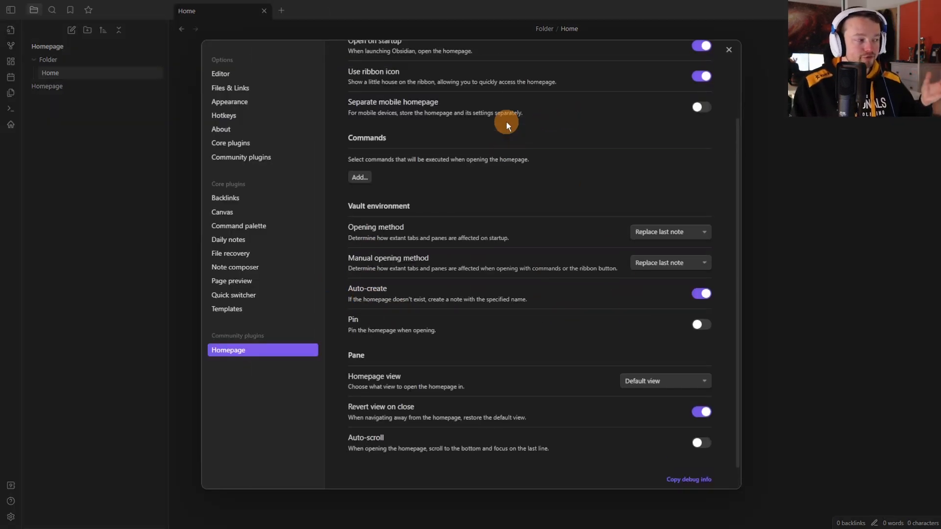
{"action": "scroll", "scroll_direction": "up", "scroll_amount": 3}
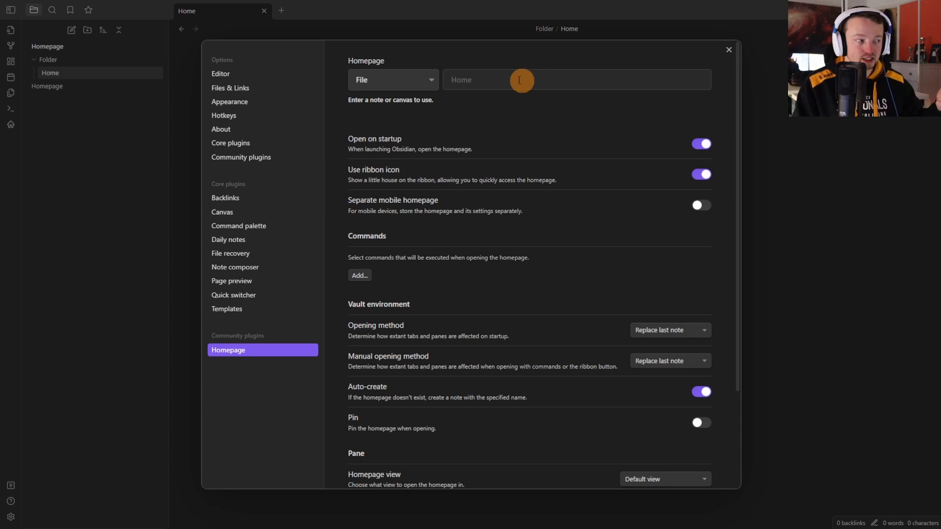
{"action": "scroll", "scroll_direction": "down", "scroll_amount": 3}
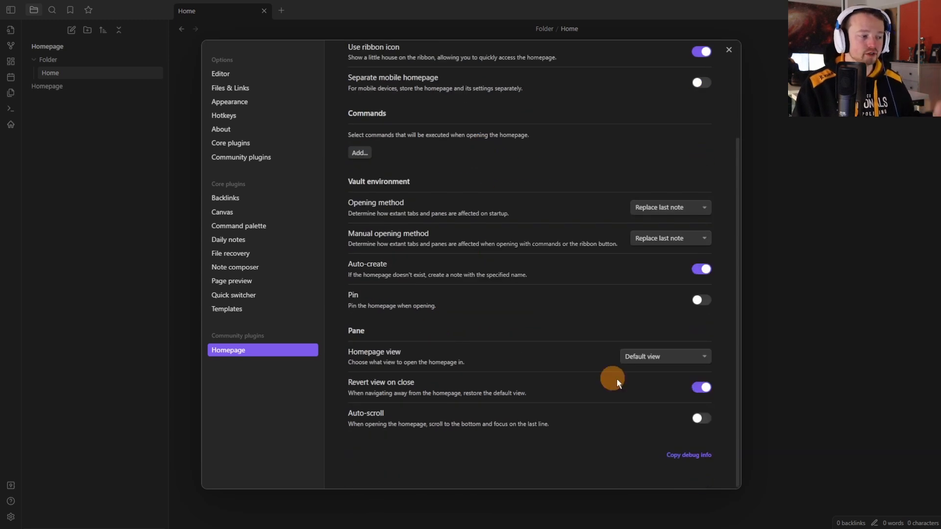
{"action": "mouse_move", "coordinate": [352, 300]}
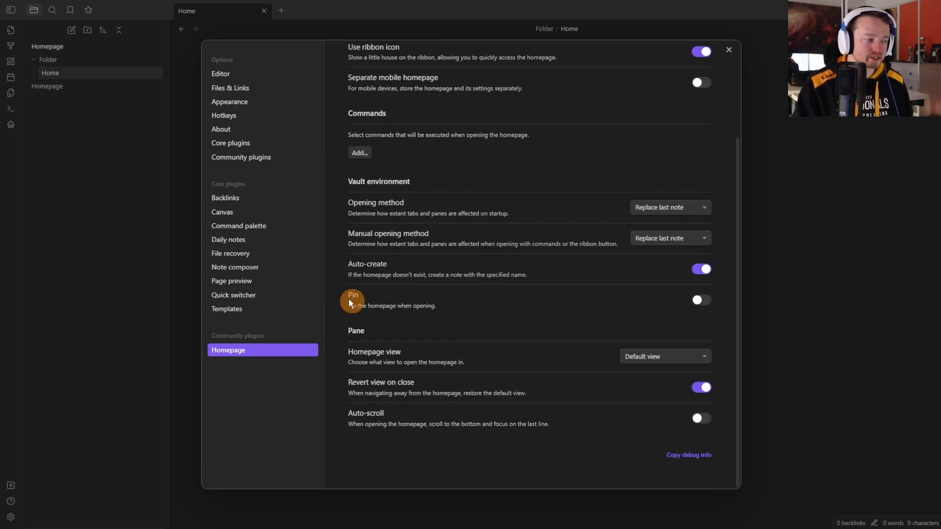
{"action": "mouse_move", "coordinate": [718, 264]}
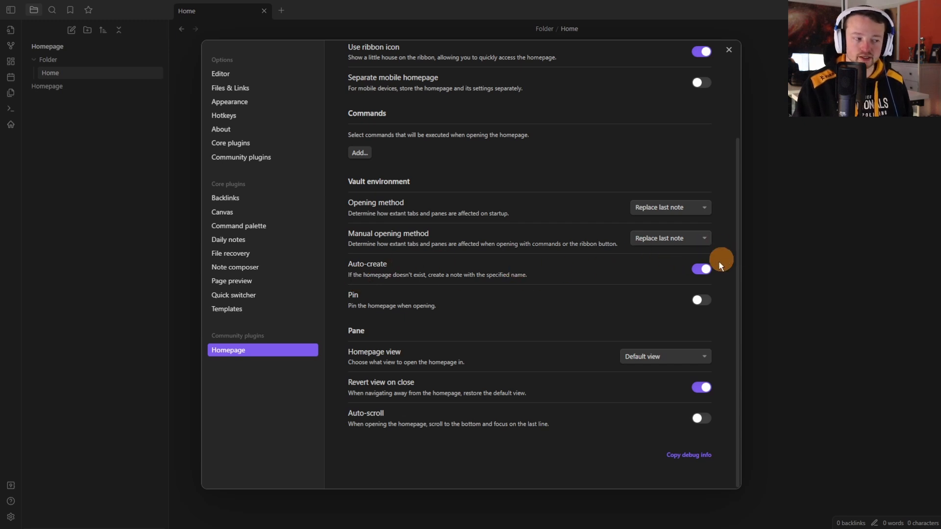
{"action": "left_click", "coordinate": [700, 268]}
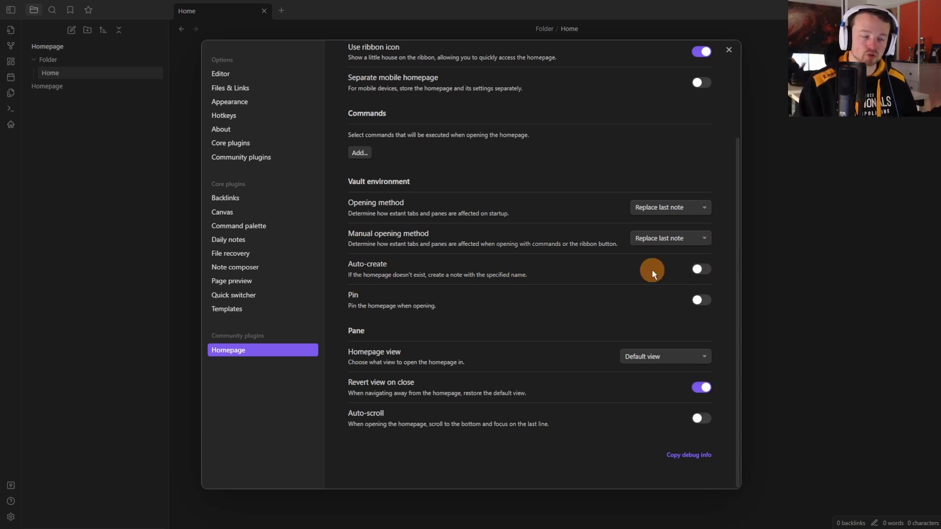
{"action": "left_click", "coordinate": [700, 268]}
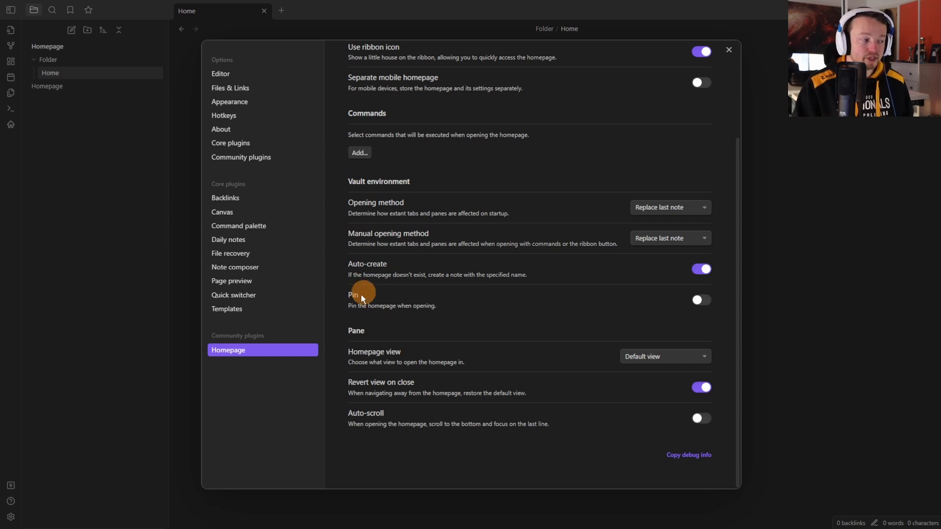
Enable Pin for the homepage and open the Homepage note in a second tab.
{"action": "left_click", "coordinate": [728, 50]}
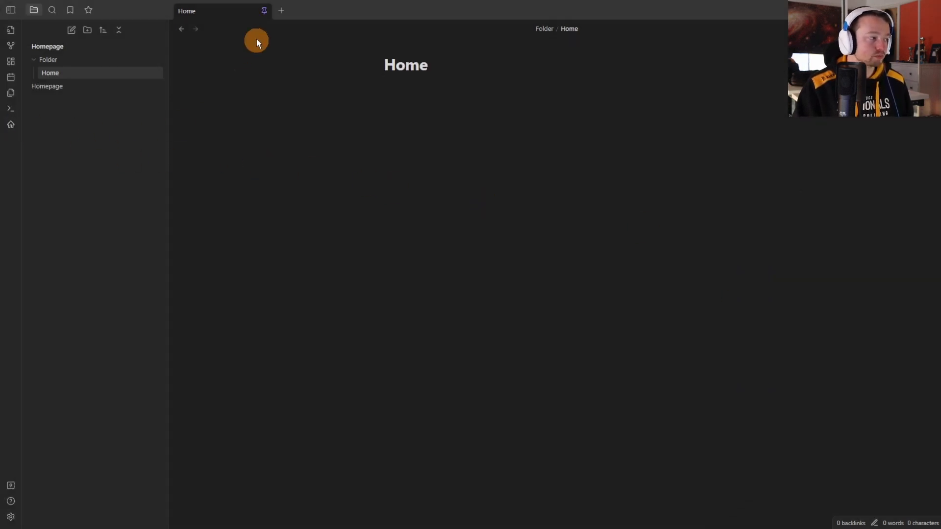
{"action": "mouse_move", "coordinate": [270, 24]}
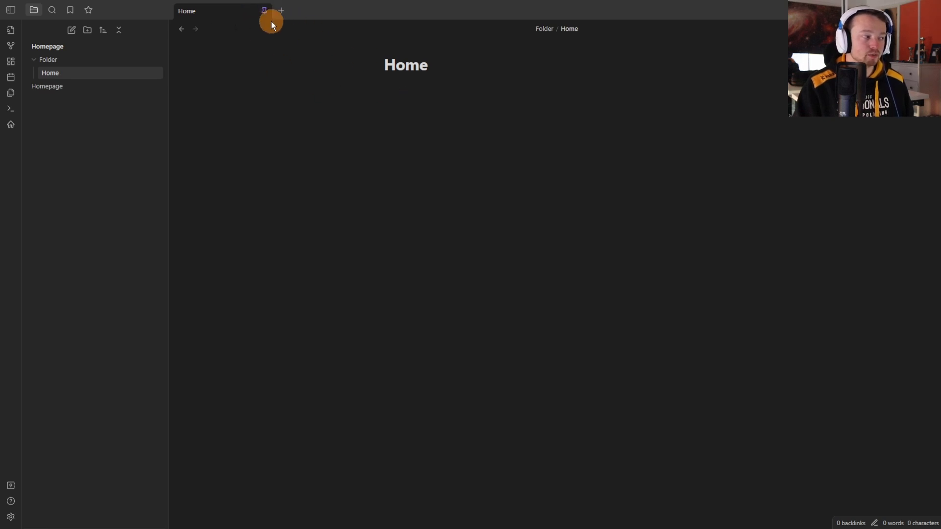
{"action": "left_click", "coordinate": [48, 86]}
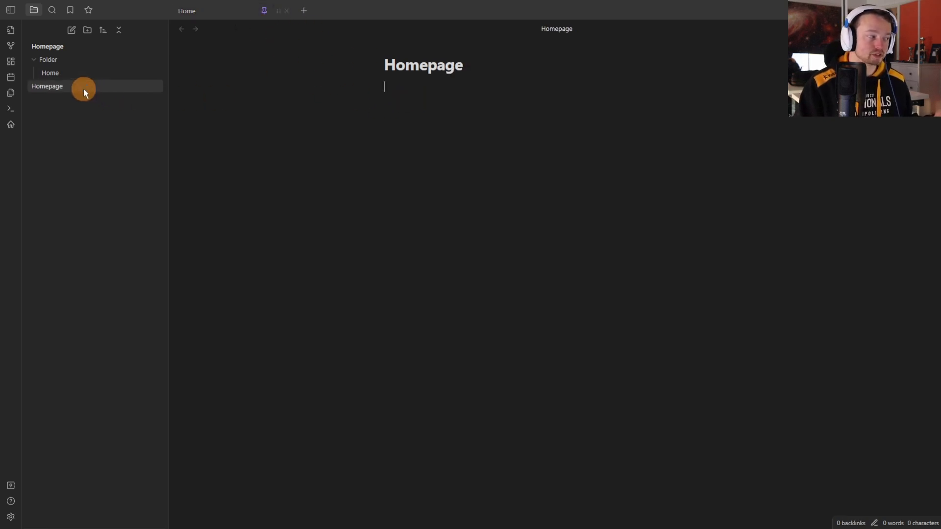
{"action": "left_click", "coordinate": [47, 86]}
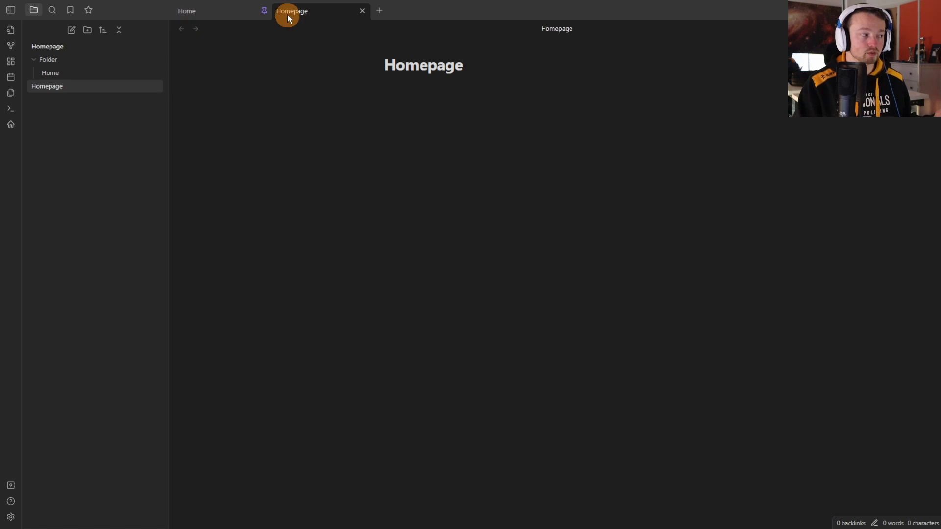
{"action": "mouse_move", "coordinate": [323, 42]}
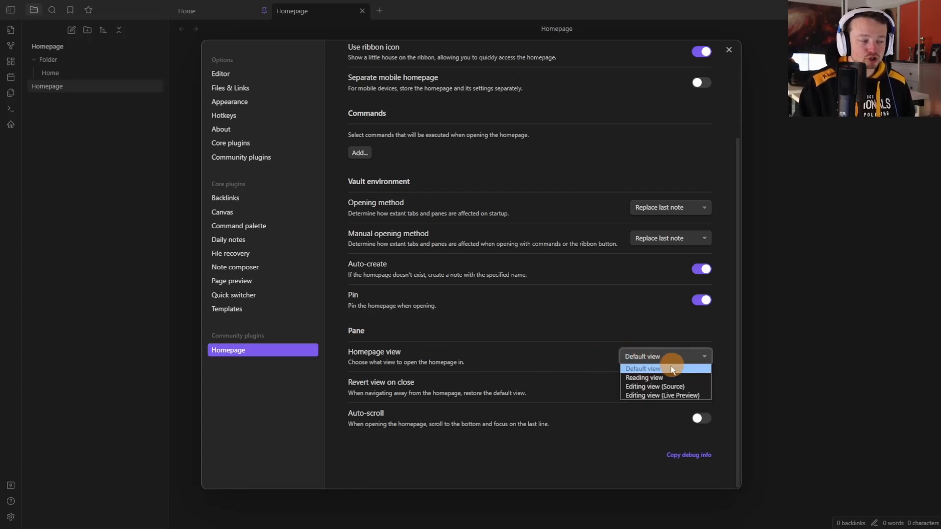
{"action": "mouse_move", "coordinate": [679, 376]}
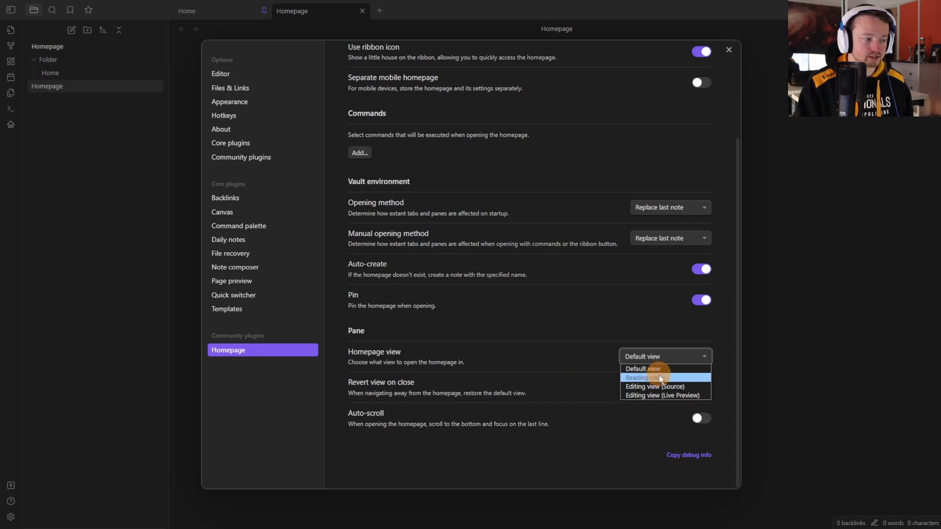
{"action": "mouse_move", "coordinate": [683, 379]}
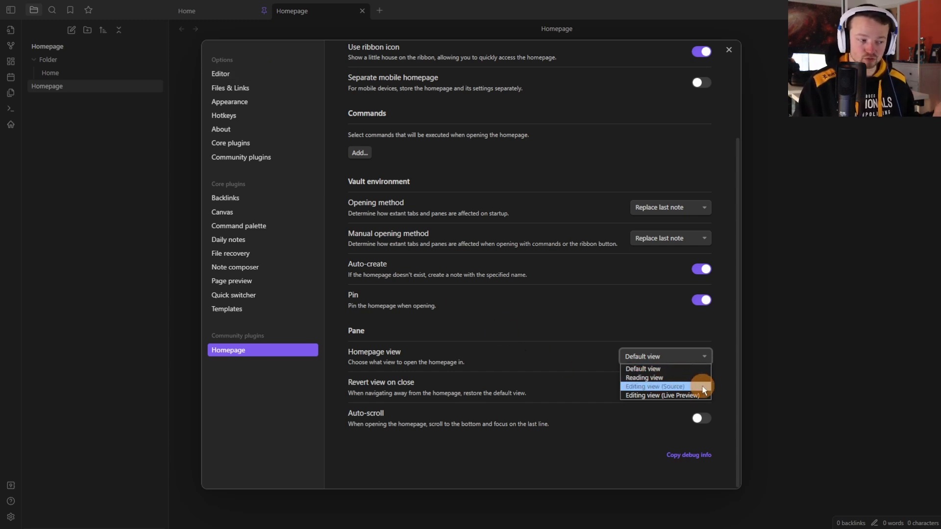
{"action": "mouse_move", "coordinate": [664, 395]}
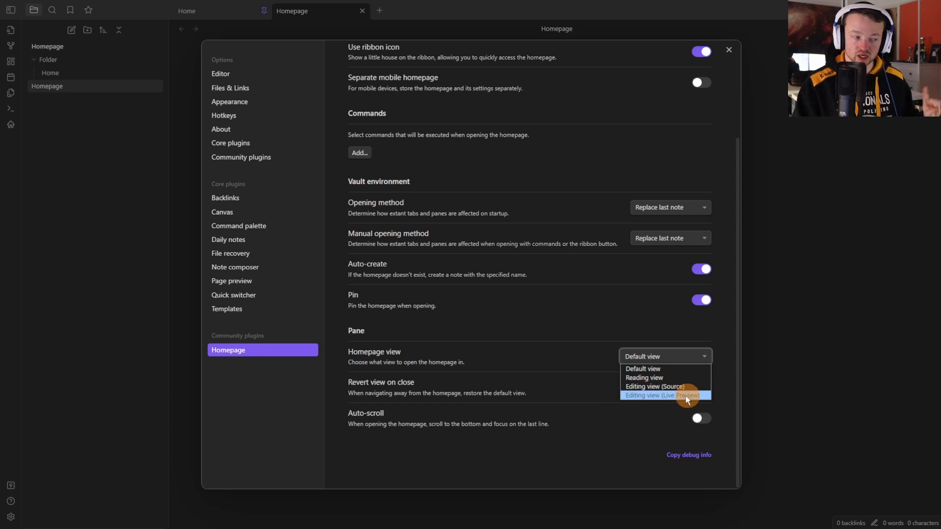
{"action": "left_click", "coordinate": [220, 73]}
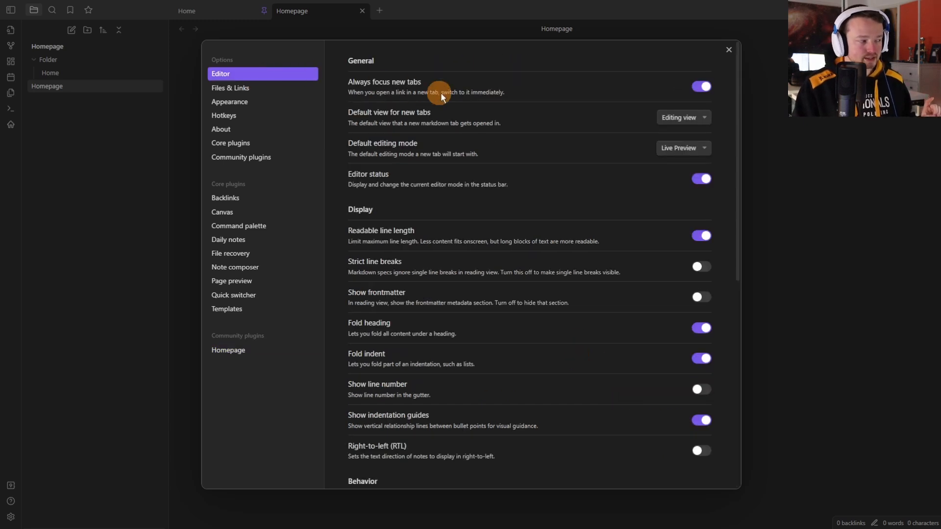
{"action": "mouse_move", "coordinate": [372, 148]}
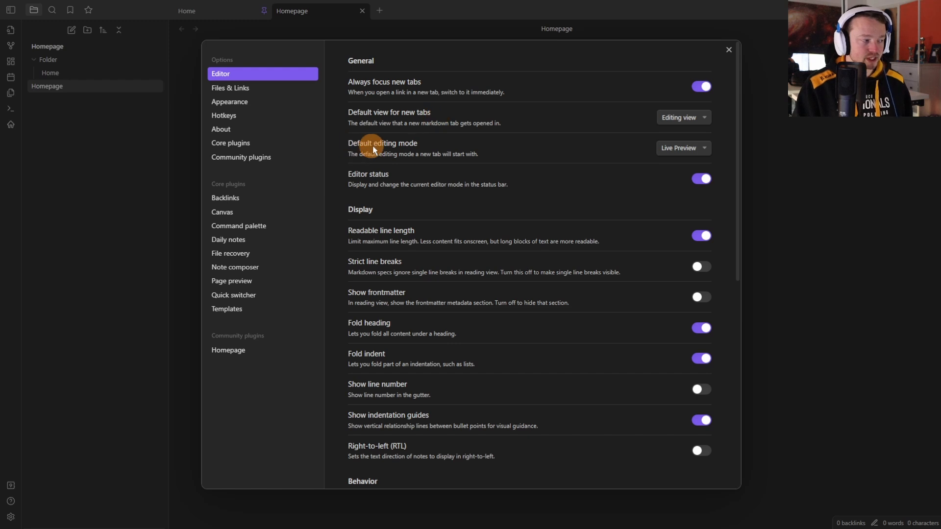
{"action": "mouse_move", "coordinate": [681, 117]}
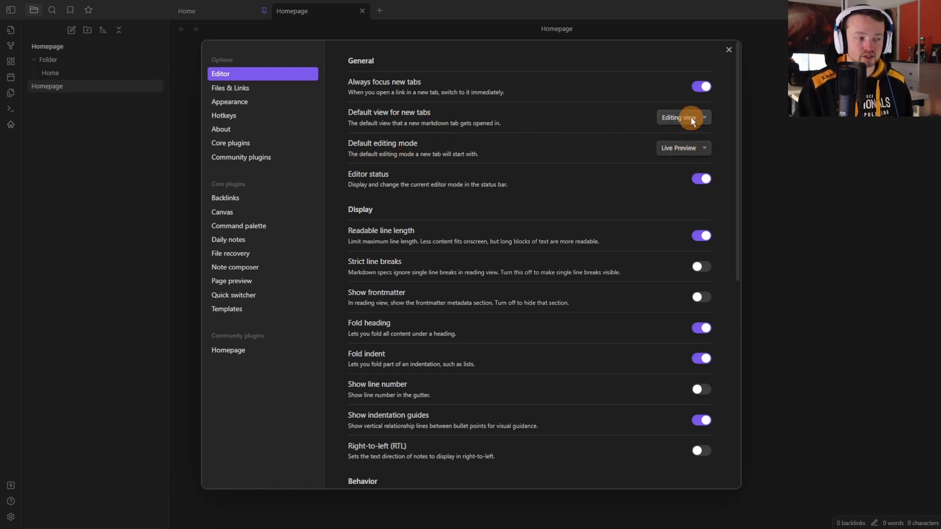
{"action": "left_click", "coordinate": [682, 117]}
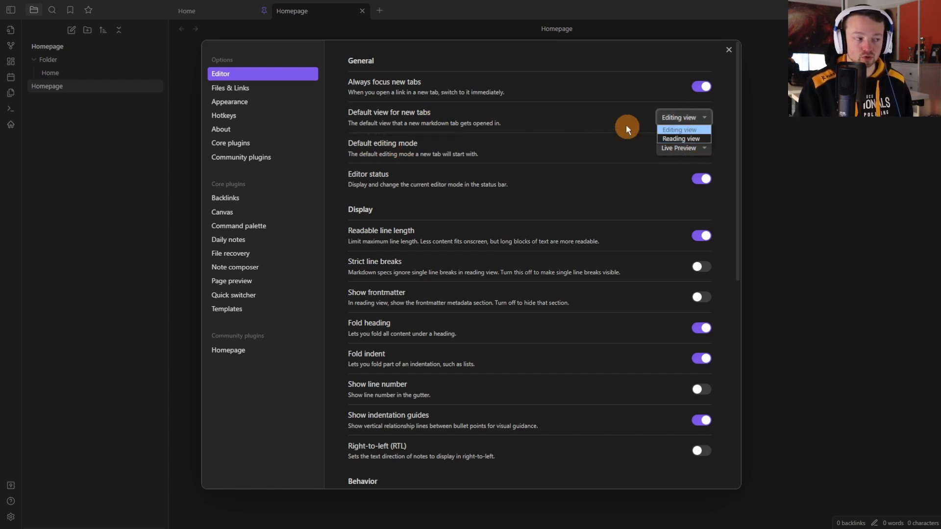
{"action": "left_click", "coordinate": [678, 129]}
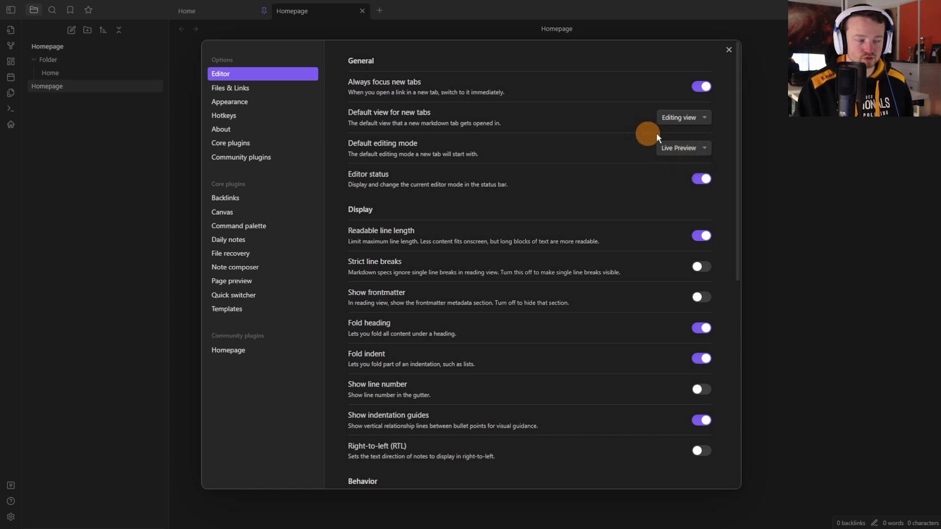
{"action": "mouse_move", "coordinate": [641, 133]}
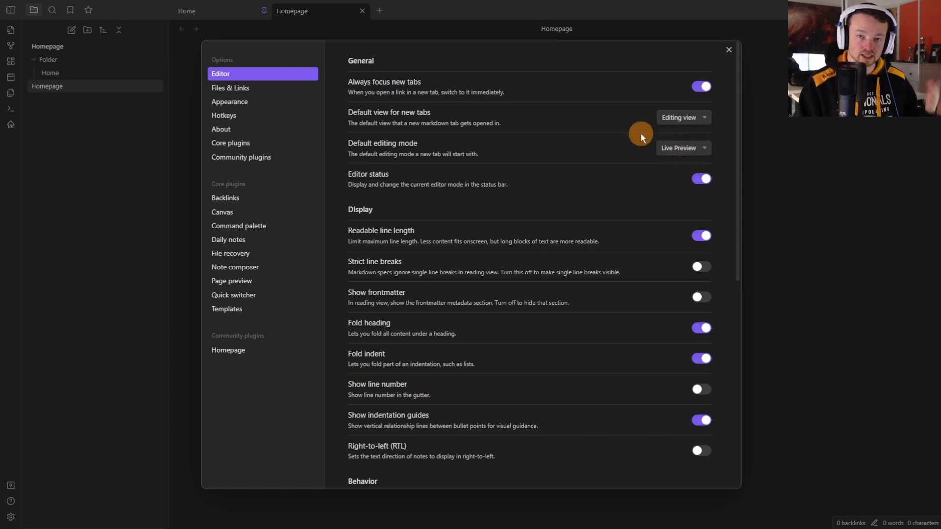
Set the Homepage view to Reading view.
{"action": "left_click", "coordinate": [228, 350]}
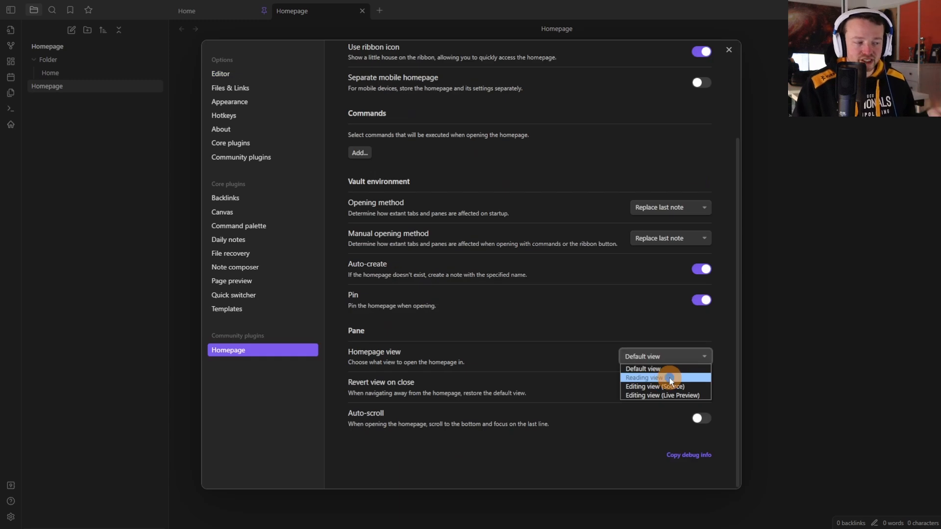
{"action": "left_click", "coordinate": [664, 378]}
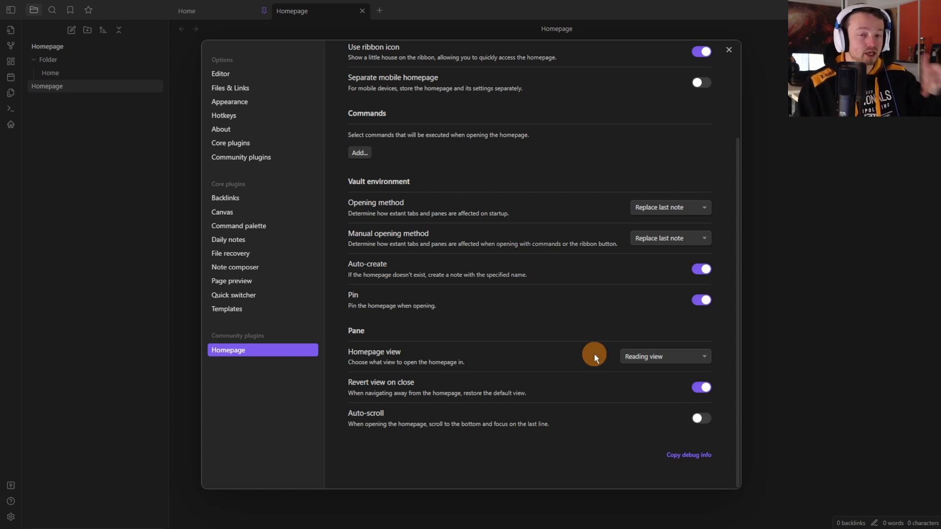
{"action": "mouse_move", "coordinate": [677, 352]}
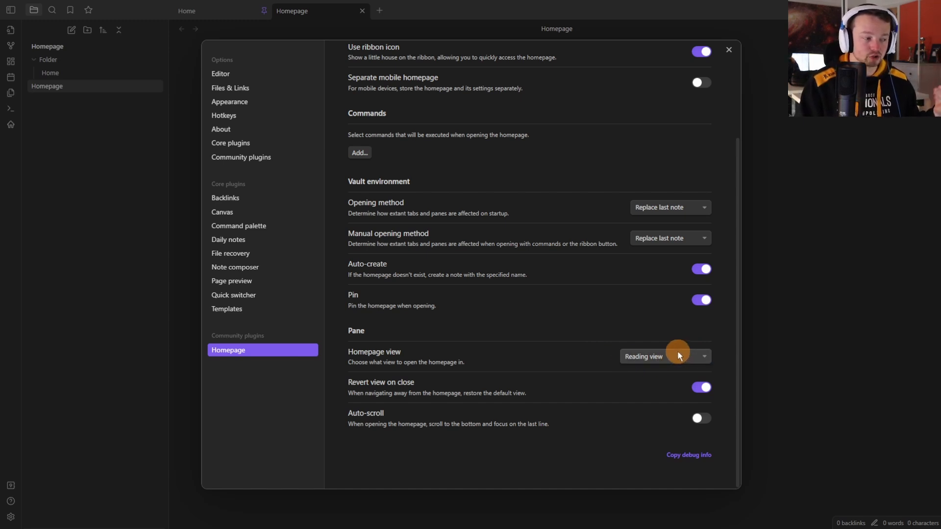
{"action": "mouse_move", "coordinate": [651, 336]}
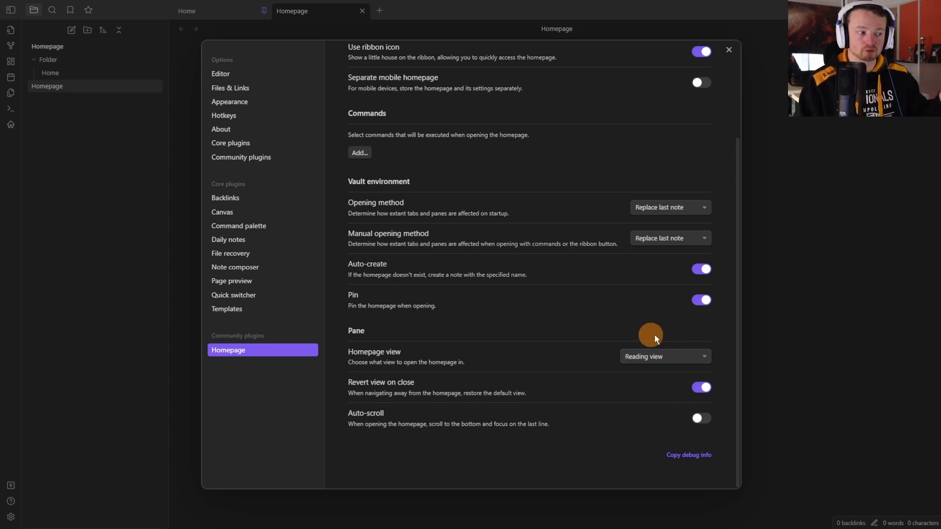
{"action": "mouse_move", "coordinate": [577, 318]}
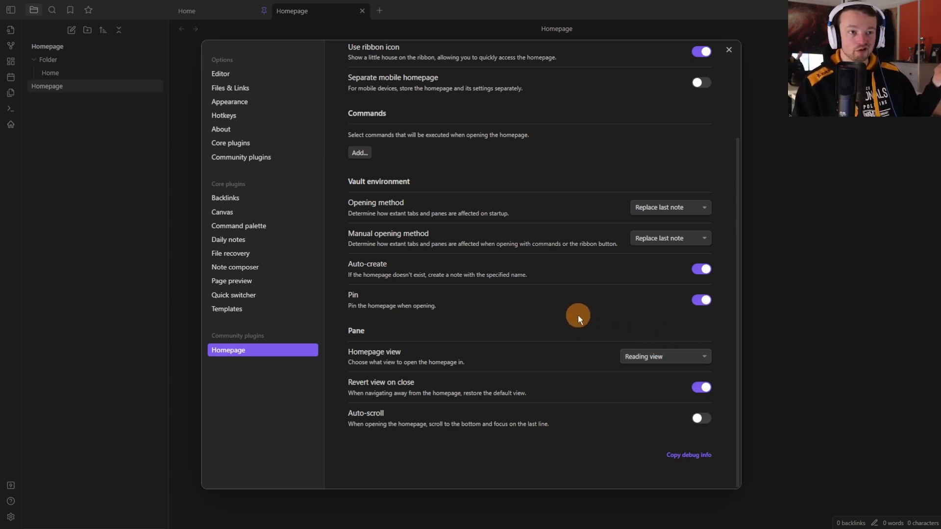
{"action": "mouse_move", "coordinate": [403, 395]}
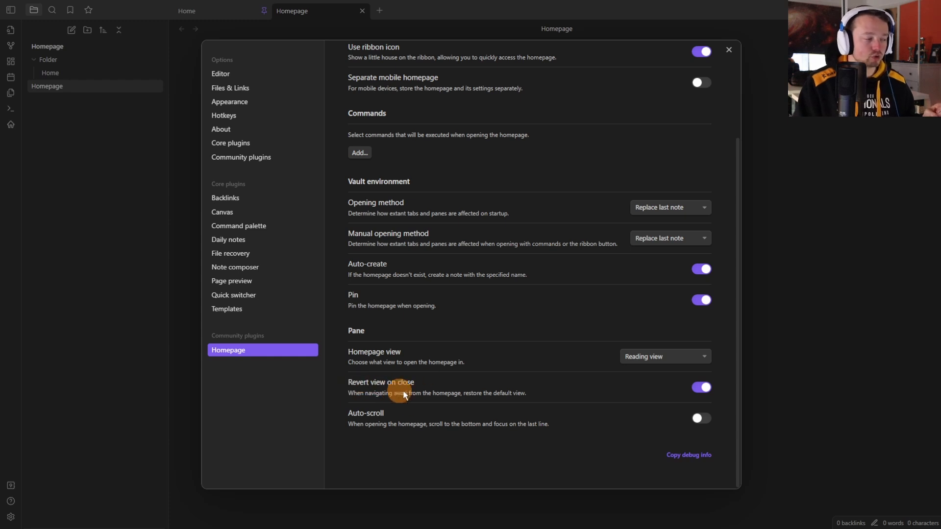
{"action": "mouse_move", "coordinate": [596, 393]}
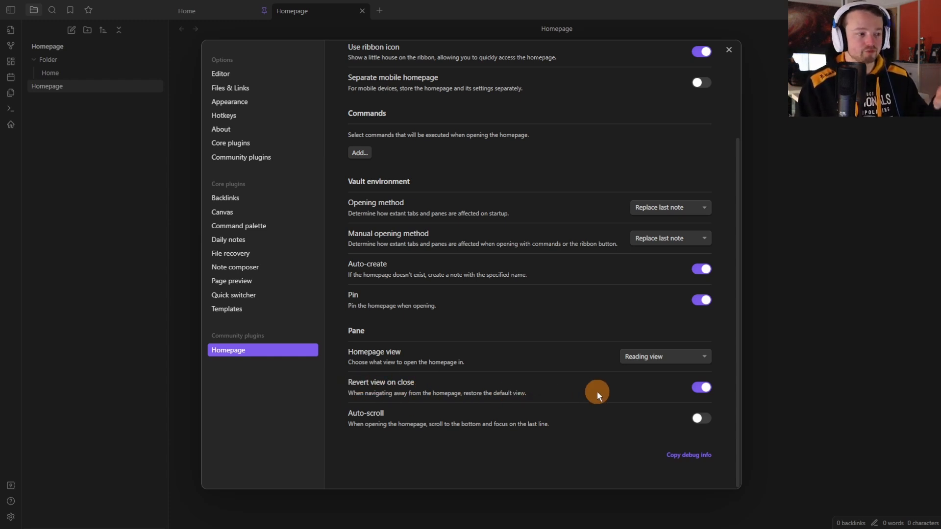
{"action": "mouse_move", "coordinate": [484, 389]}
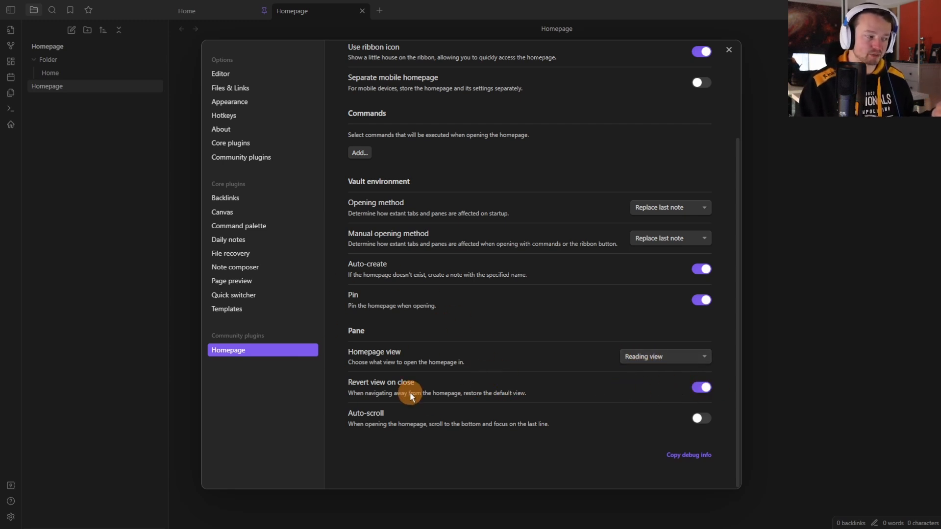
{"action": "mouse_move", "coordinate": [390, 445]}
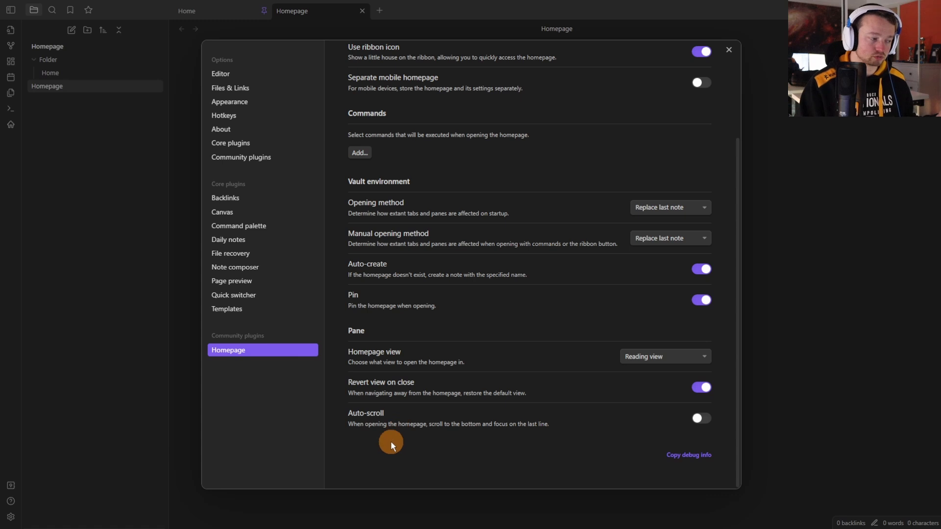
{"action": "mouse_move", "coordinate": [607, 423]}
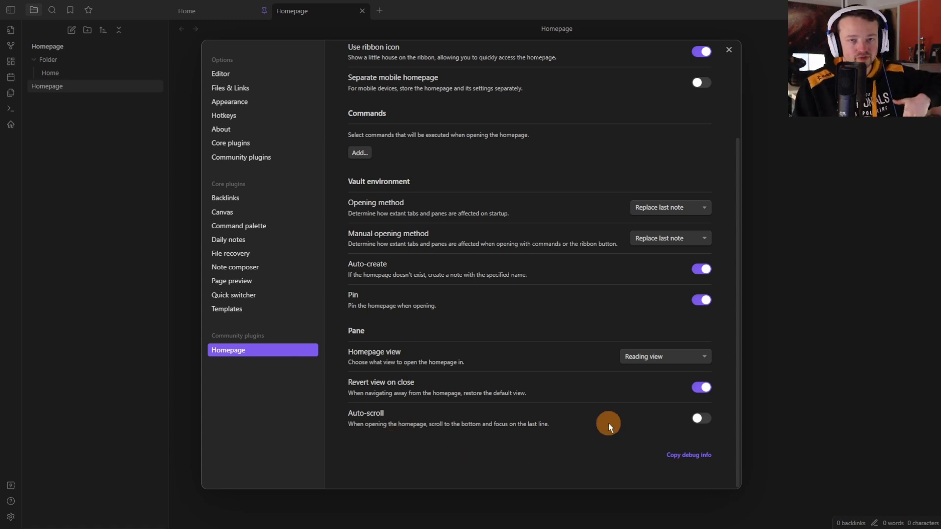
{"action": "mouse_move", "coordinate": [625, 418]}
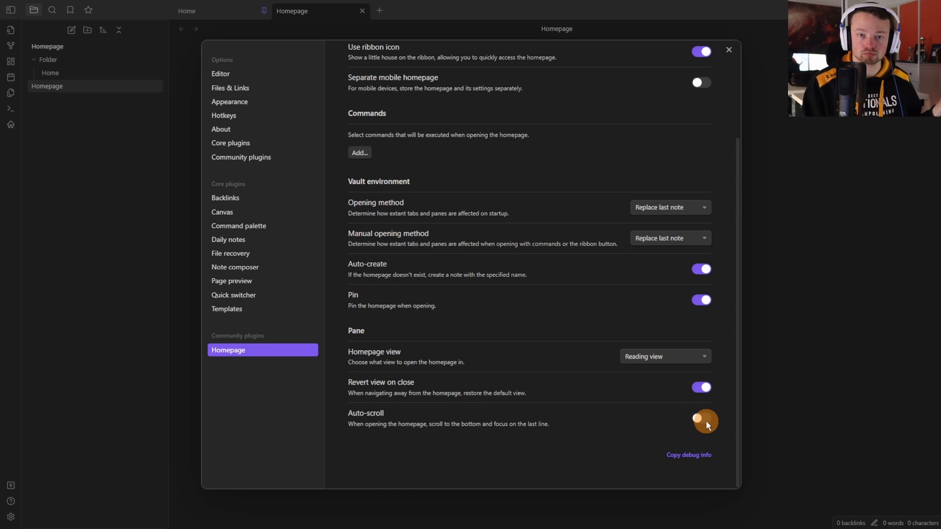
Check the Daily Note homepage type, then search core plugins for 'daily'.
{"action": "left_click", "coordinate": [428, 80]}
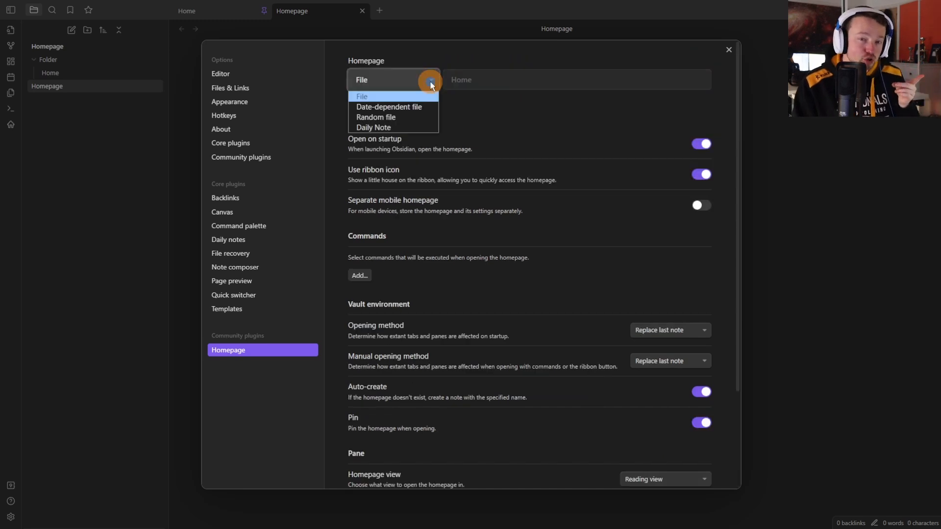
{"action": "mouse_move", "coordinate": [373, 128]}
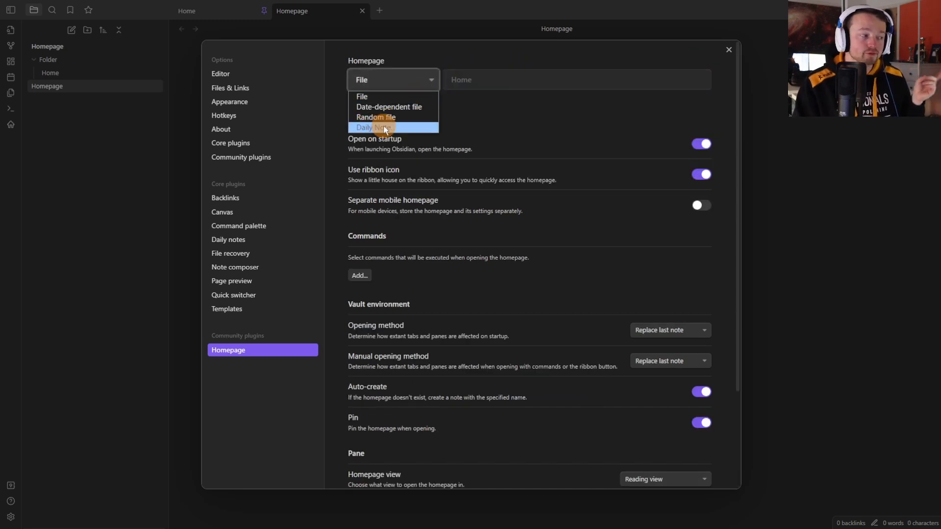
{"action": "left_click", "coordinate": [231, 143]}
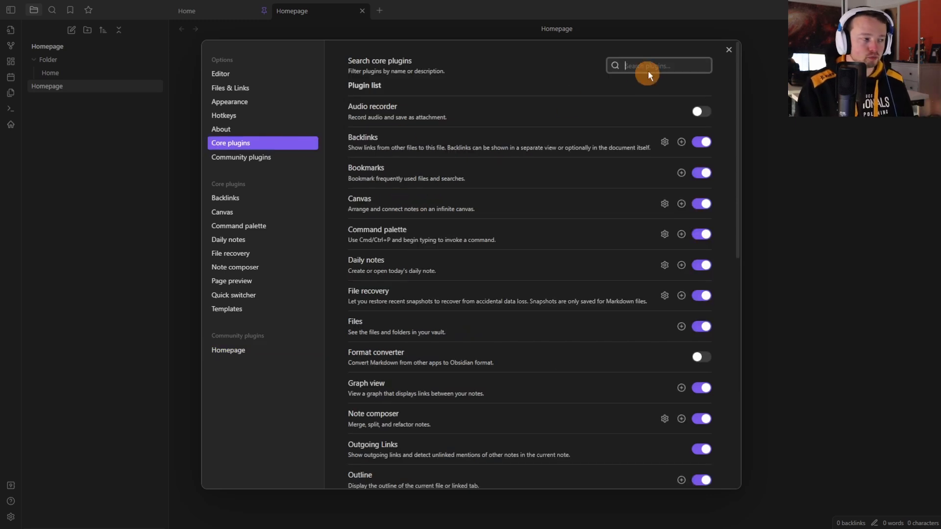
{"action": "type", "text": "daily"}
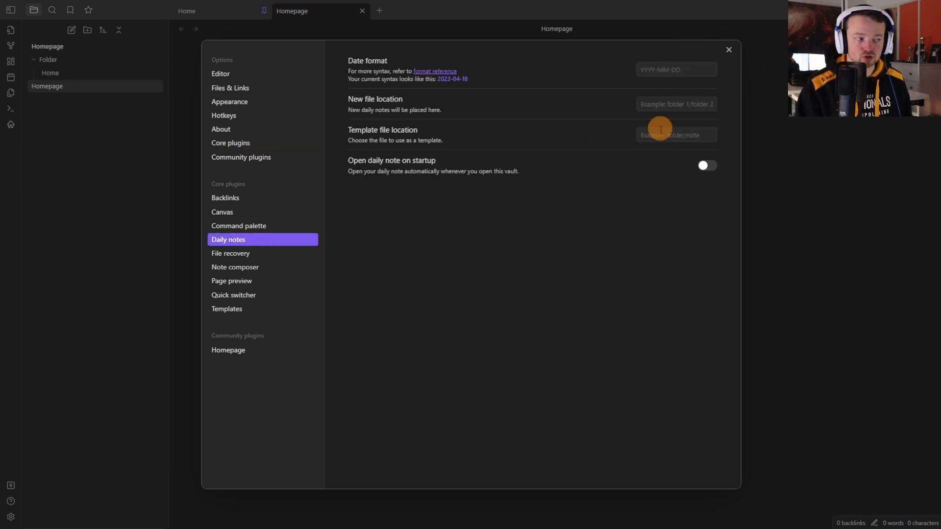
{"action": "mouse_move", "coordinate": [835, 130]}
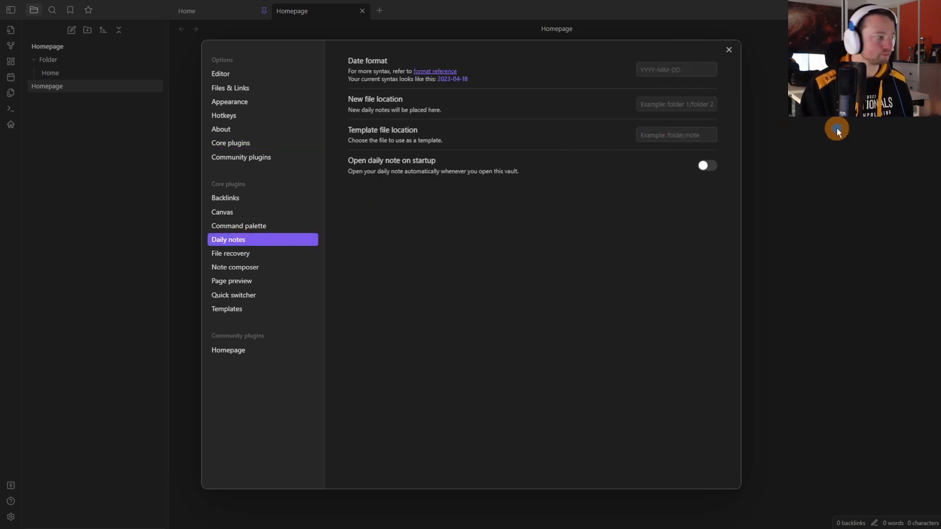
Set the Daily notes New file location to Journal.
{"action": "left_click", "coordinate": [728, 50]}
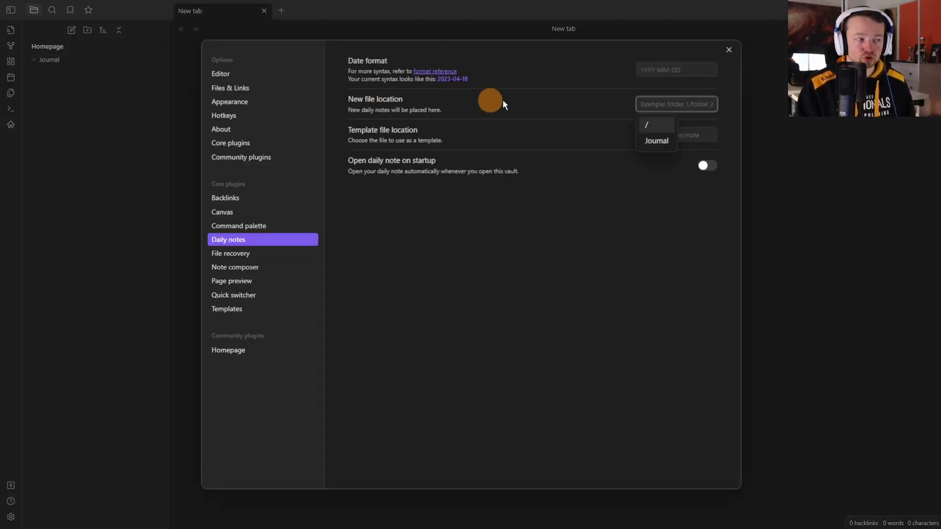
{"action": "left_click", "coordinate": [655, 141]}
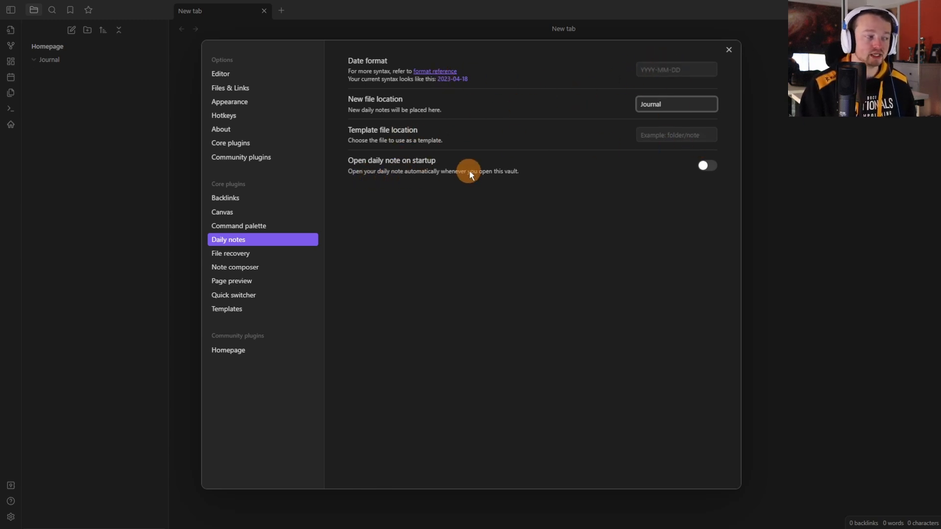
{"action": "mouse_move", "coordinate": [258, 350]}
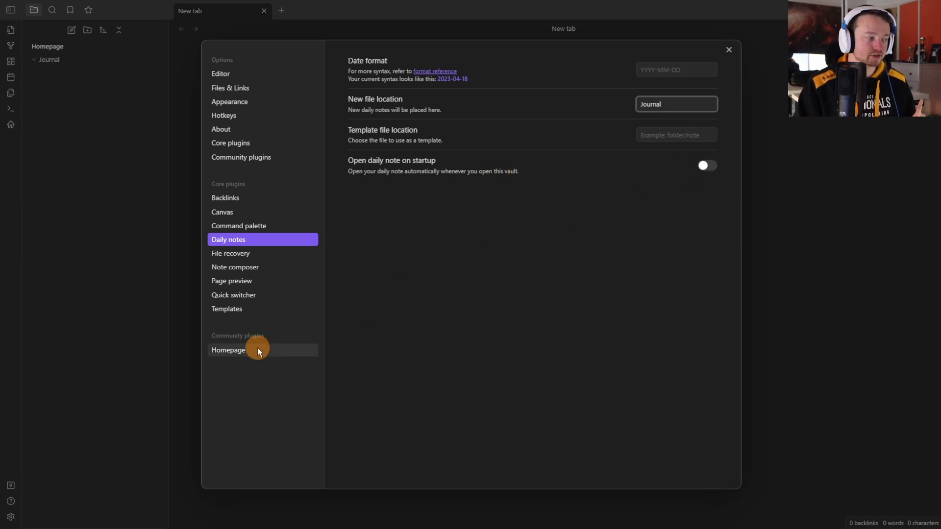
Open the Daily Note homepage and find the 2023-04-18 note inside Journal.
{"action": "left_click", "coordinate": [228, 350]}
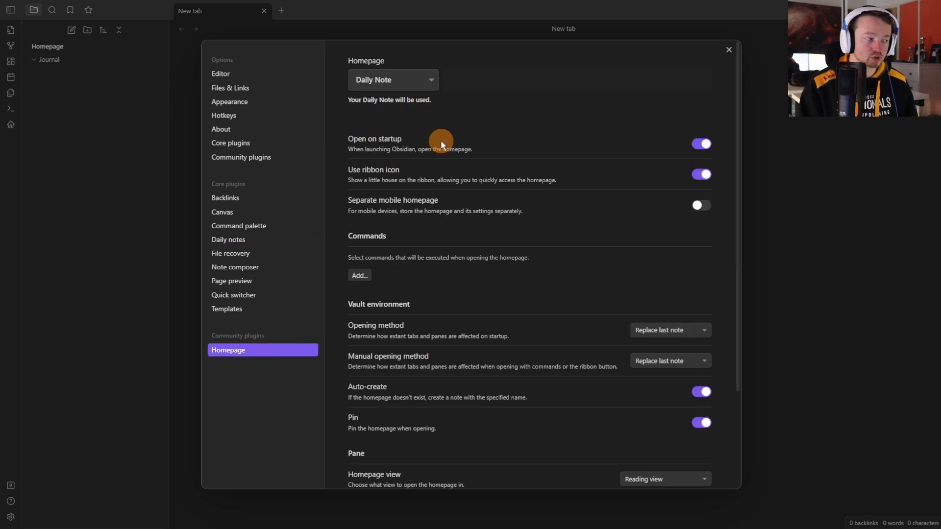
{"action": "left_click", "coordinate": [728, 49]}
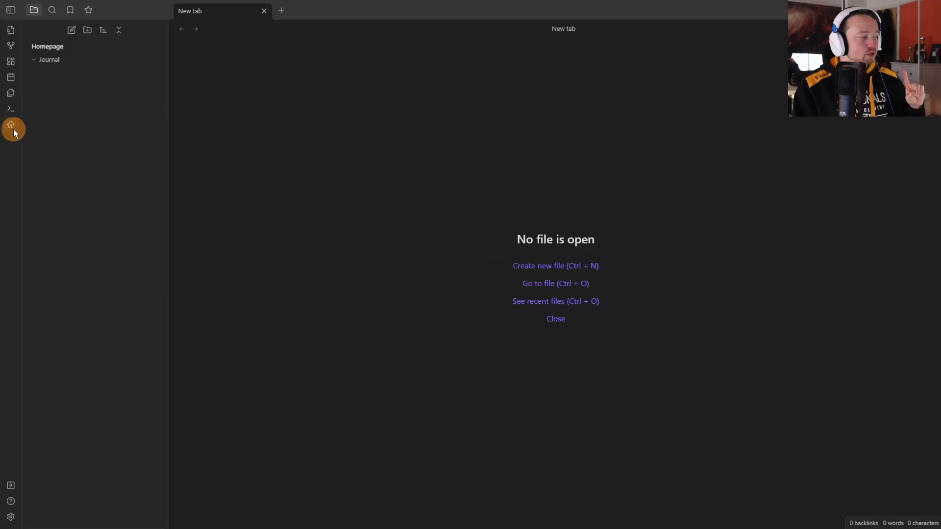
{"action": "left_click", "coordinate": [10, 127]}
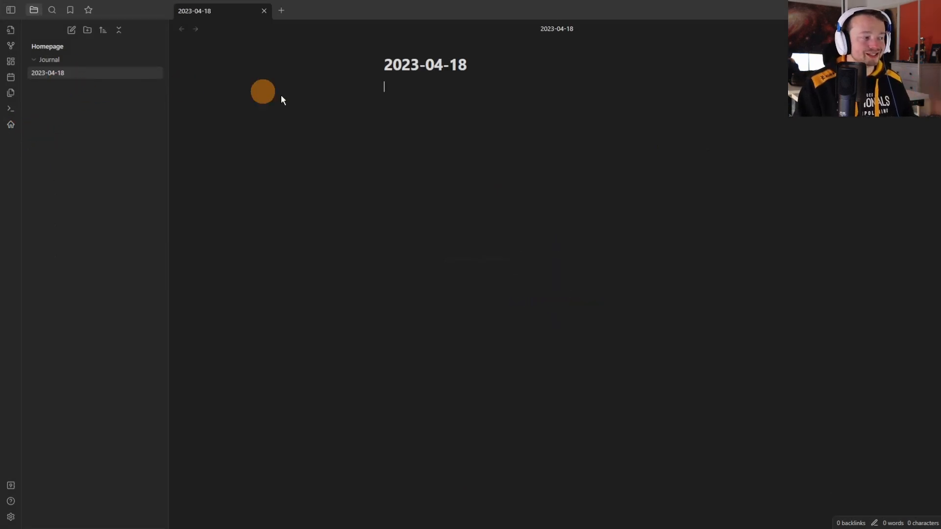
{"action": "mouse_move", "coordinate": [96, 63]}
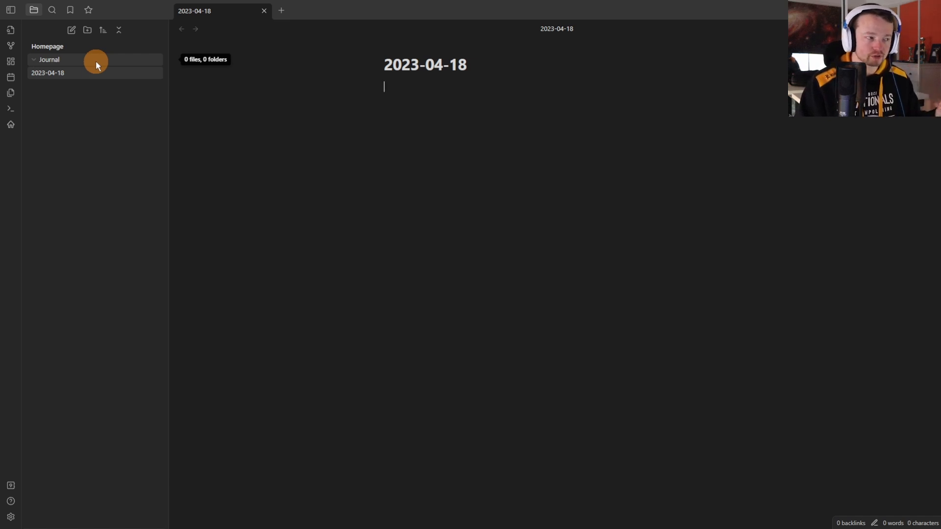
{"action": "left_click", "coordinate": [49, 59]}
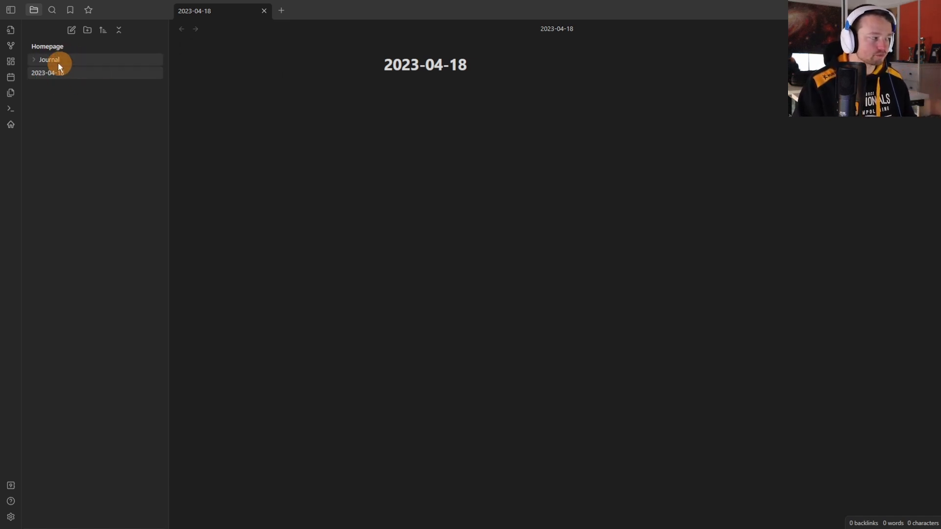
{"action": "left_click", "coordinate": [34, 59]}
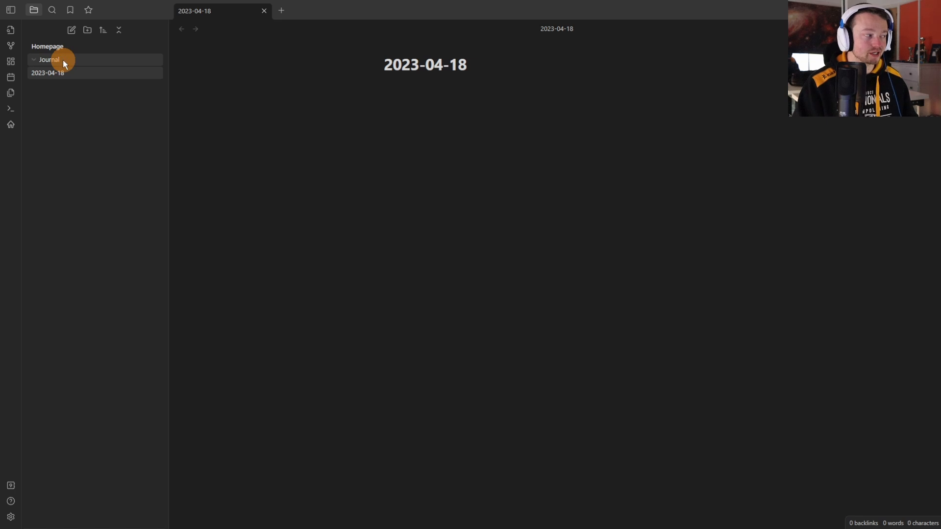
{"action": "left_click", "coordinate": [58, 73]}
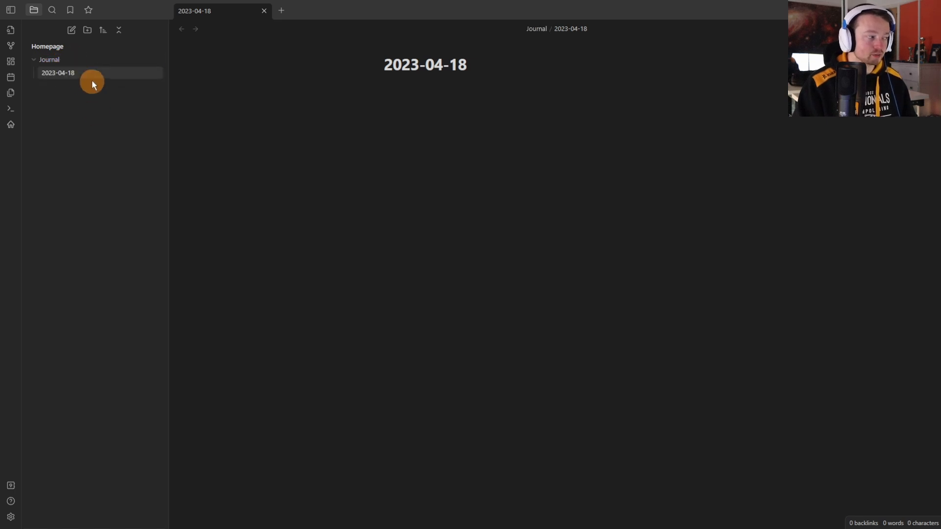
{"action": "left_click", "coordinate": [49, 59]}
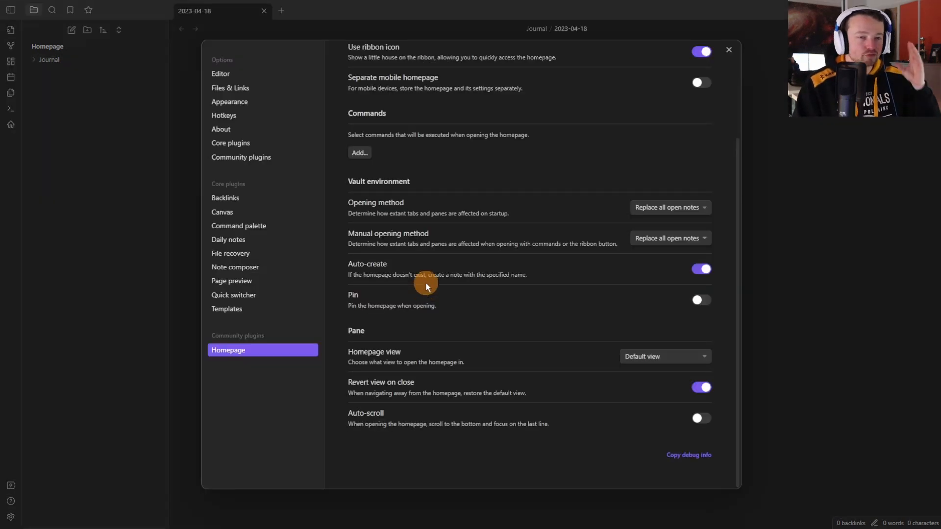
{"action": "mouse_move", "coordinate": [630, 265]}
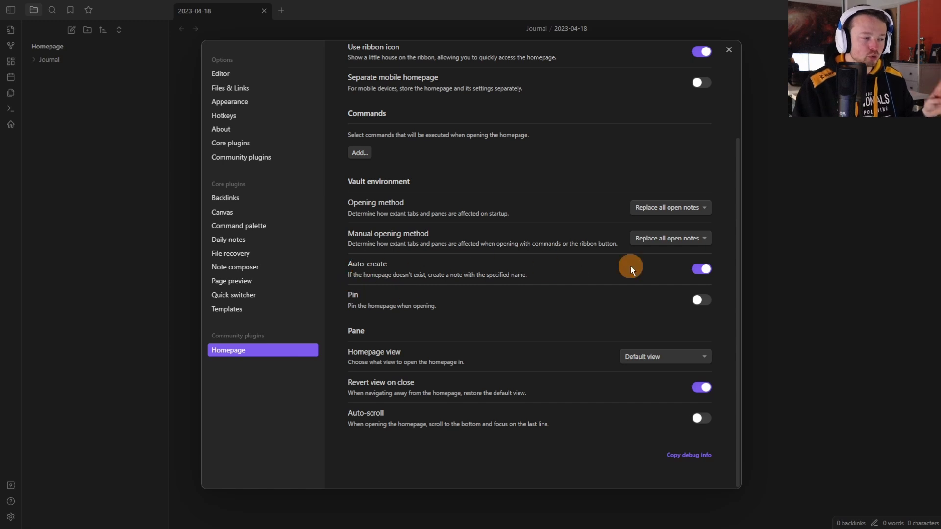
{"action": "mouse_move", "coordinate": [318, 120]}
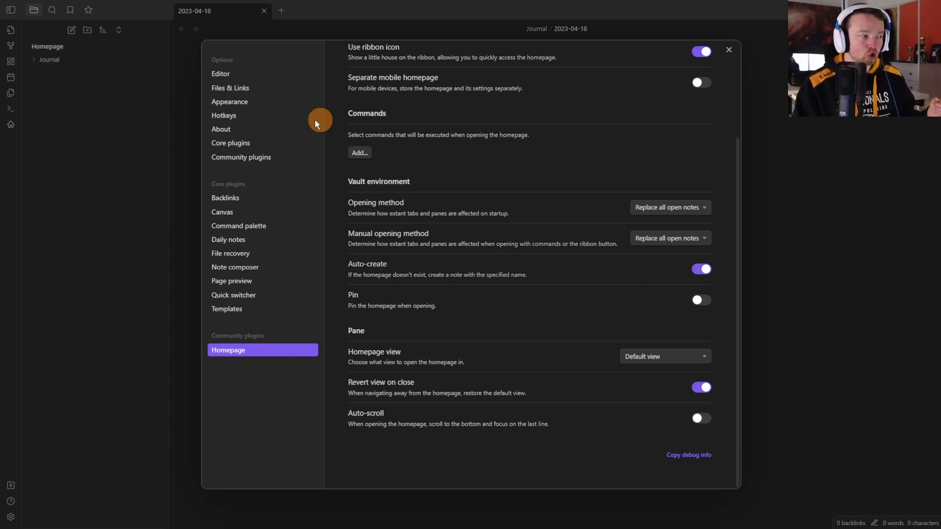
{"action": "mouse_move", "coordinate": [91, 132]}
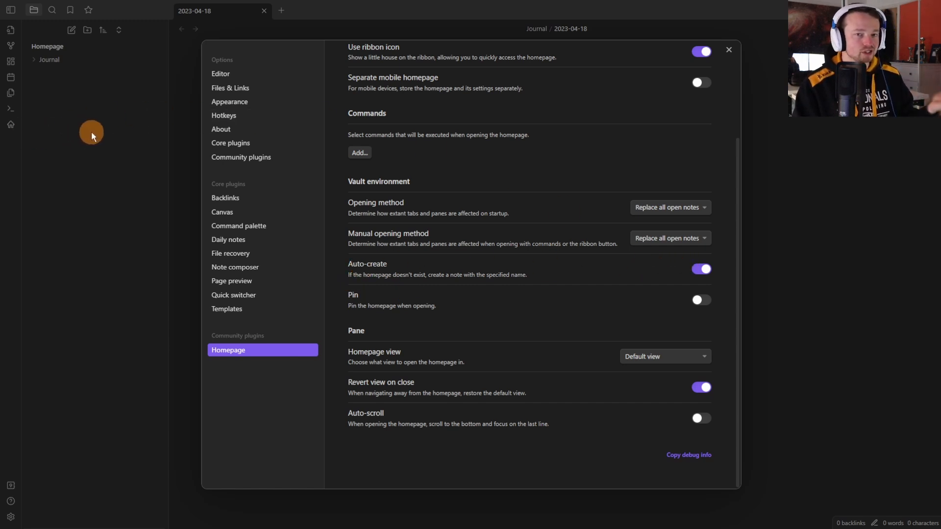
Close Settings to show the 2023-04-18 note, then reopen Homepage plugin settings.
{"action": "left_click", "coordinate": [728, 50]}
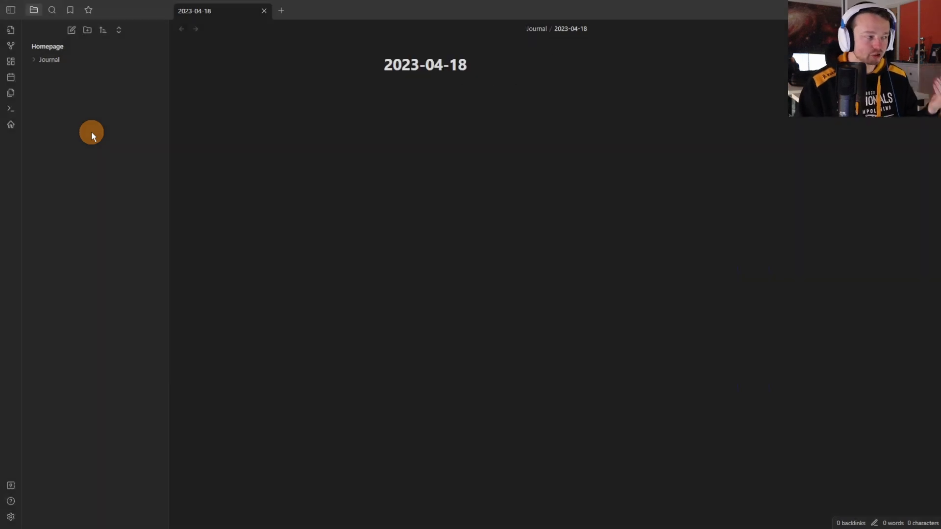
{"action": "mouse_move", "coordinate": [358, 166]}
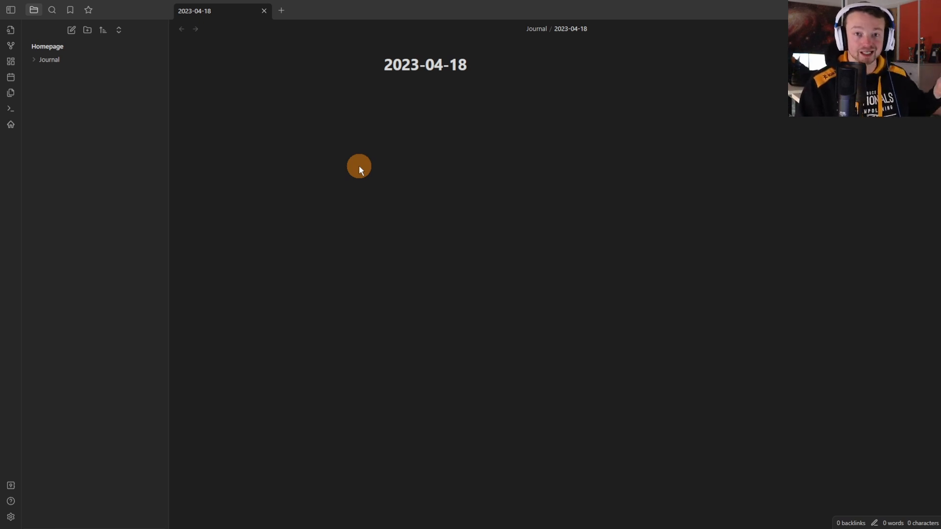
{"action": "left_click", "coordinate": [11, 516]}
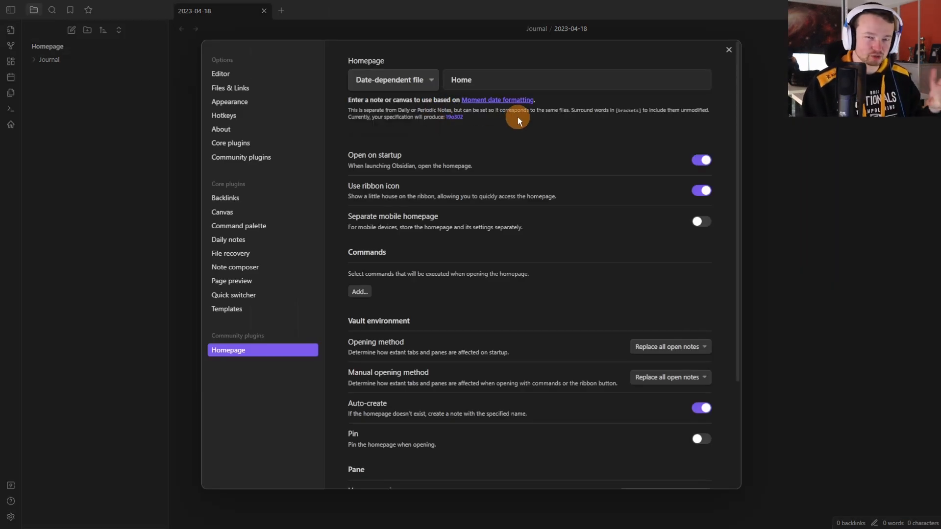
{"action": "mouse_move", "coordinate": [529, 124]}
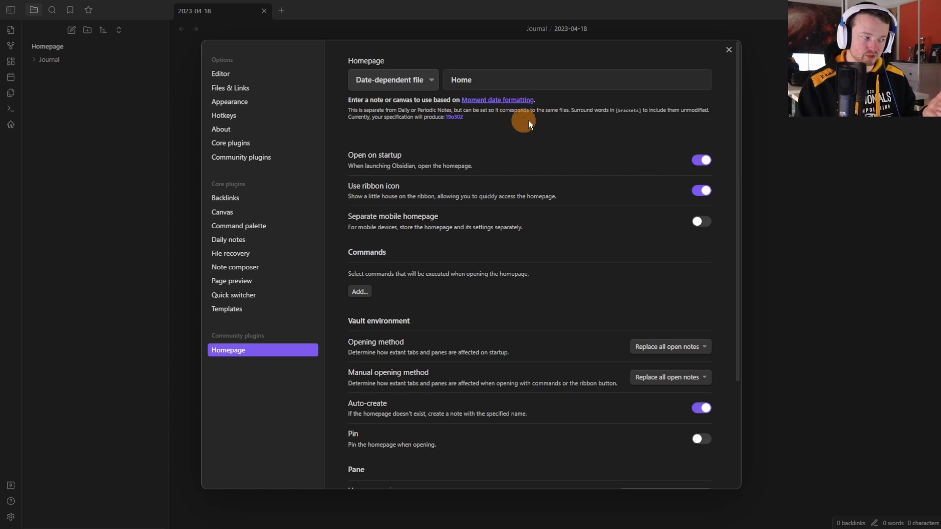
{"action": "mouse_move", "coordinate": [524, 121]}
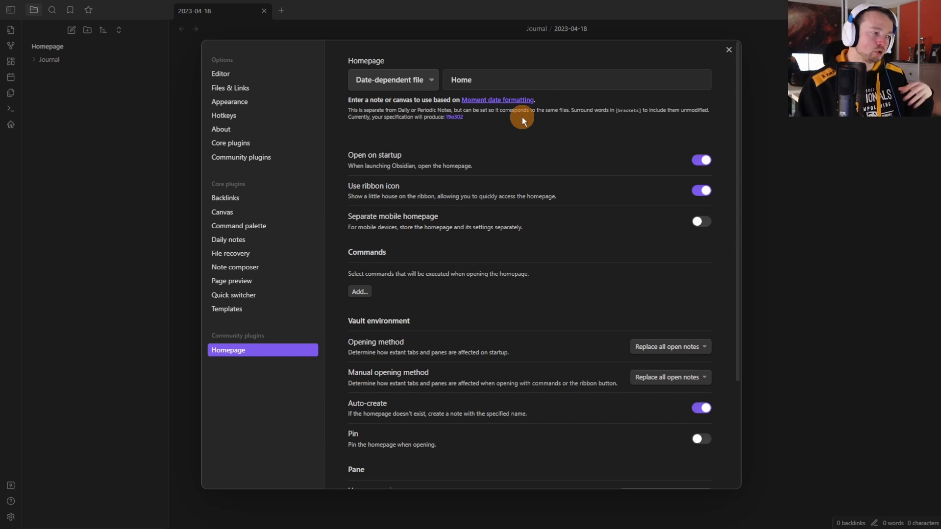
{"action": "mouse_move", "coordinate": [507, 118]}
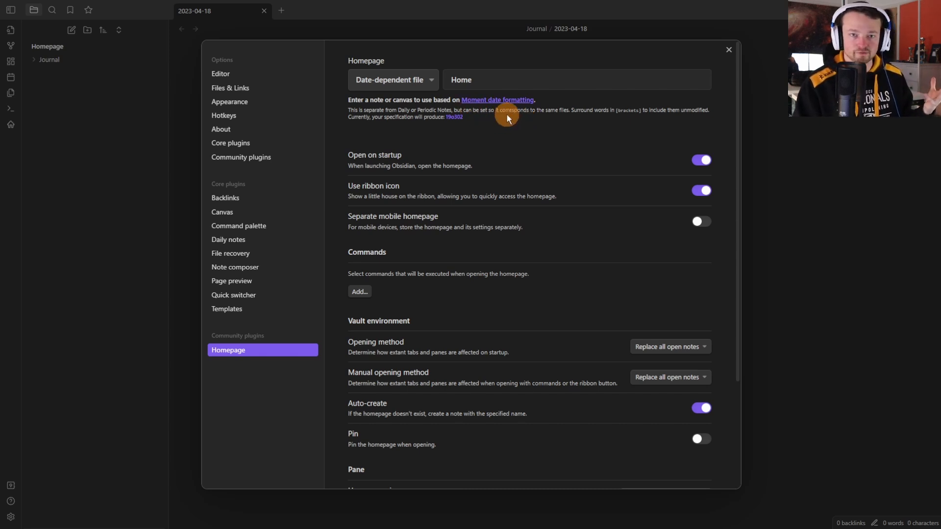
Switch the Homepage type dropdown to Random file.
{"action": "left_click", "coordinate": [392, 79]}
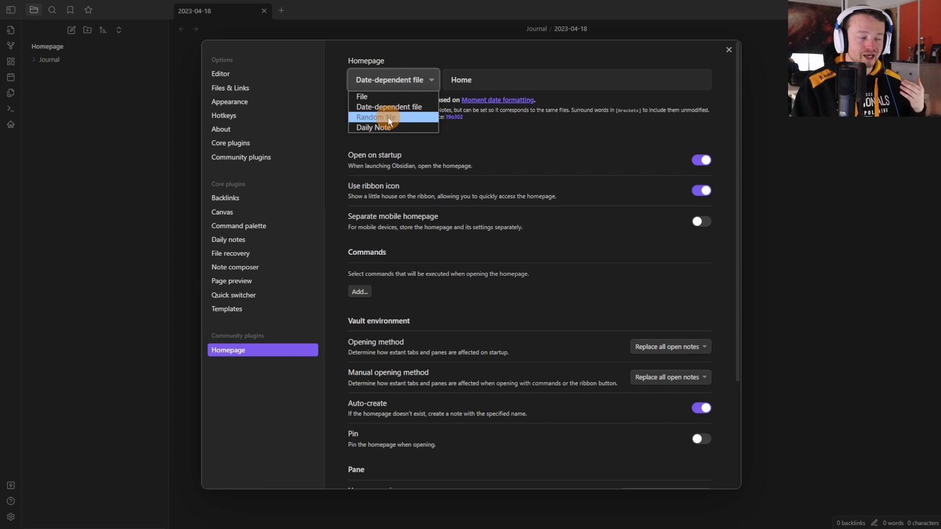
{"action": "left_click", "coordinate": [375, 117]}
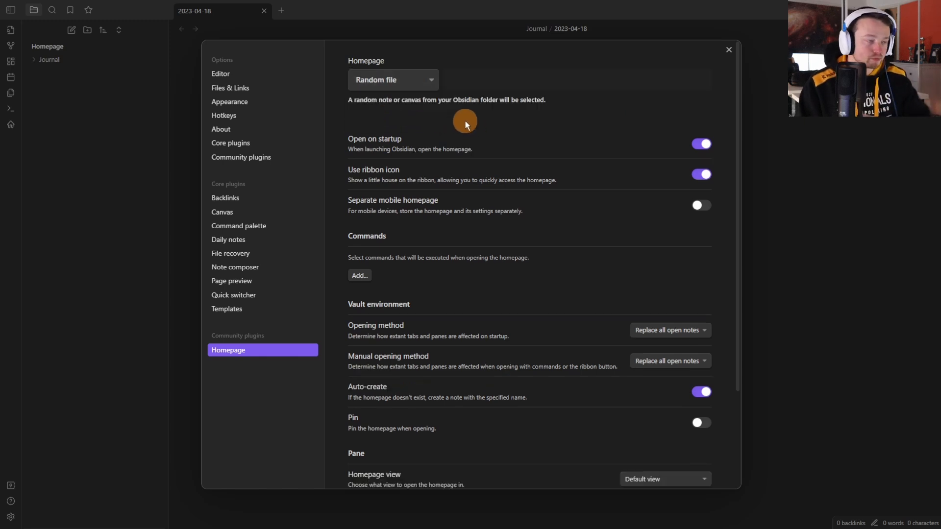
{"action": "mouse_move", "coordinate": [510, 106]}
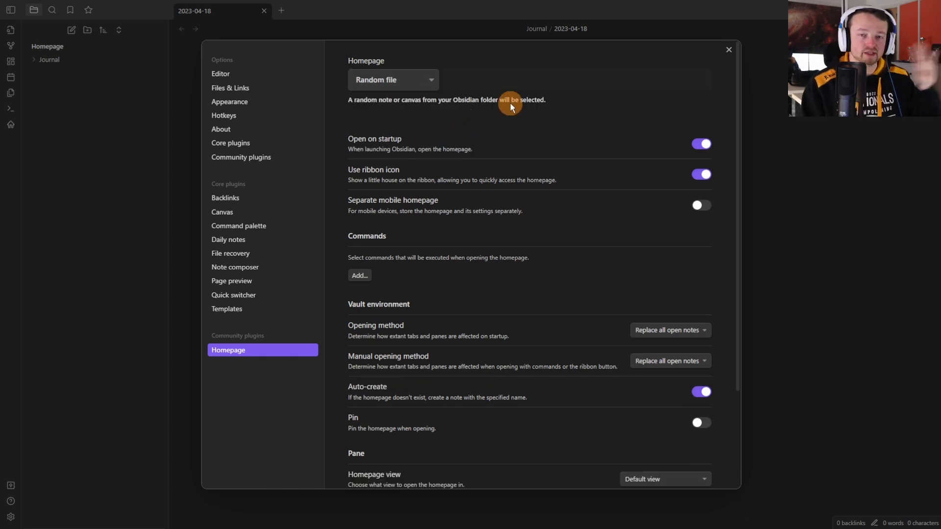
{"action": "mouse_move", "coordinate": [503, 115]}
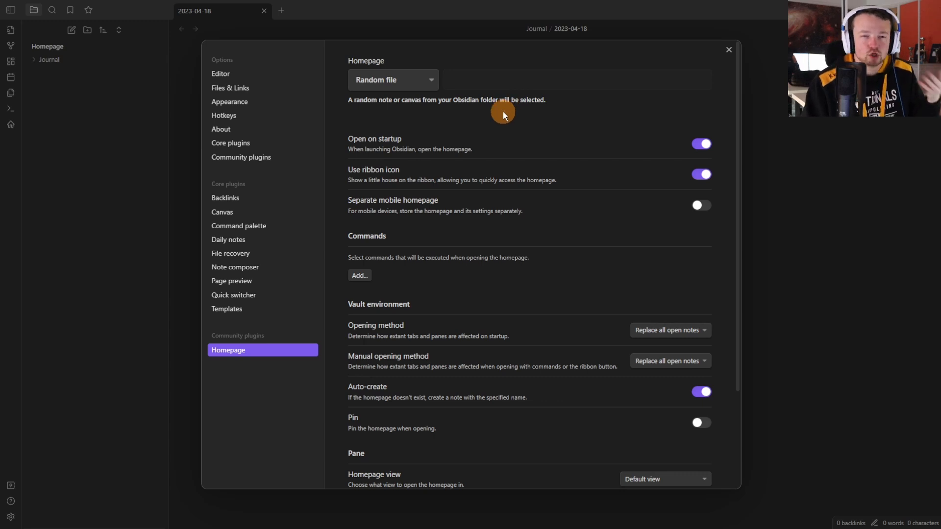
{"action": "mouse_move", "coordinate": [451, 95]}
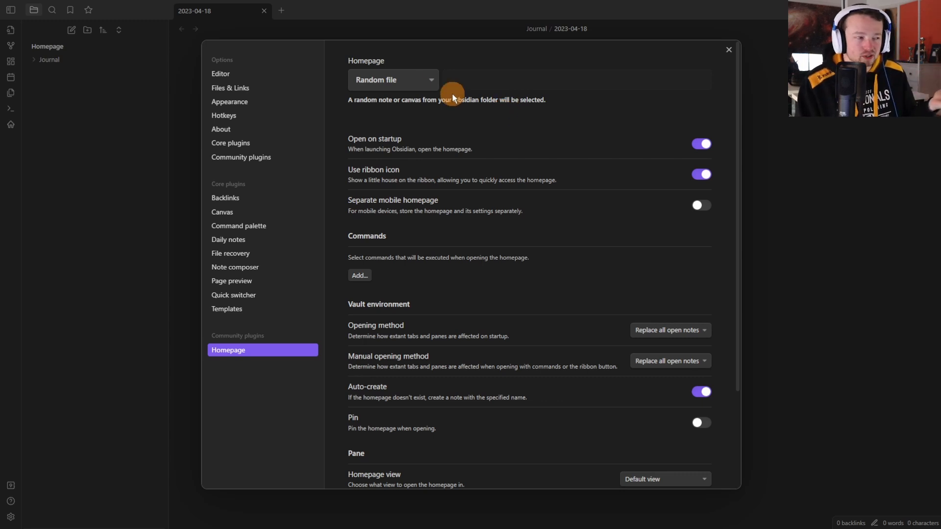
{"action": "mouse_move", "coordinate": [419, 95]}
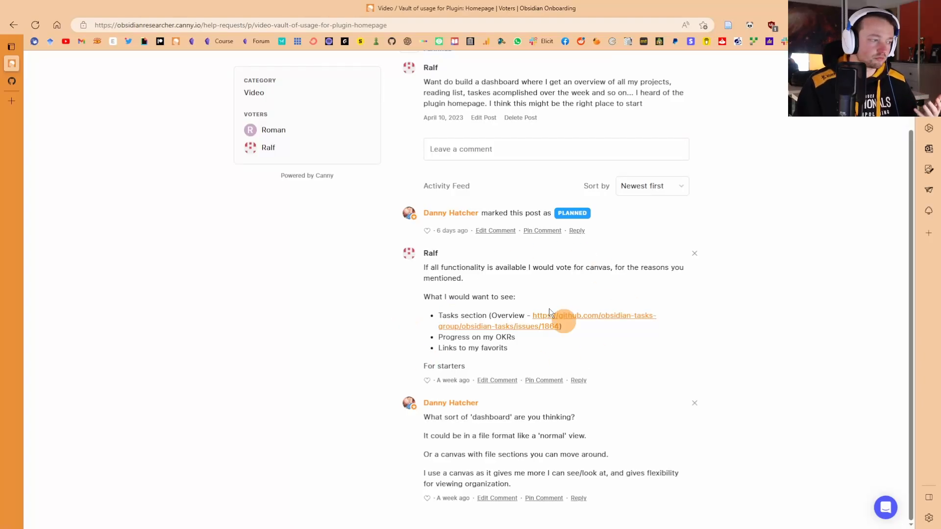
{"action": "mouse_move", "coordinate": [444, 315]}
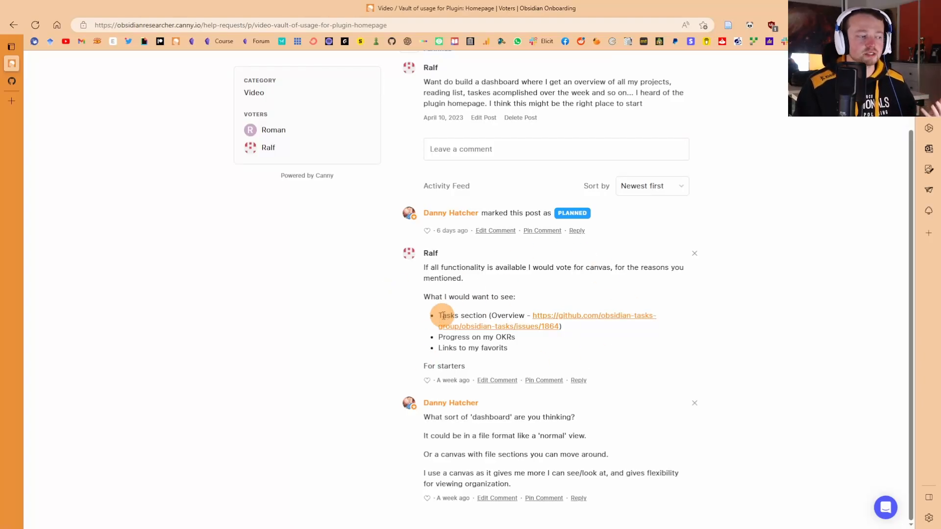
{"action": "mouse_move", "coordinate": [543, 342]}
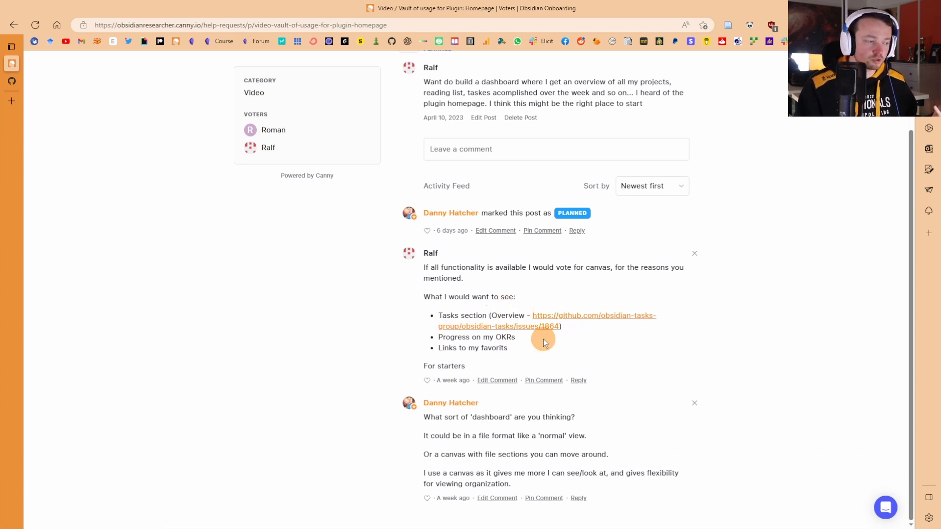
{"action": "mouse_move", "coordinate": [590, 352]}
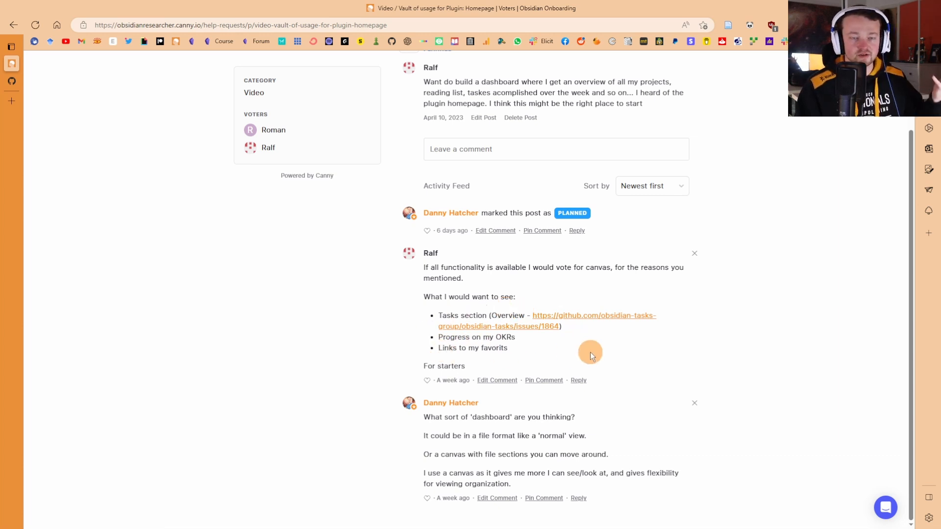
{"action": "mouse_move", "coordinate": [585, 354]}
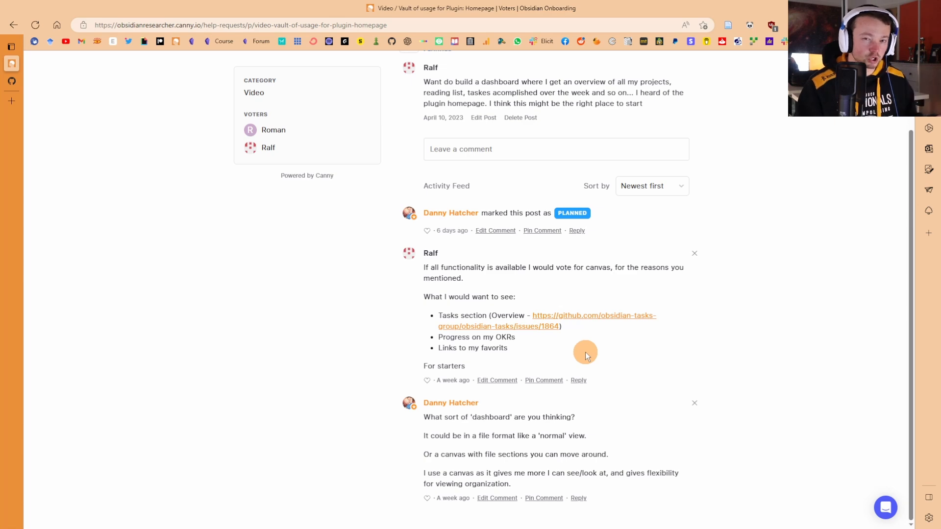
Set the homepage type to File targeting Home.canvas, then close Settings.
{"action": "left_click", "coordinate": [393, 80]}
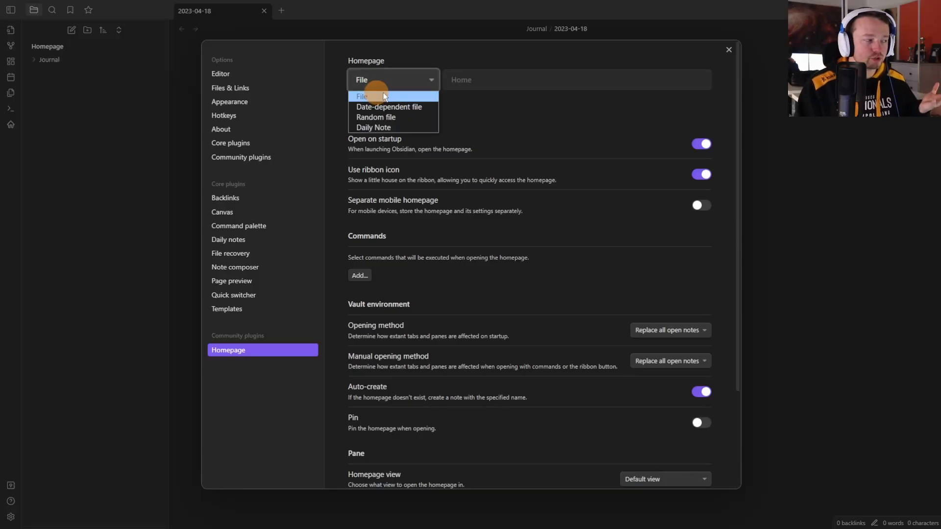
{"action": "left_click", "coordinate": [361, 96]}
{"action": "type", "text": "Home.canvas"}
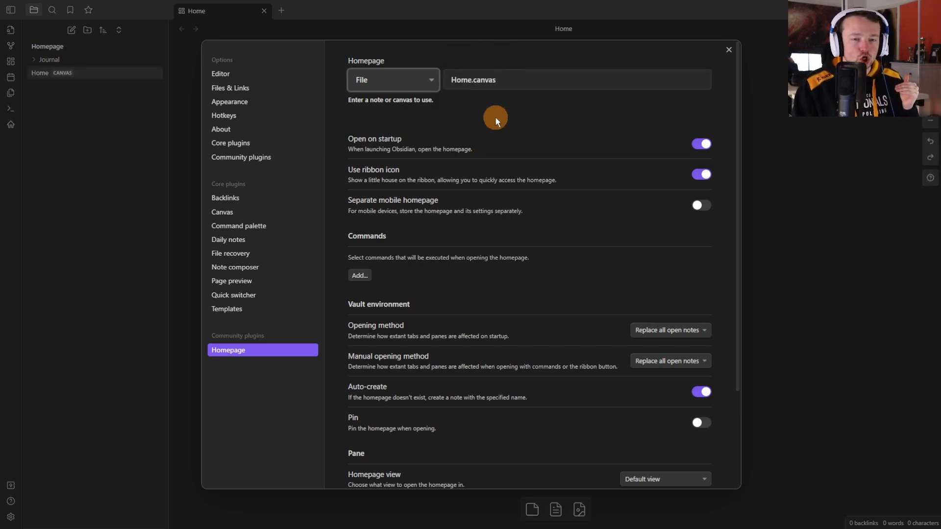
{"action": "mouse_move", "coordinate": [780, 131]}
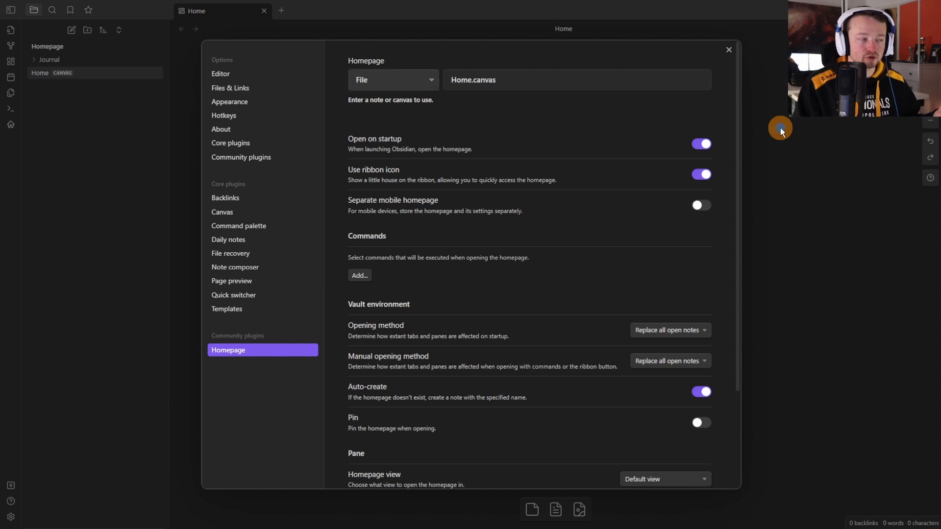
{"action": "left_click", "coordinate": [727, 49]}
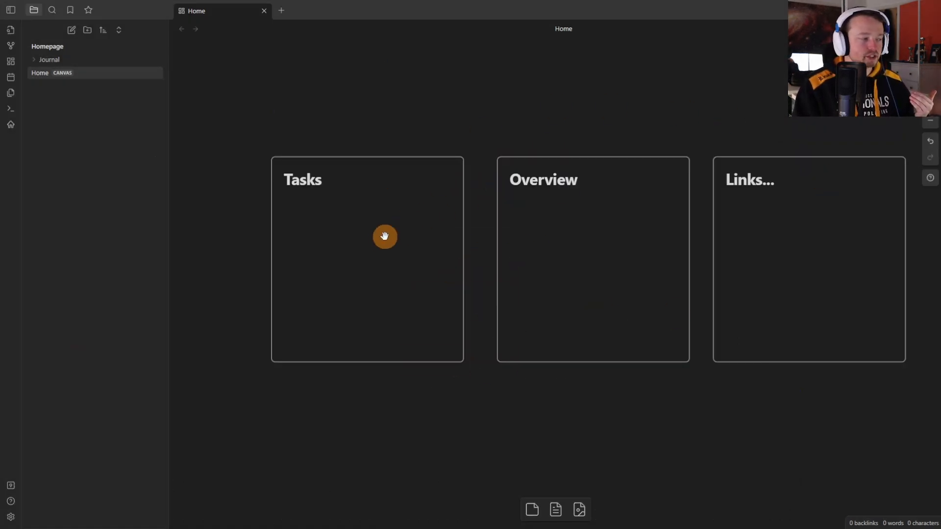
Edit the Links... card on the Home canvas and type [[ to link 2023-04-18.
{"action": "left_click", "coordinate": [385, 236]}
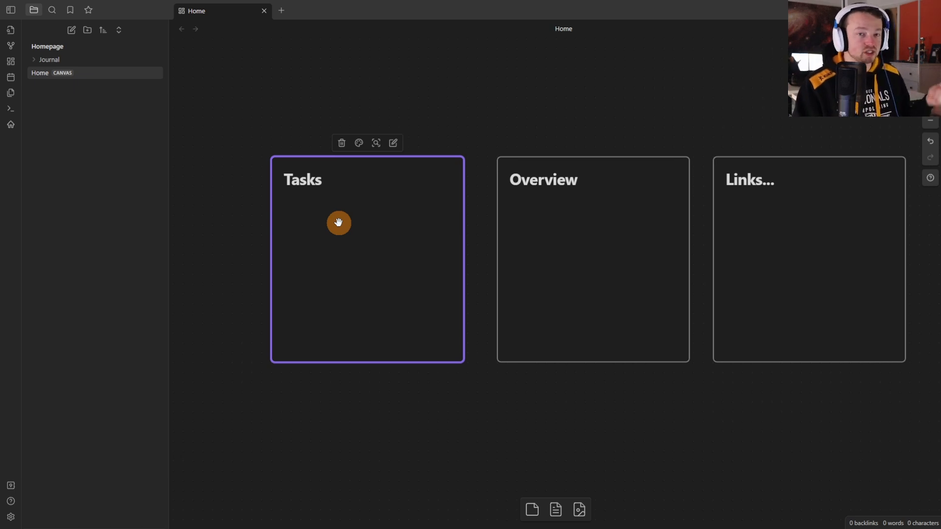
{"action": "mouse_move", "coordinate": [356, 217]}
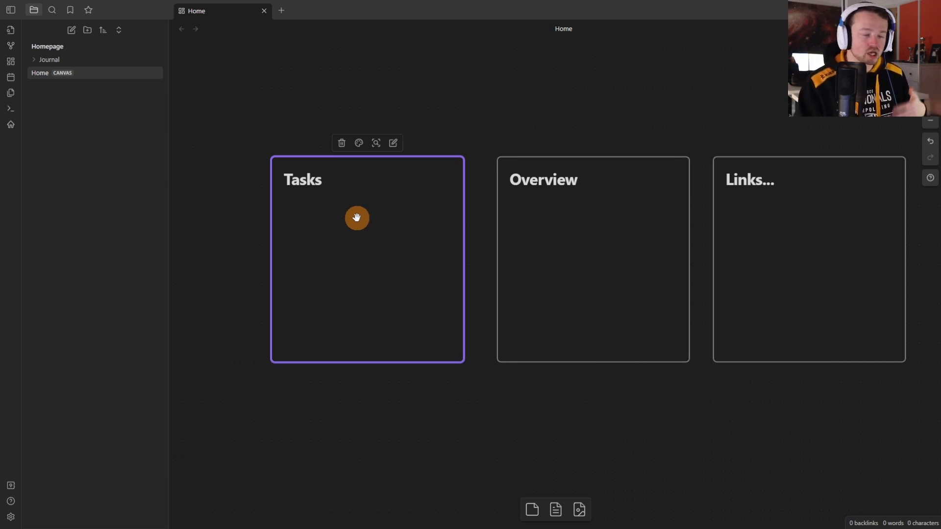
{"action": "left_click", "coordinate": [593, 258]}
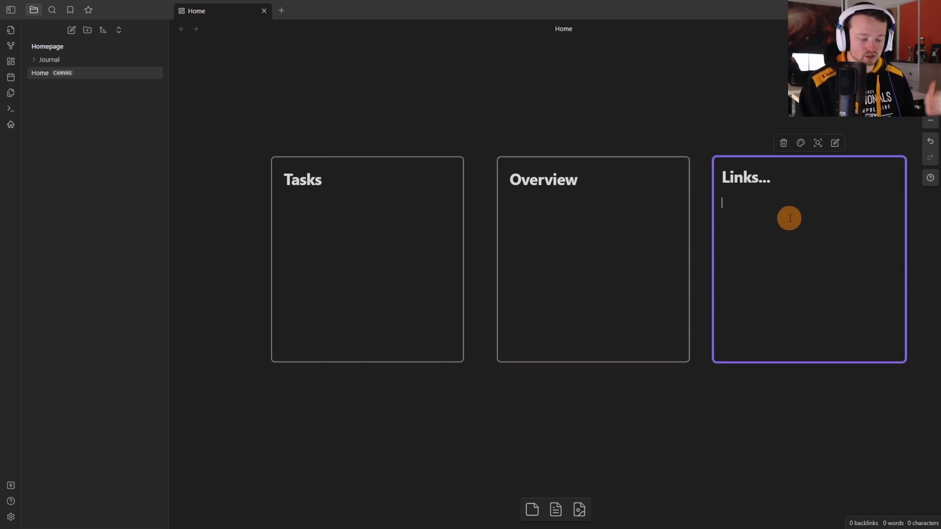
{"action": "type", "text": "[["}
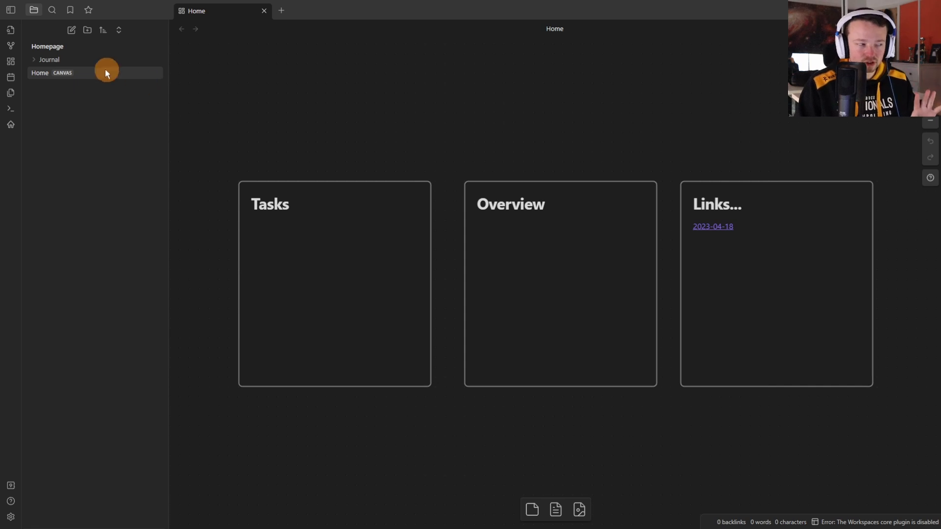
{"action": "mouse_move", "coordinate": [345, 230]}
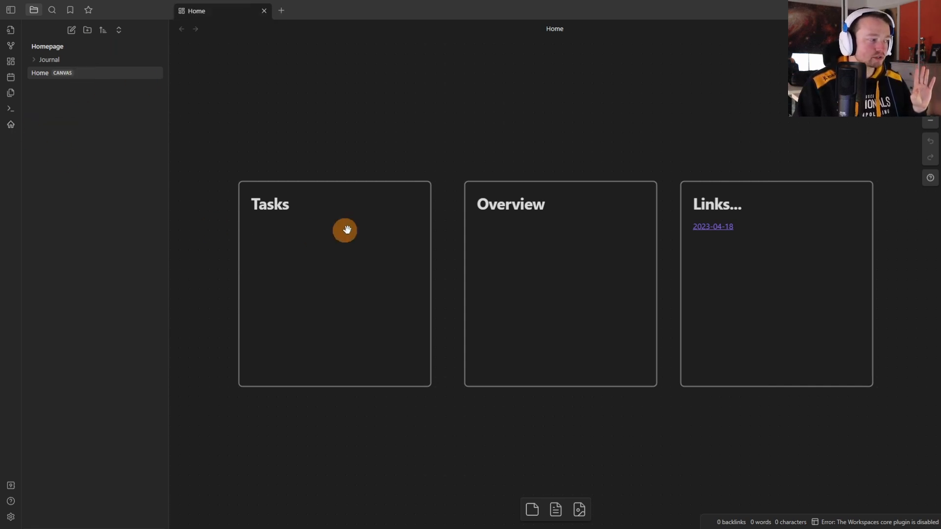
{"action": "mouse_move", "coordinate": [84, 6]}
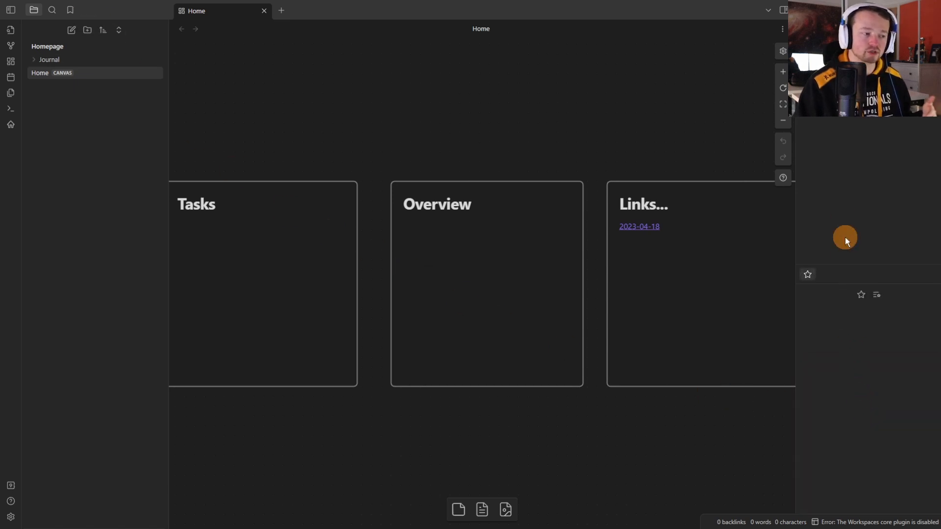
{"action": "mouse_move", "coordinate": [395, 174]}
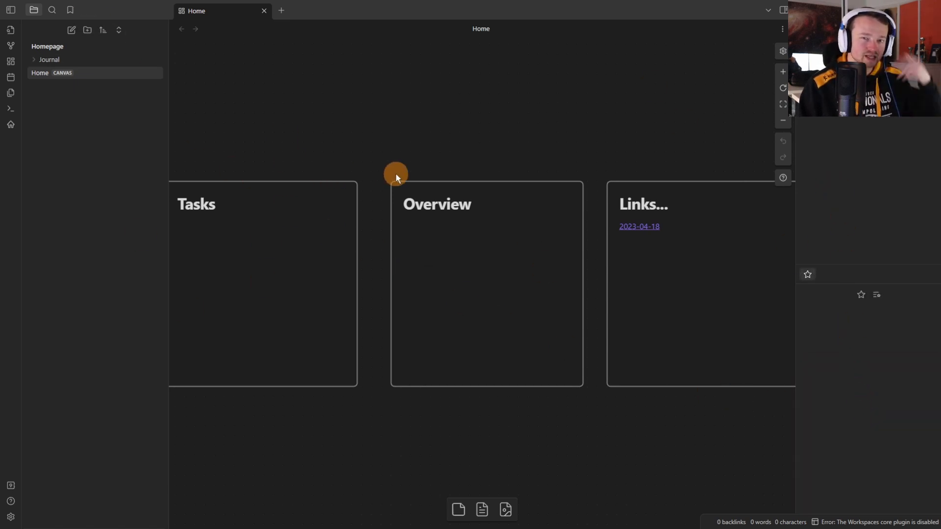
{"action": "mouse_move", "coordinate": [392, 174]}
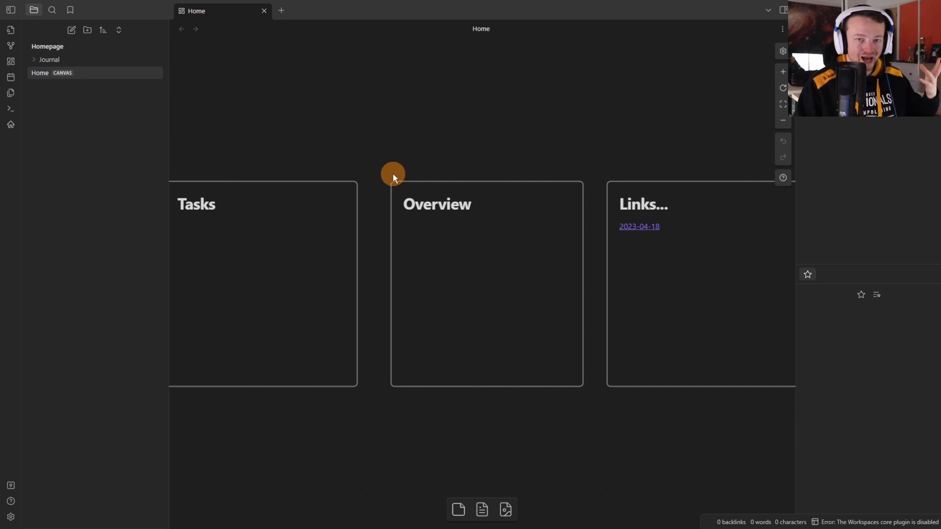
{"action": "left_click_drag", "start_coordinate": [393, 174], "coordinate": [349, 132]}
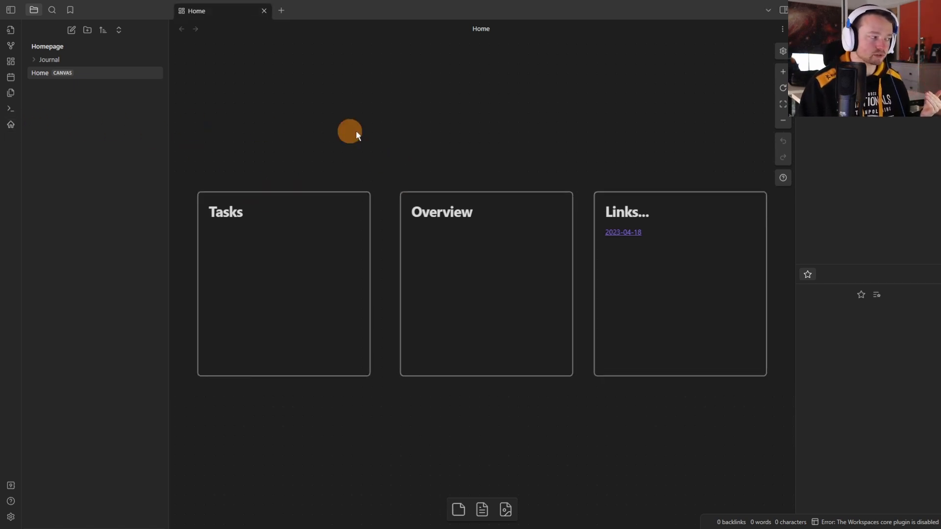
{"action": "mouse_move", "coordinate": [343, 134]}
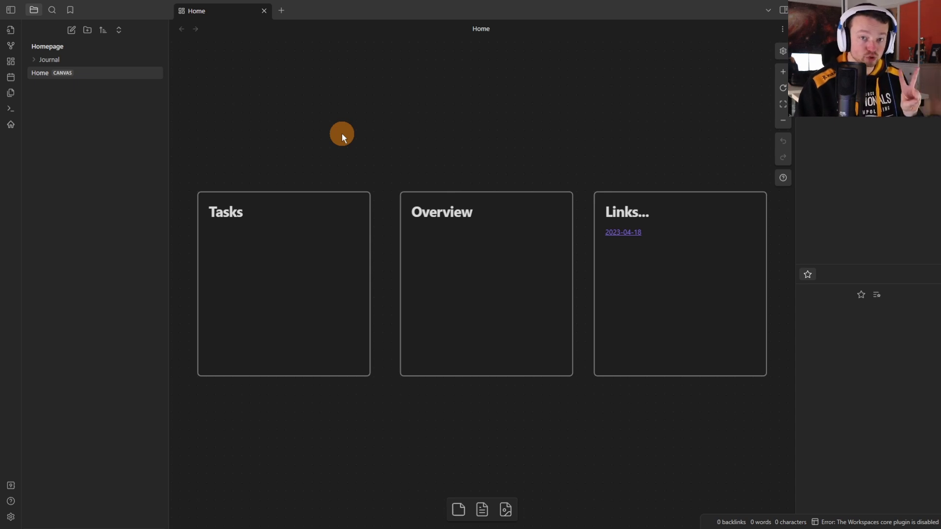
Enable the Workspaces core plugin via a 'work' search, review Workspaces Plus, close Settings.
{"action": "left_click", "coordinate": [10, 515]}
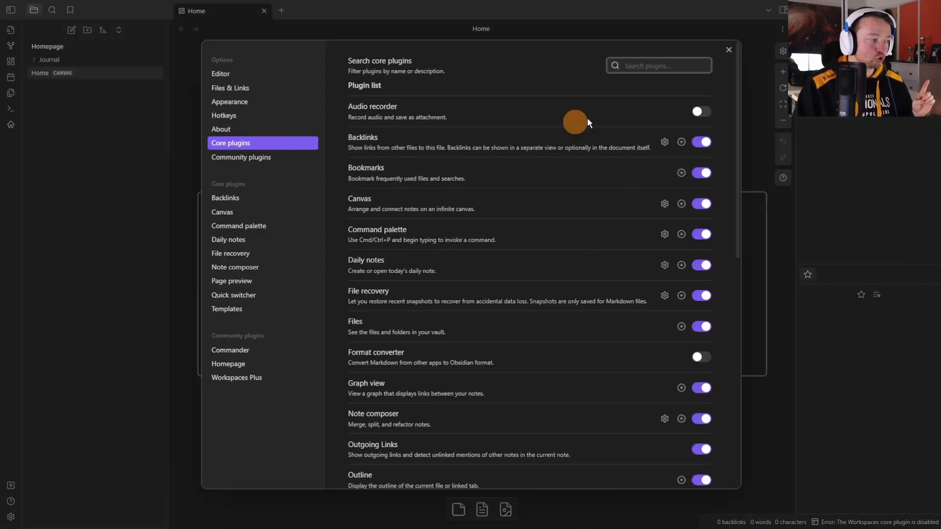
{"action": "type", "text": "work"}
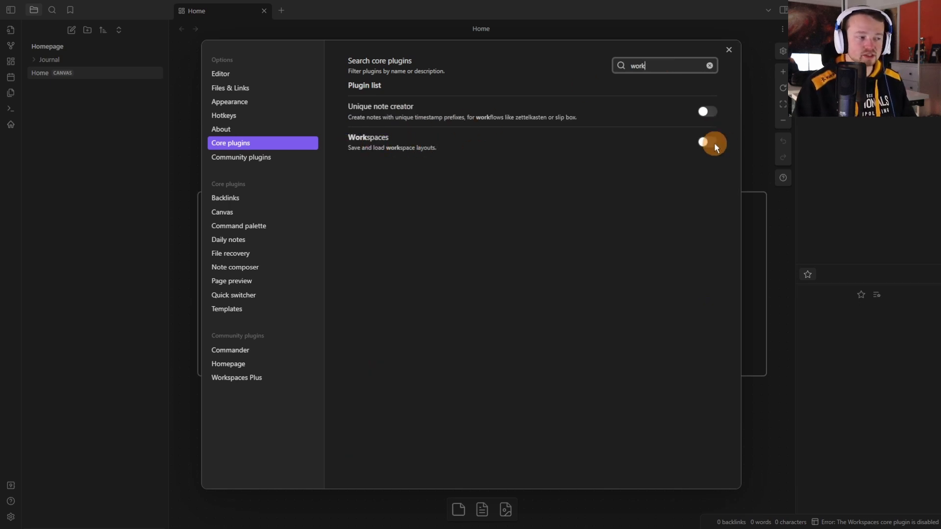
{"action": "left_click", "coordinate": [706, 142]}
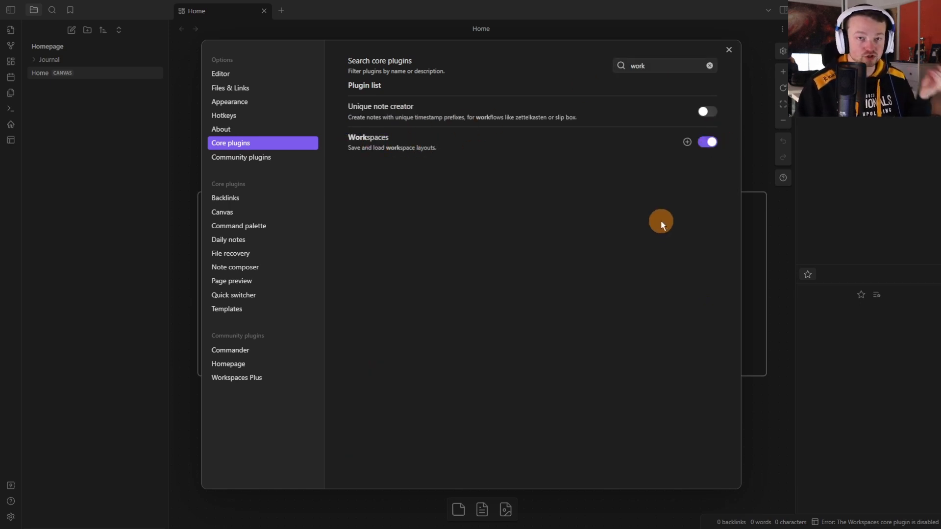
{"action": "left_click", "coordinate": [235, 377]}
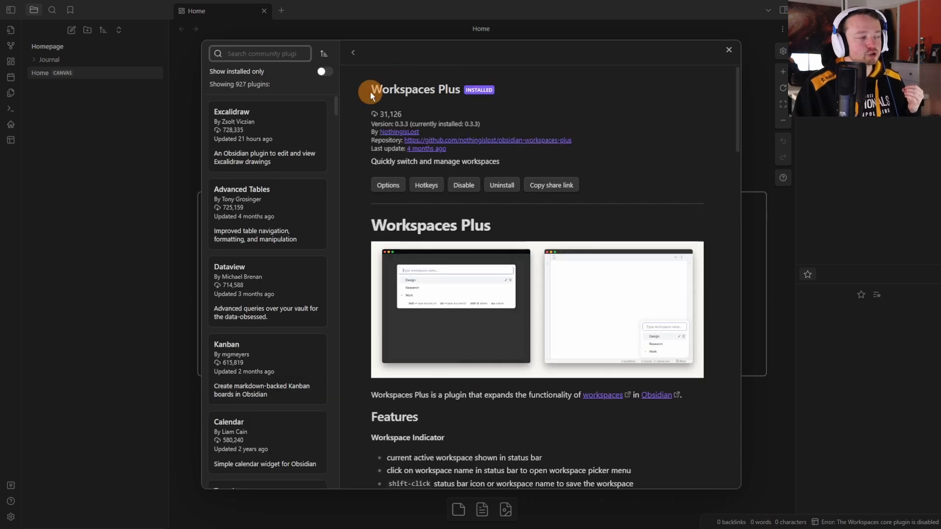
{"action": "mouse_move", "coordinate": [454, 98]}
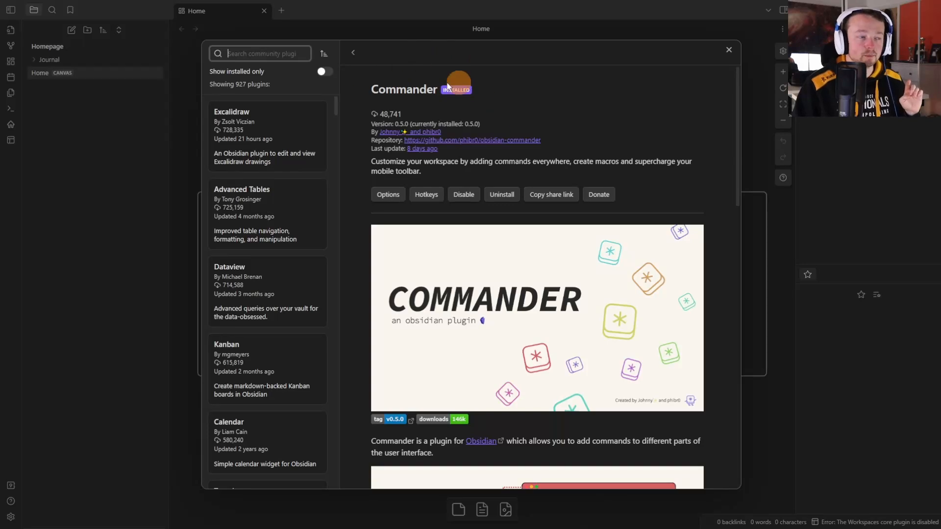
{"action": "left_click", "coordinate": [728, 50]}
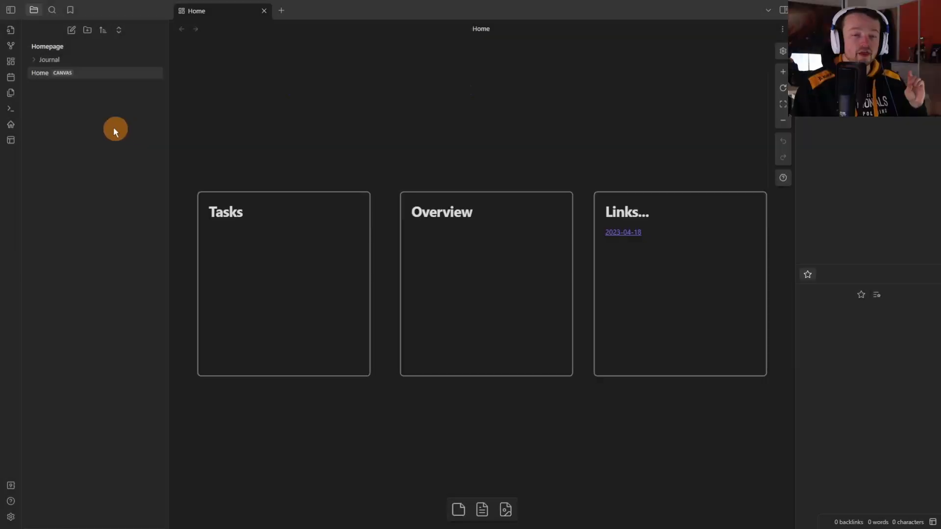
Open the workspace layouts manager and enter Home as the layout name.
{"action": "left_click", "coordinate": [11, 141]}
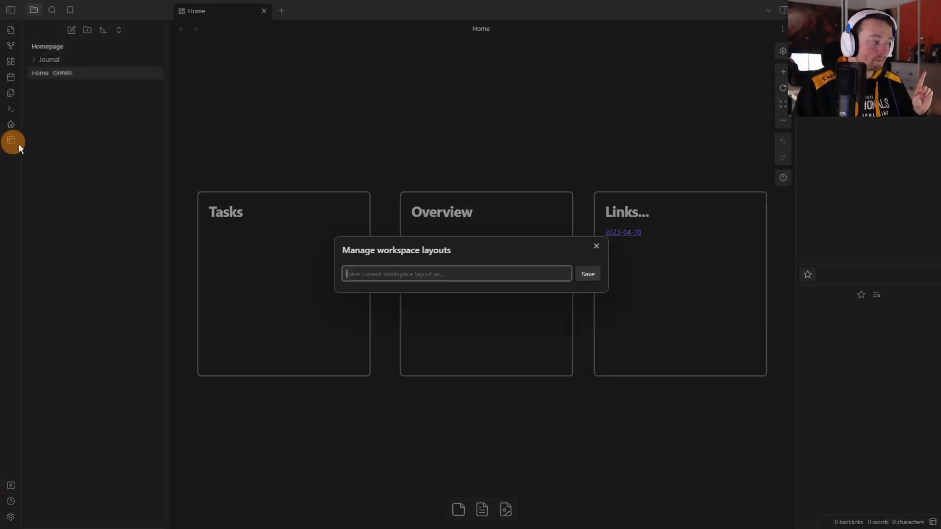
{"action": "type", "text": "h"}
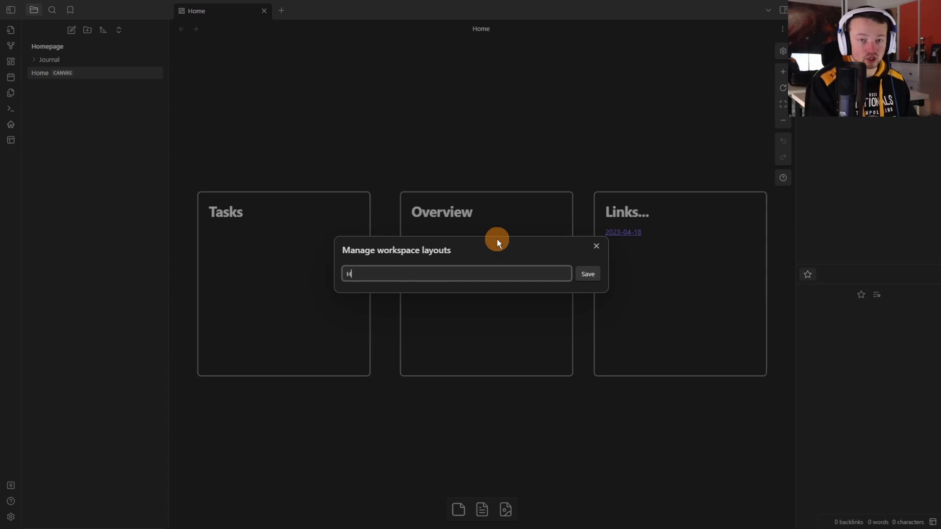
{"action": "type", "text": "ome"}
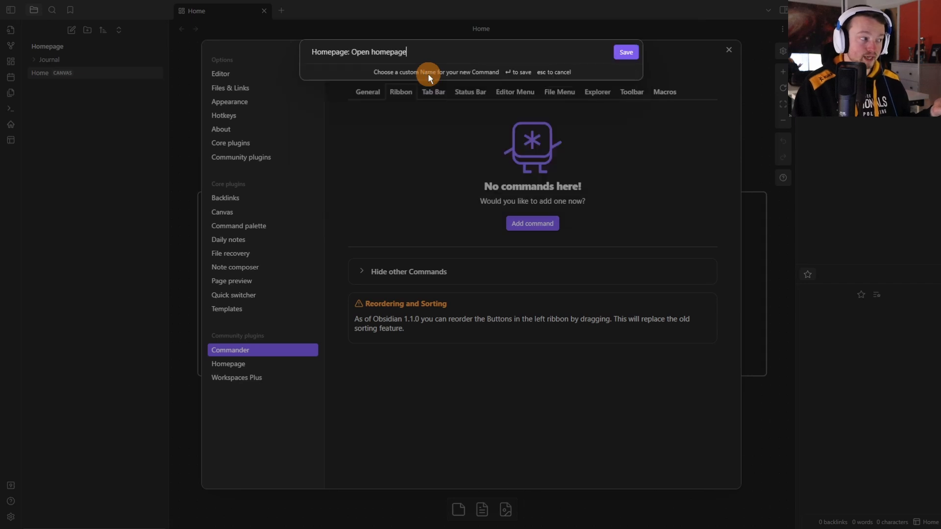
Name the 'Homepage: Open homepage' ribbon command Home, save it, and close Settings.
{"action": "type", "text": "Home"}
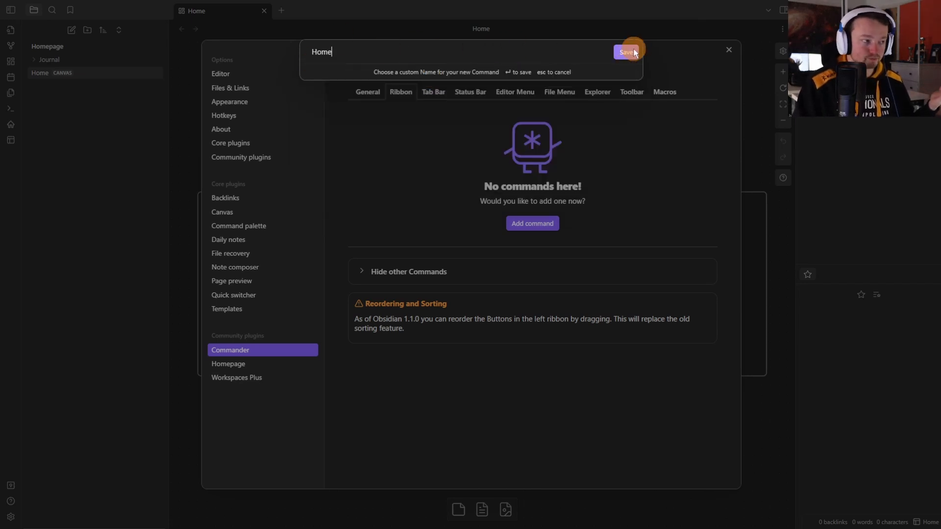
{"action": "left_click", "coordinate": [626, 51]}
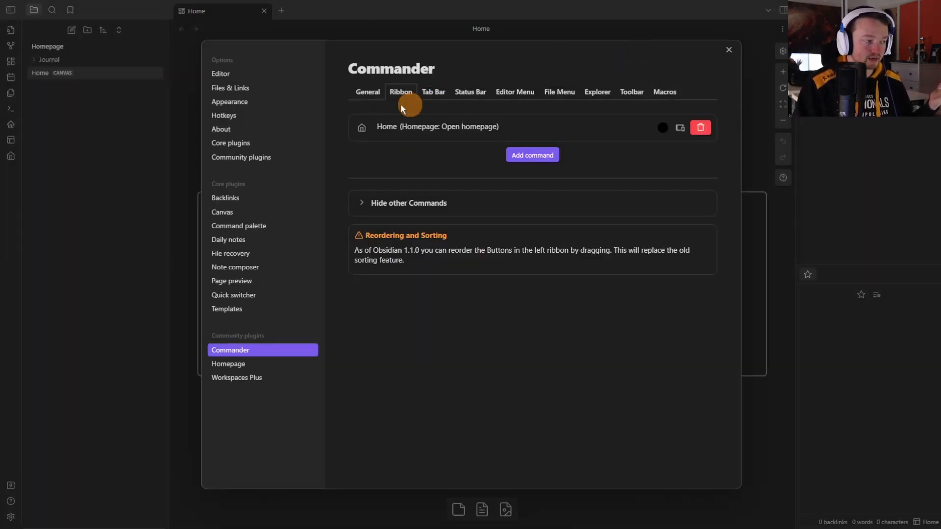
{"action": "left_click", "coordinate": [727, 50]}
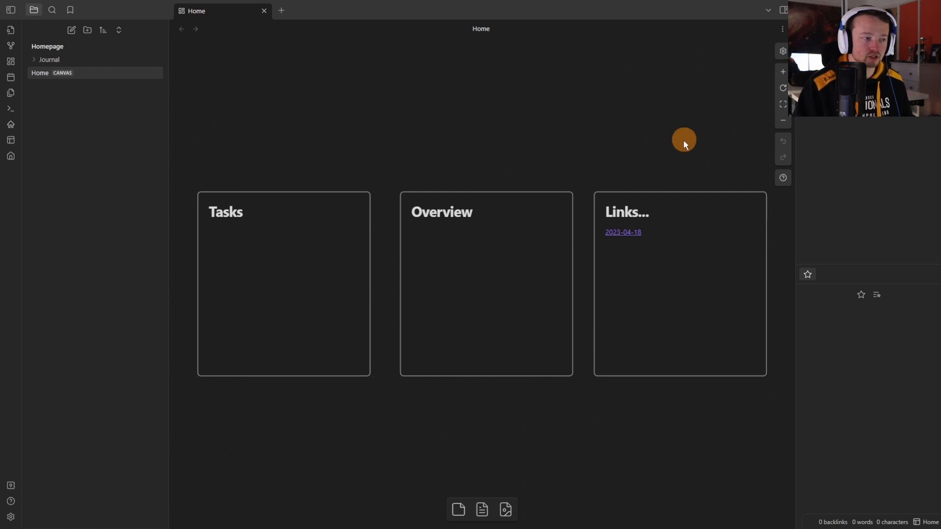
{"action": "mouse_move", "coordinate": [830, 134]}
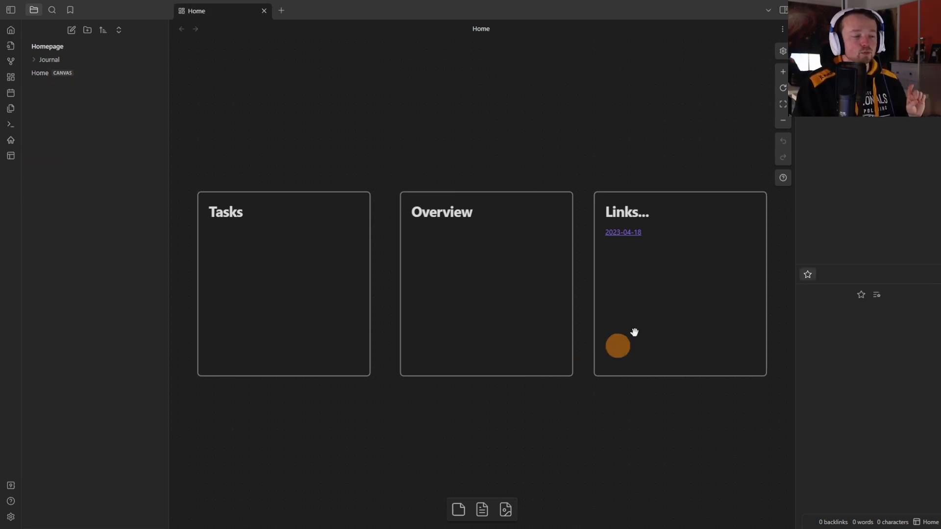
{"action": "mouse_move", "coordinate": [795, 318]}
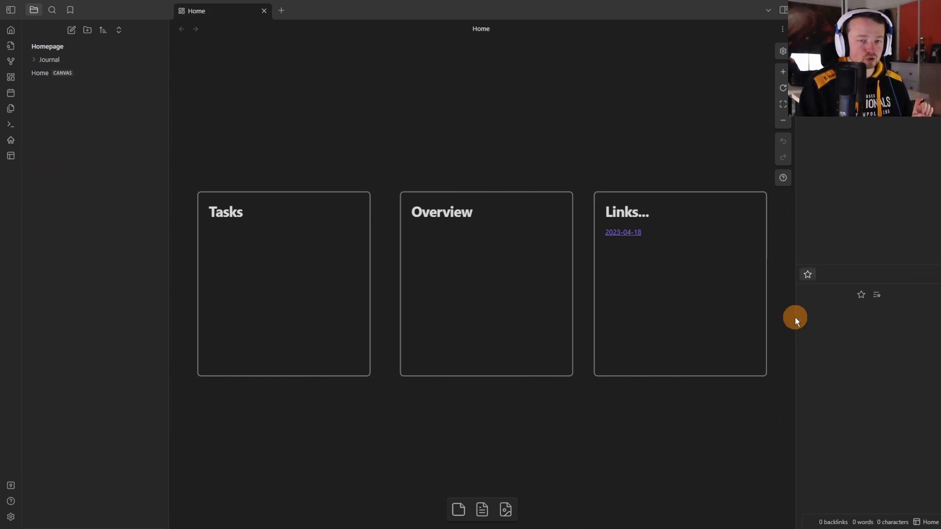
{"action": "mouse_move", "coordinate": [10, 517]}
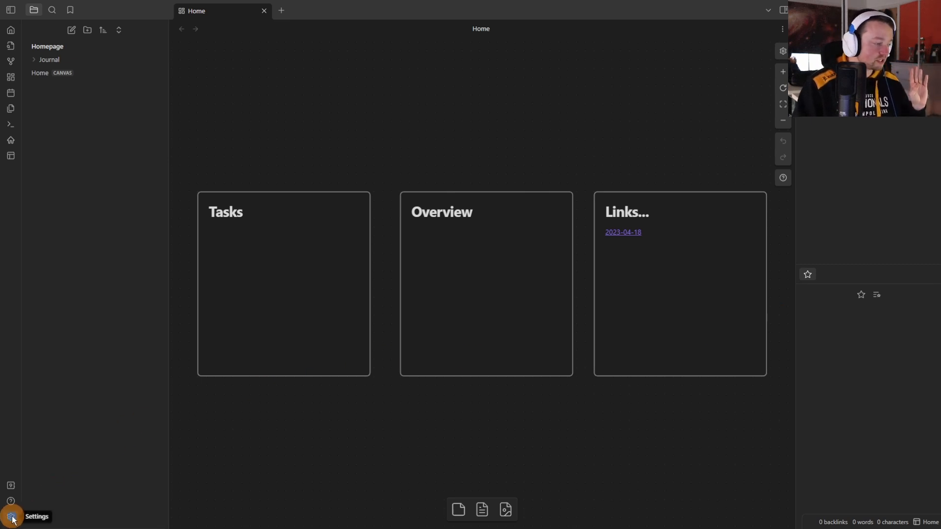
Replace the Commander ribbon command with 'Workspaces Plus: Load: Home', then close Settings.
{"action": "left_click", "coordinate": [12, 516]}
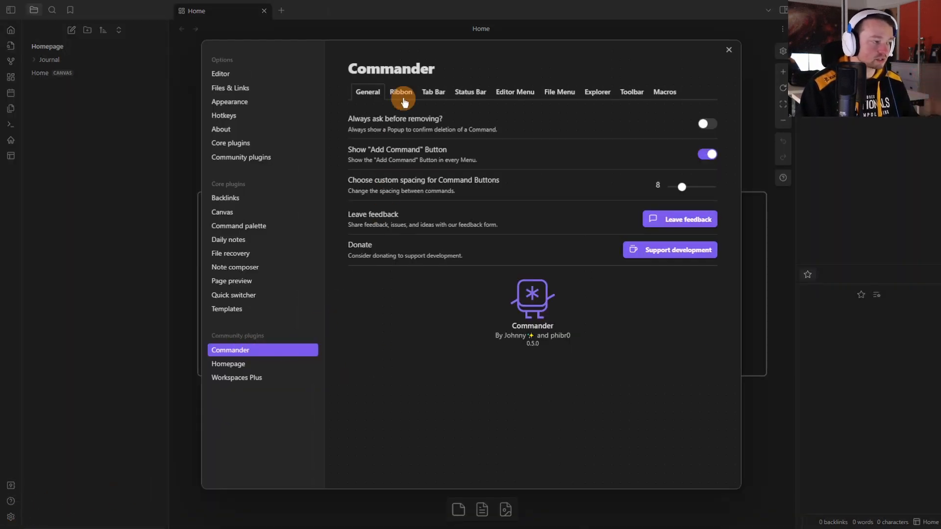
{"action": "left_click", "coordinate": [401, 91]}
{"action": "type", "text": "home"}
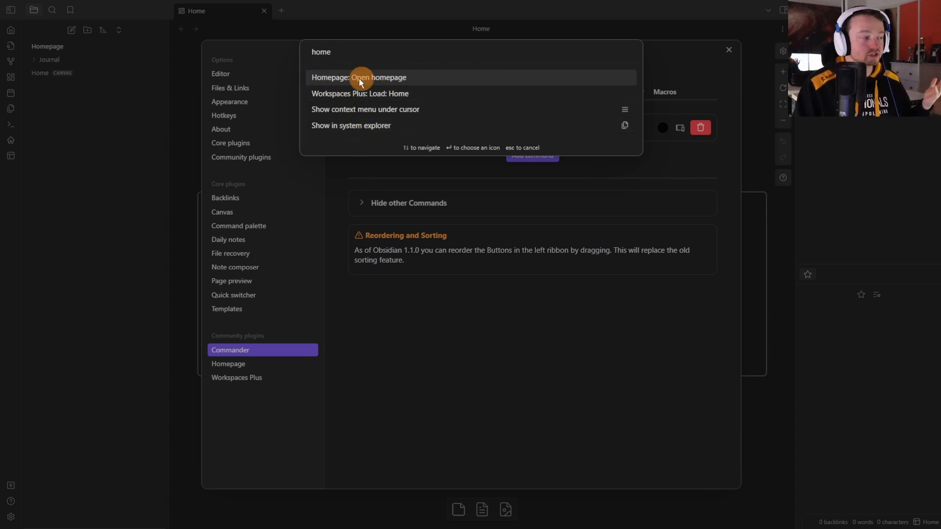
{"action": "mouse_move", "coordinate": [382, 80]}
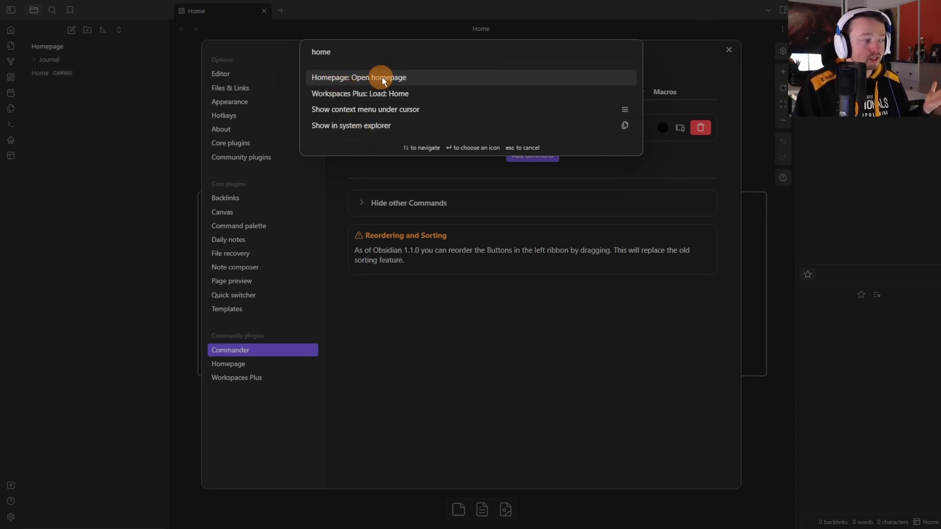
{"action": "mouse_move", "coordinate": [419, 78]}
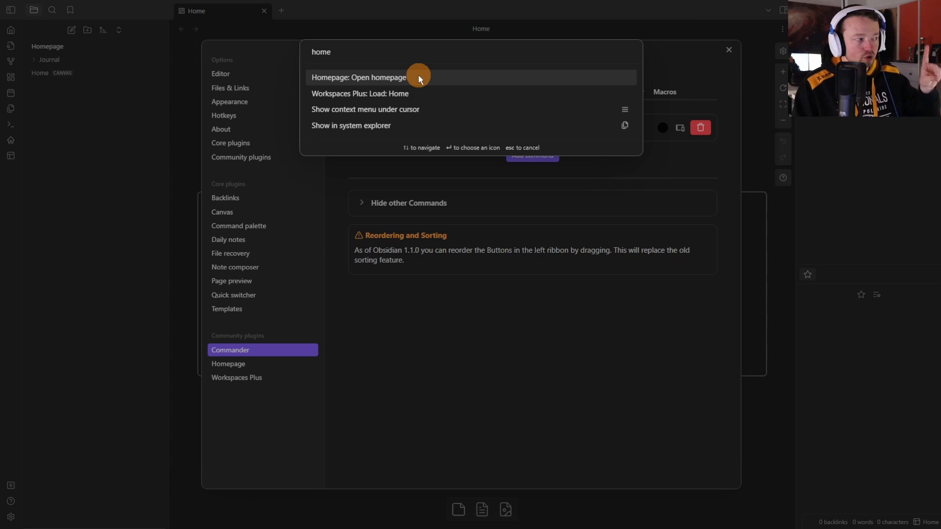
{"action": "mouse_move", "coordinate": [375, 96]}
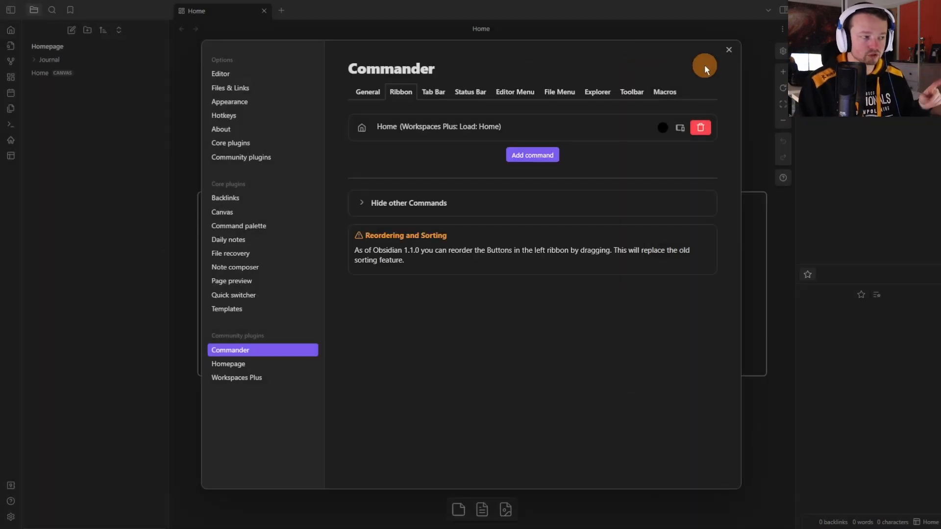
{"action": "left_click", "coordinate": [728, 50]}
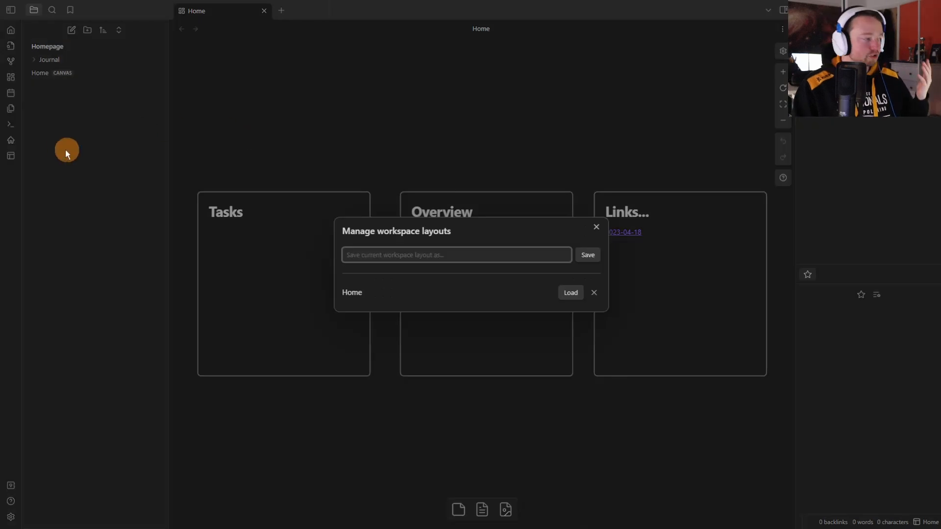
{"action": "mouse_move", "coordinate": [465, 240]}
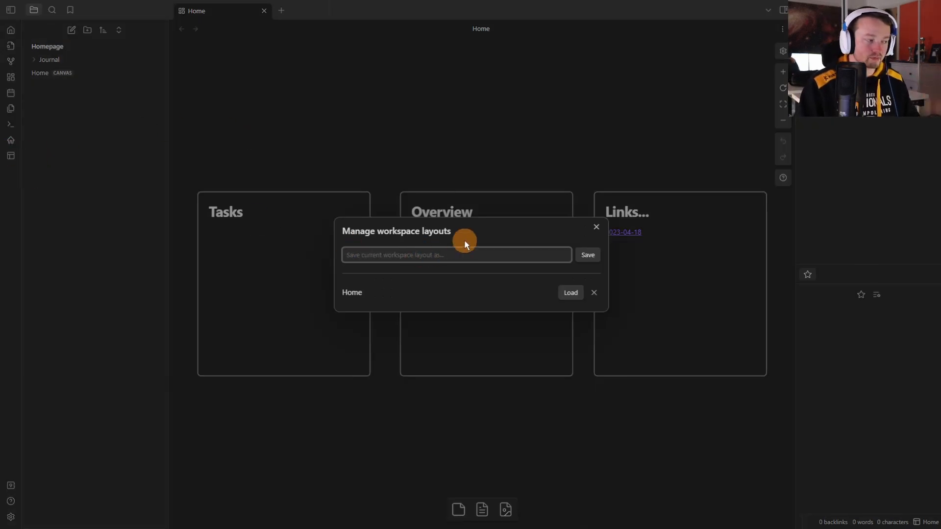
Save the current layout as a workspace named Temp.
{"action": "type", "text": "Temp"}
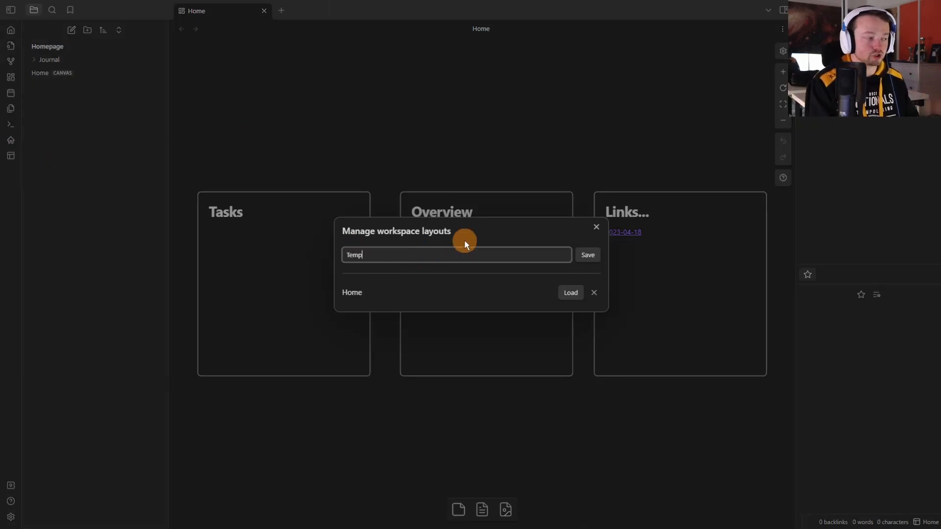
{"action": "left_click", "coordinate": [586, 254]}
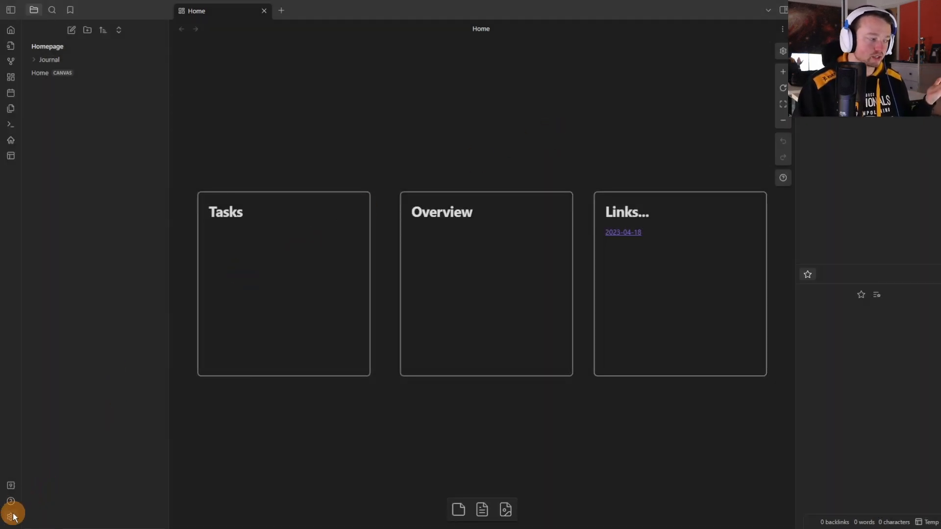
In Commander ribbon settings, search commands for 'temp' to add the load Temp command.
{"action": "left_click", "coordinate": [11, 516]}
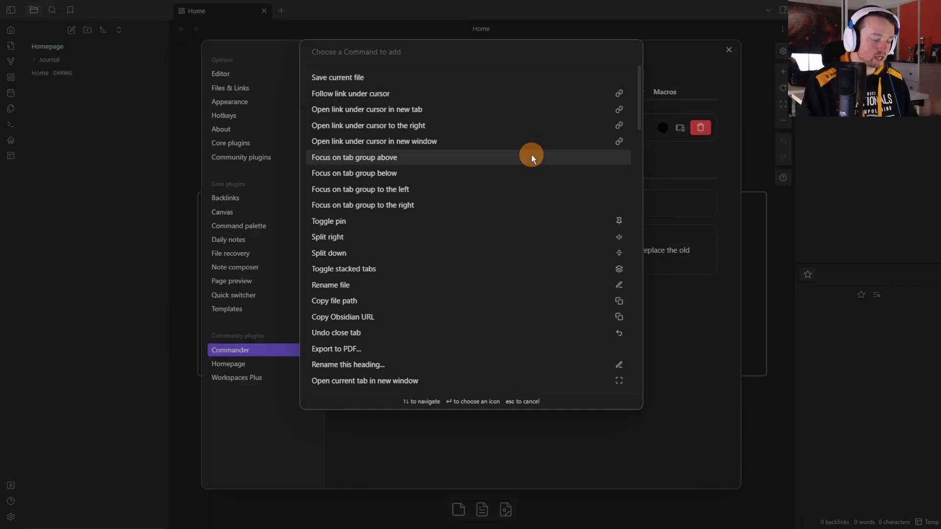
{"action": "type", "text": "temp"}
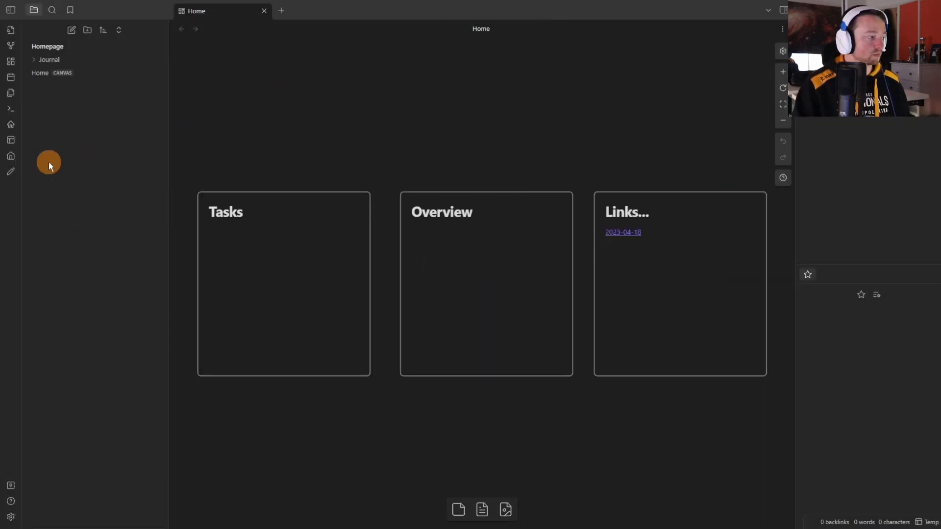
{"action": "mouse_move", "coordinate": [11, 155]}
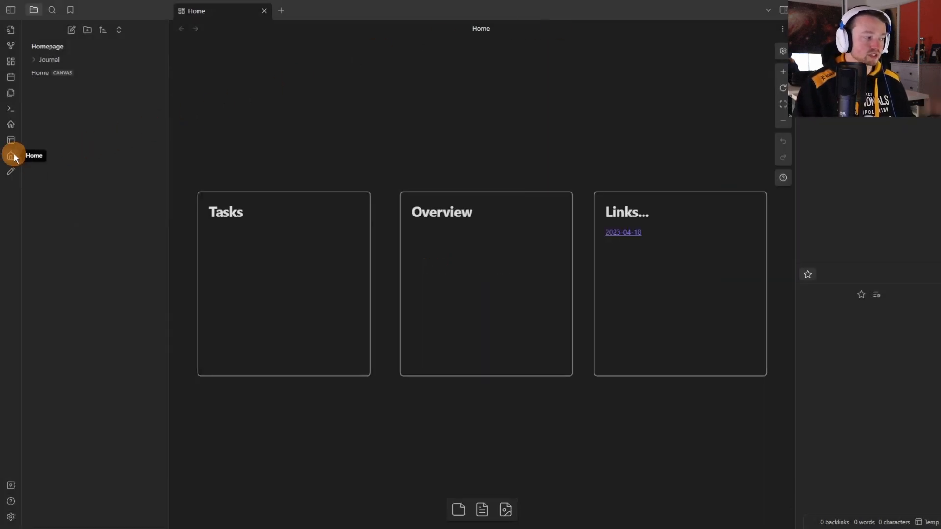
{"action": "mouse_move", "coordinate": [286, 148]}
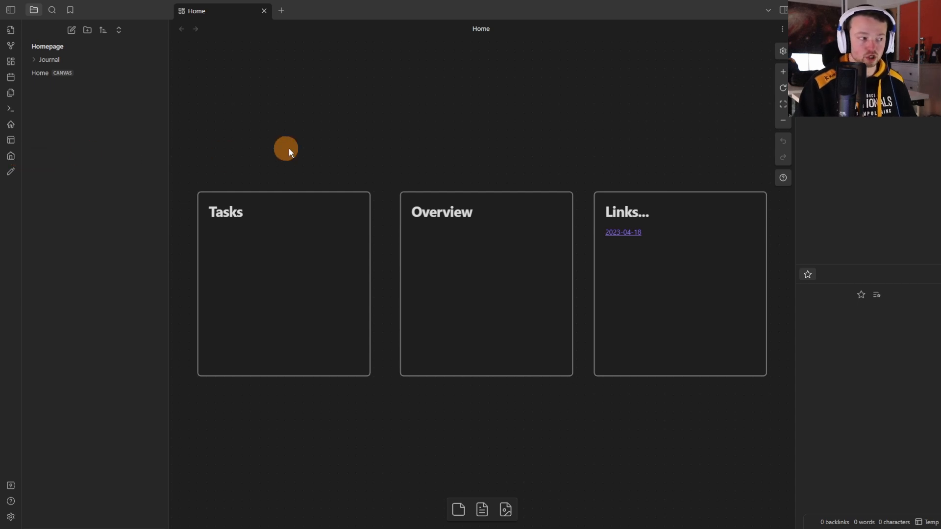
{"action": "mouse_move", "coordinate": [403, 146]}
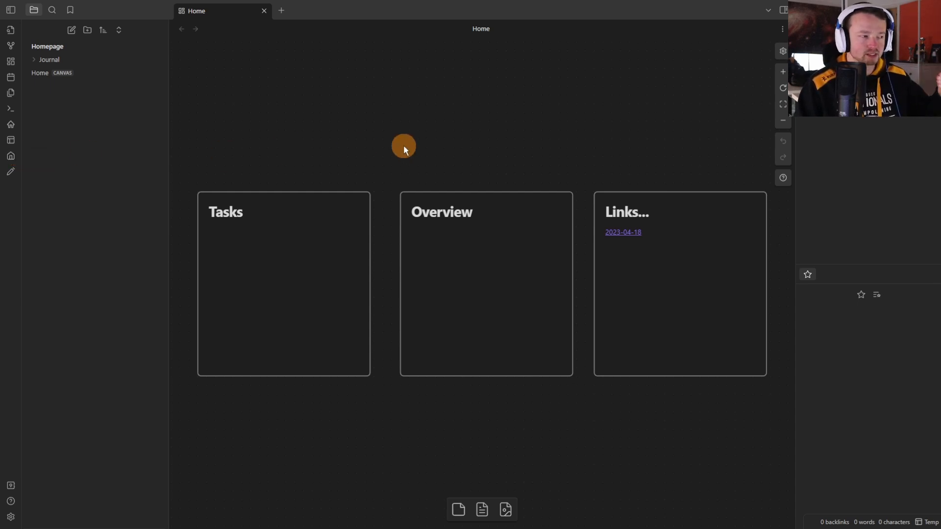